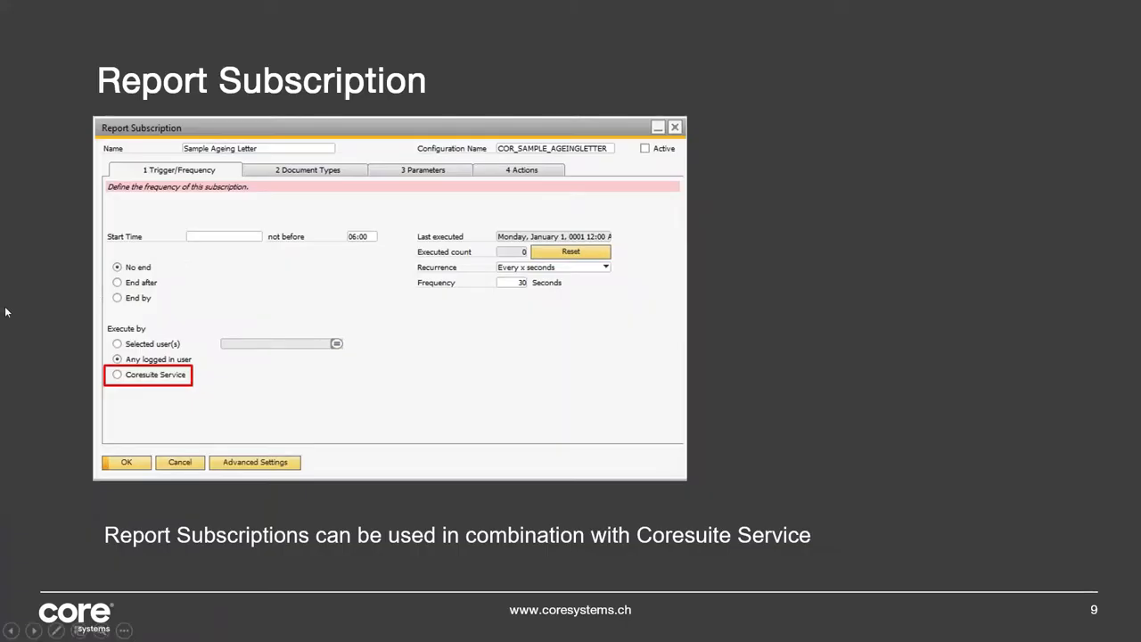
pyautogui.moveTo(254, 328)
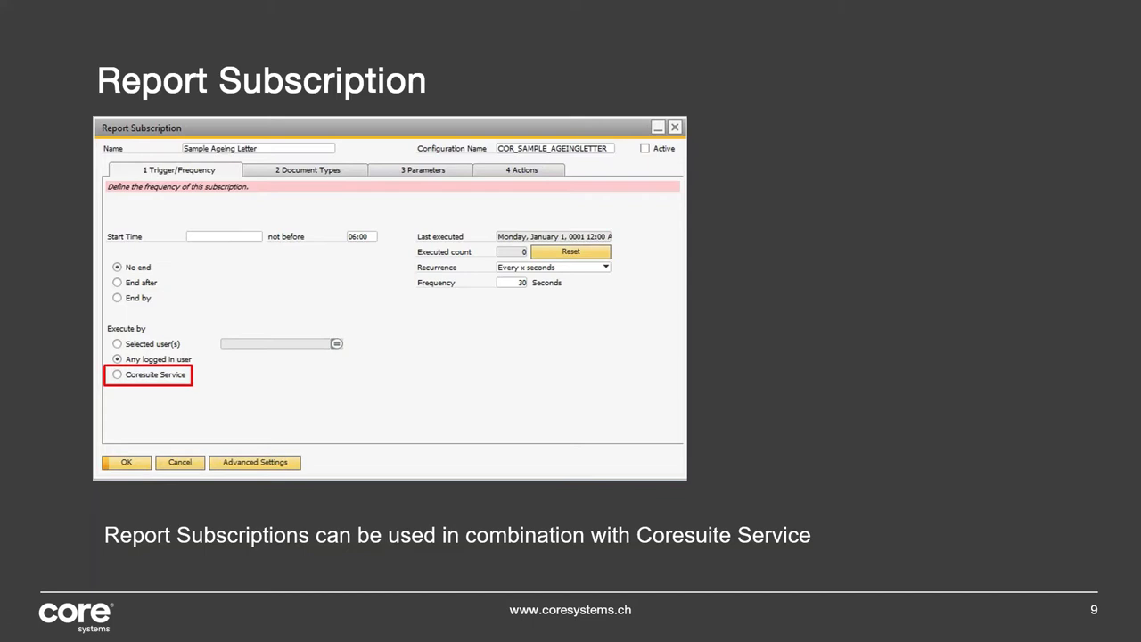
pyautogui.moveTo(39, 346)
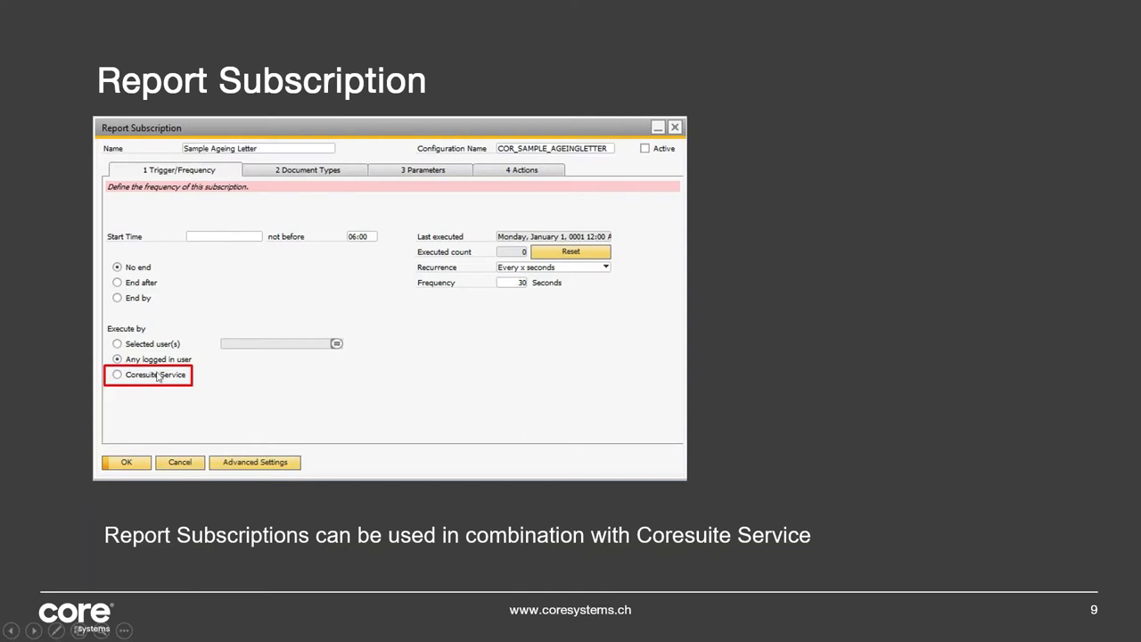
pyautogui.moveTo(399, 587)
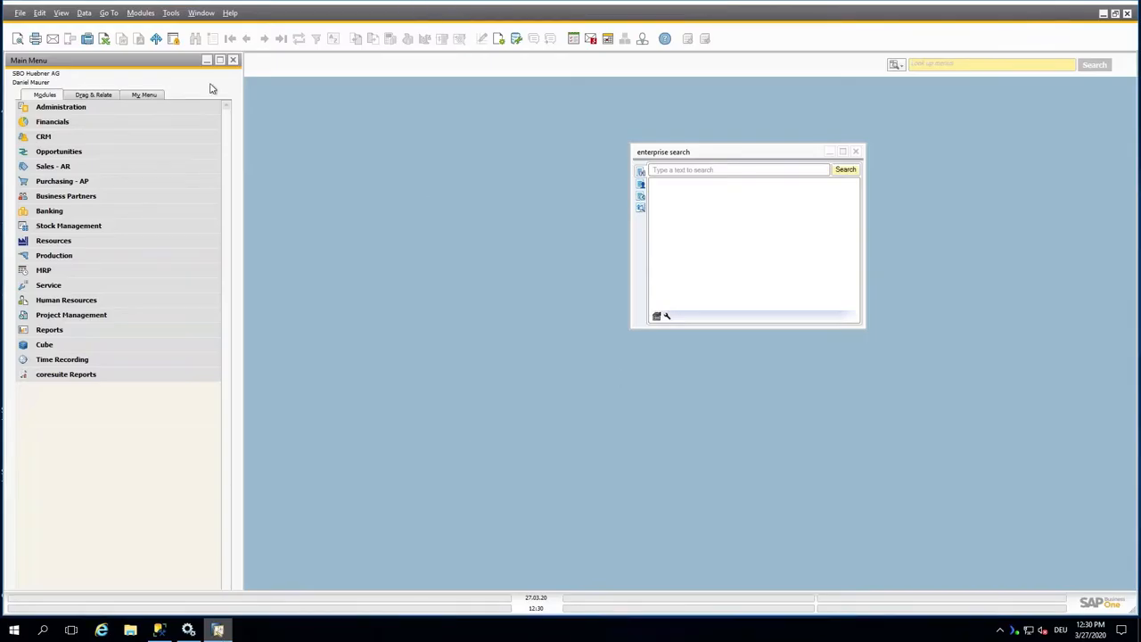
# - Expand Administration and Add-ons, briefly looking into the coresuite customize functions
pyautogui.click(61, 107)
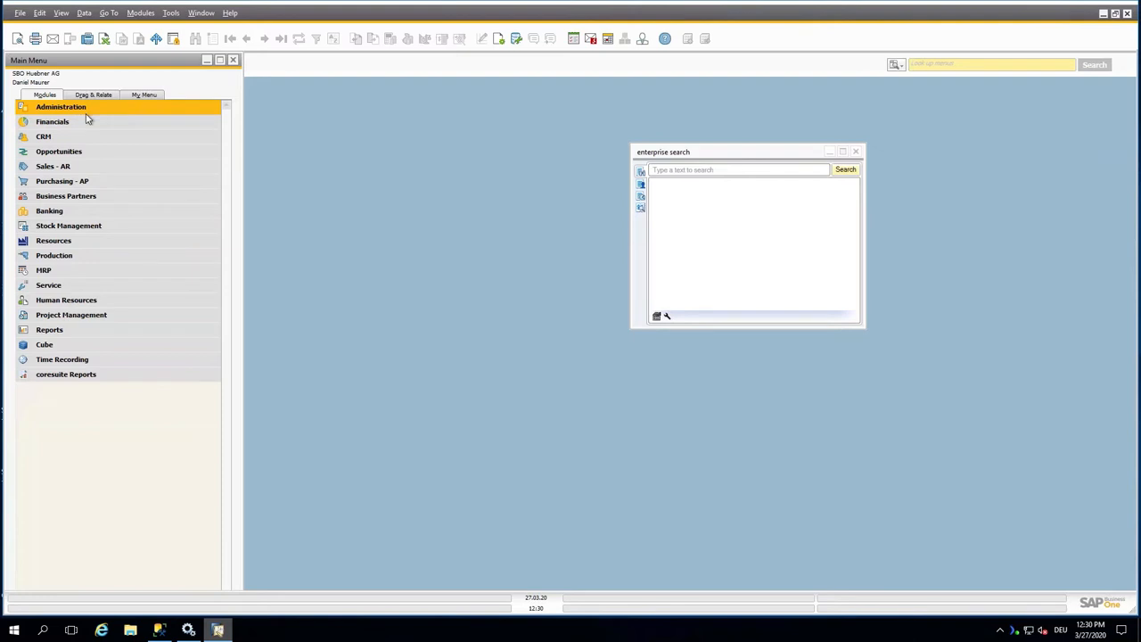
pyautogui.click(61, 107)
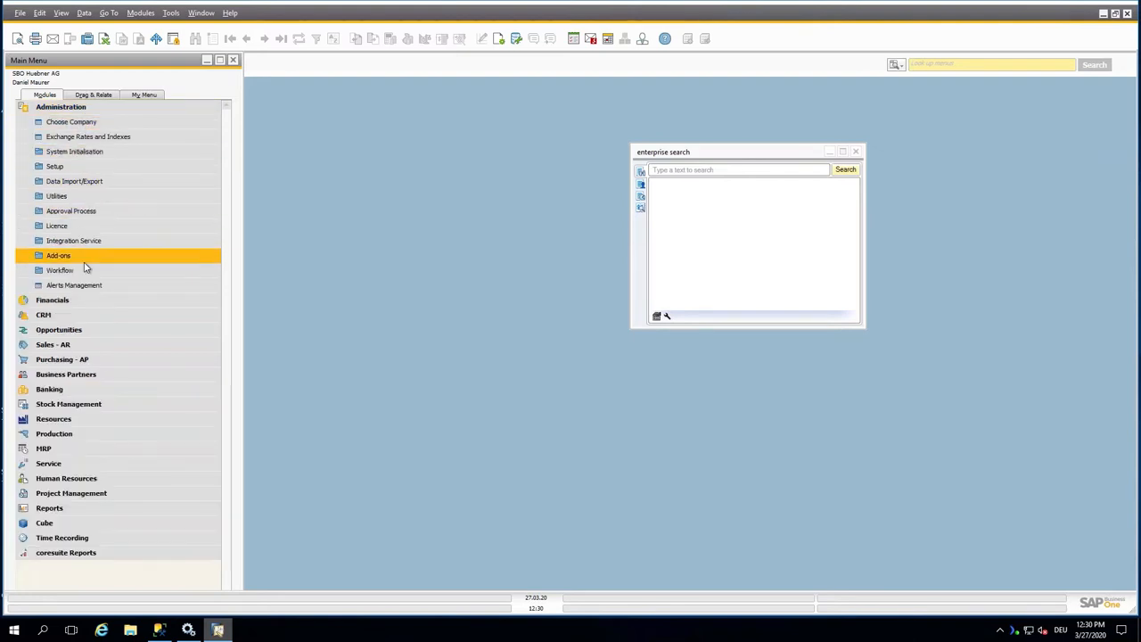
pyautogui.click(57, 256)
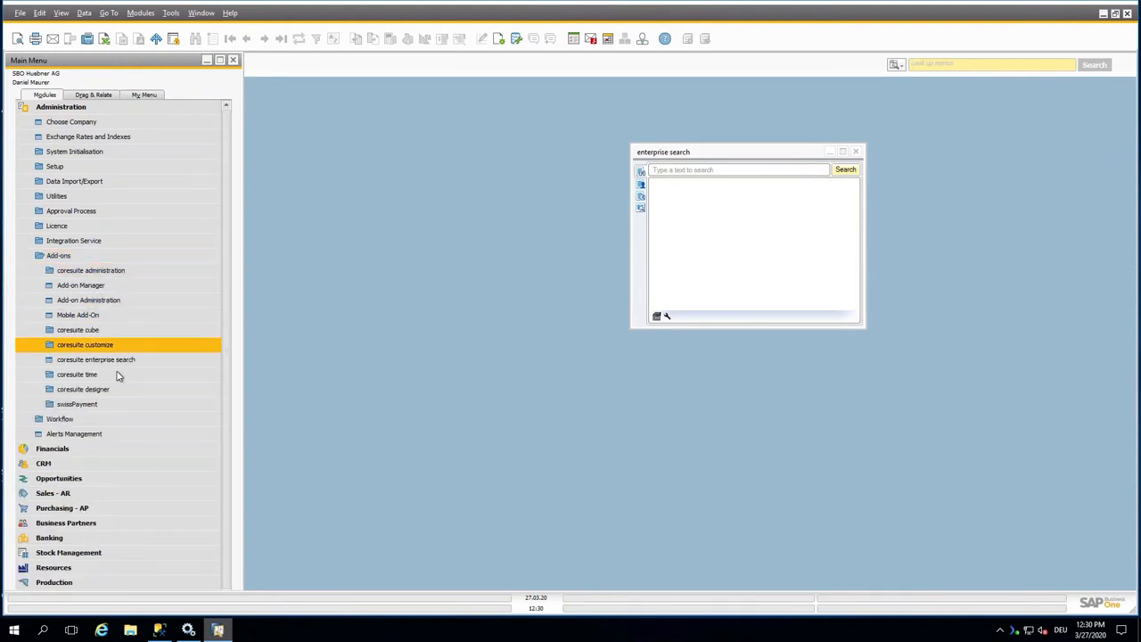
pyautogui.click(85, 346)
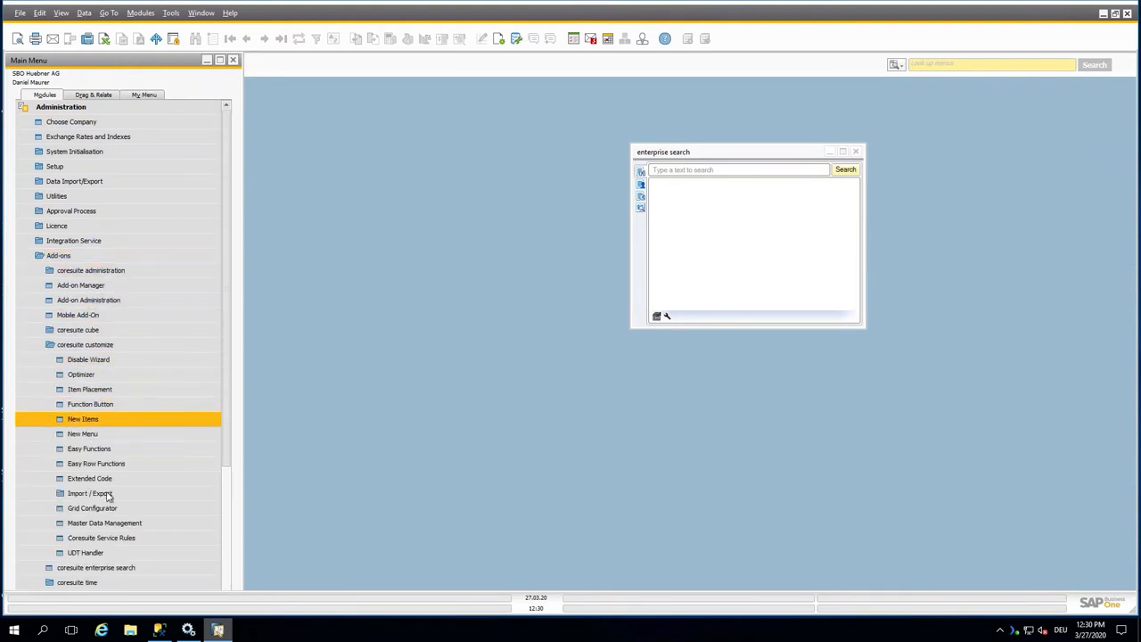
pyautogui.click(99, 538)
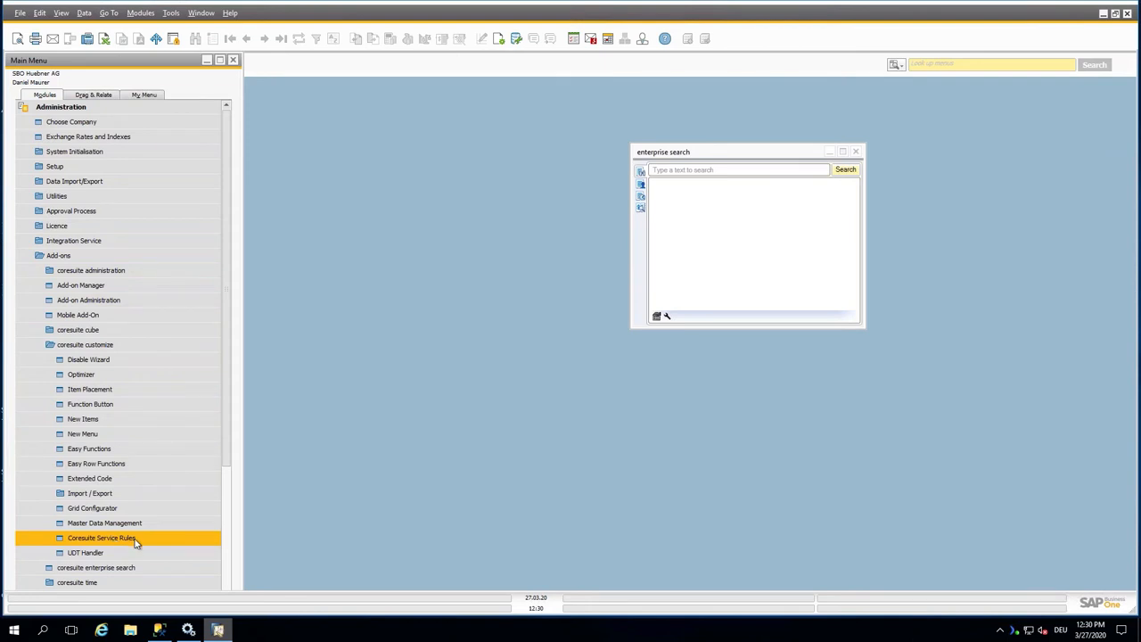
pyautogui.click(104, 522)
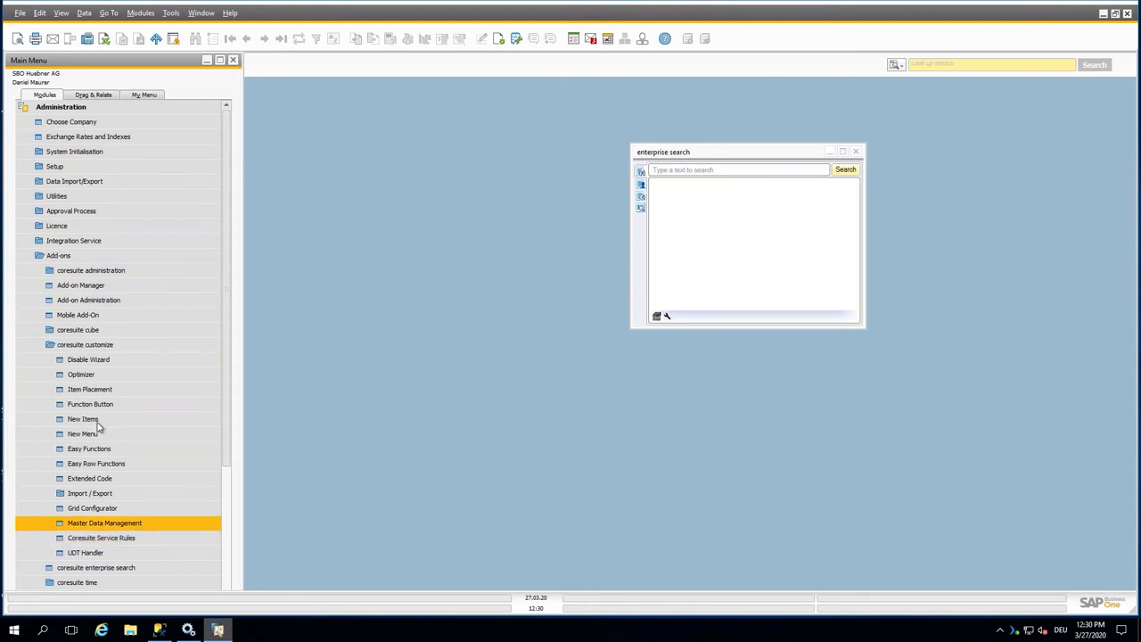
pyautogui.click(86, 344)
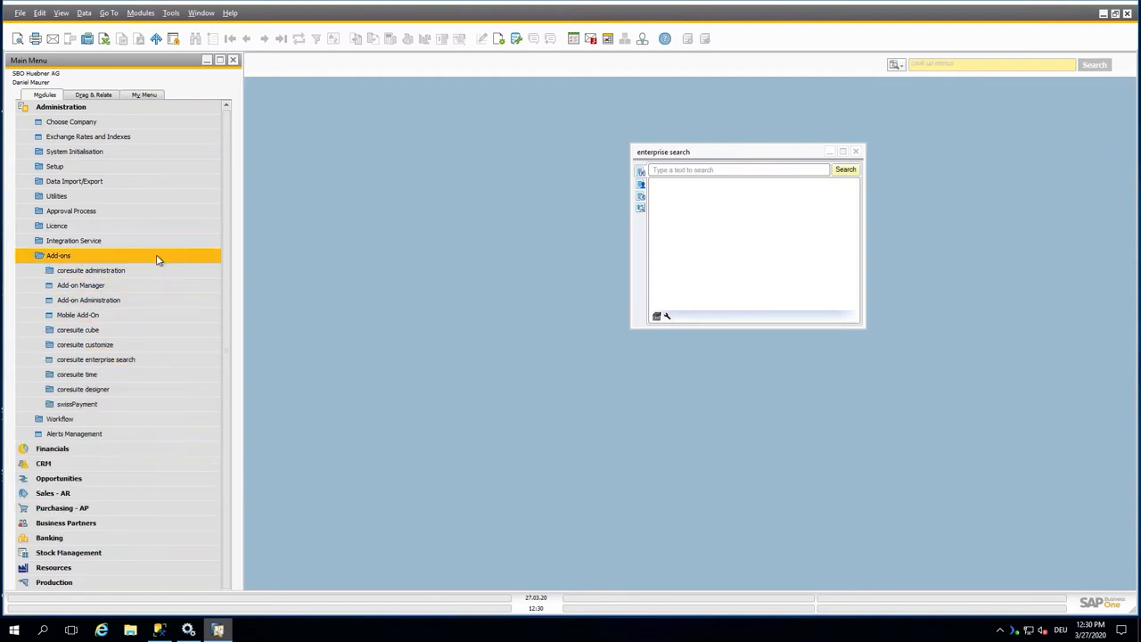
# - Expand coresuite designer and bring up a blank Report Subscription window
pyautogui.click(82, 389)
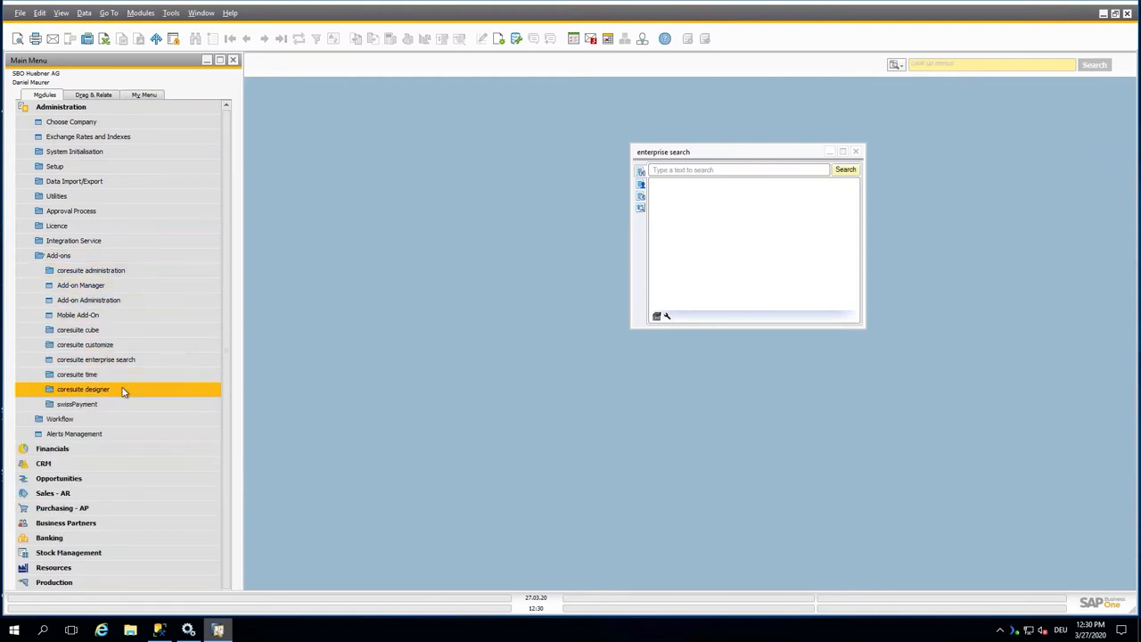
pyautogui.click(82, 389)
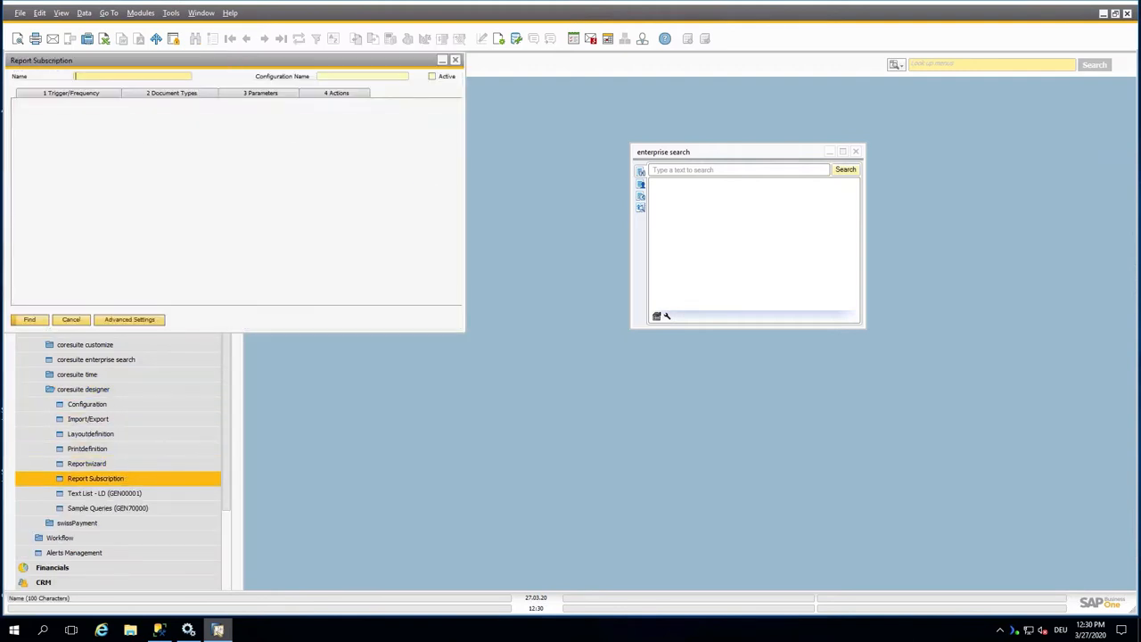
# - Review the Execute by options, close Report Subscription and collapse the Add-ons menu
pyautogui.click(71, 93)
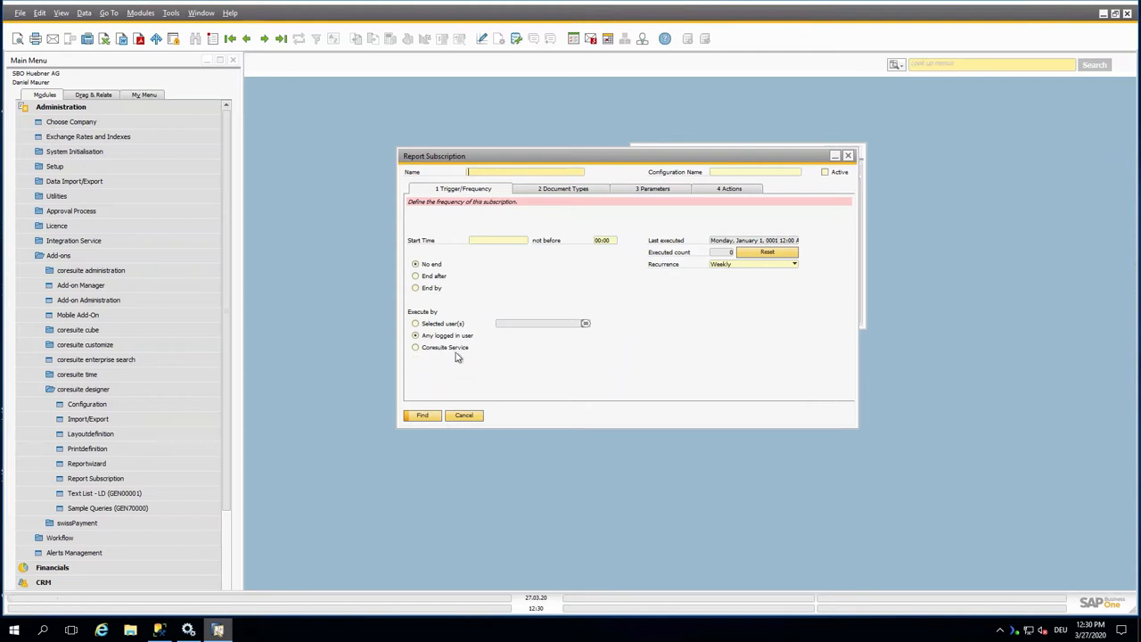
pyautogui.moveTo(431, 345)
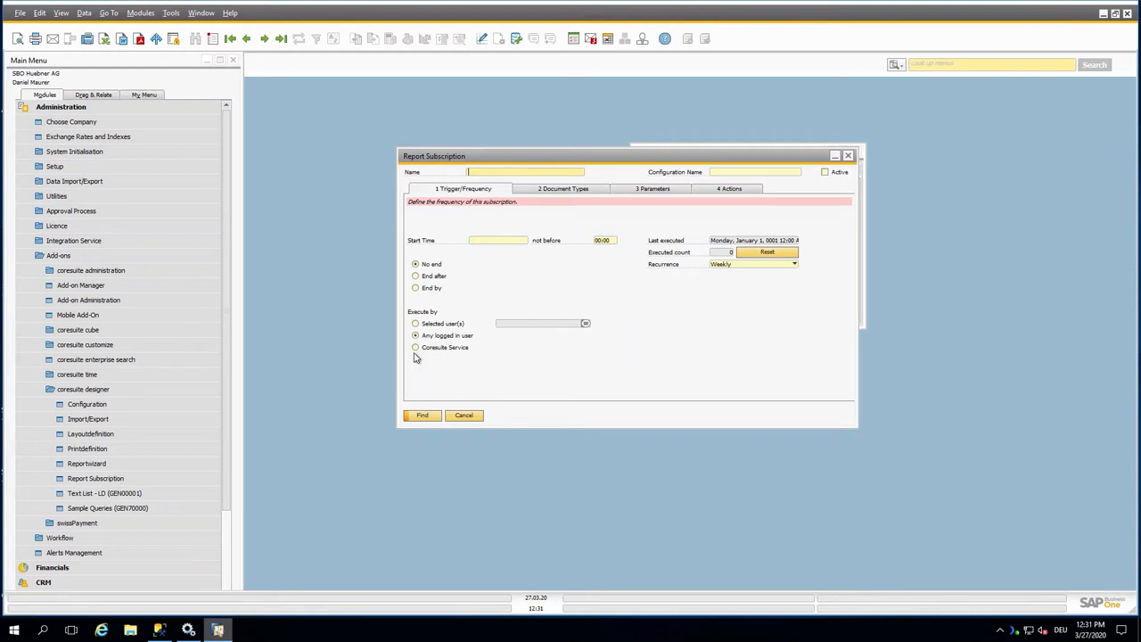
pyautogui.moveTo(880, 168)
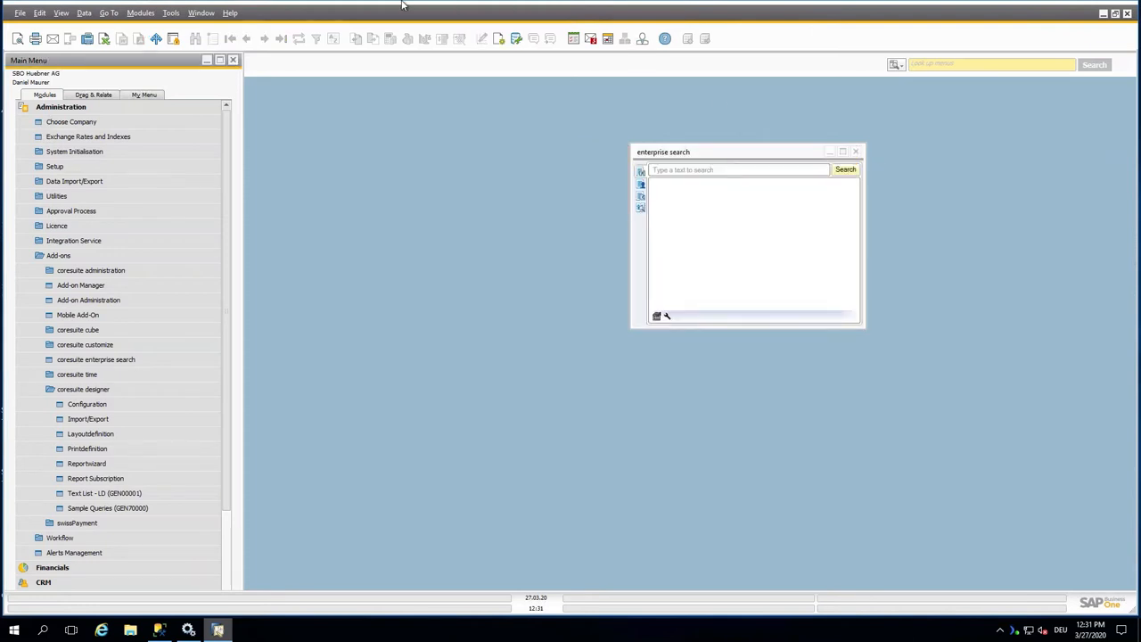
pyautogui.click(57, 257)
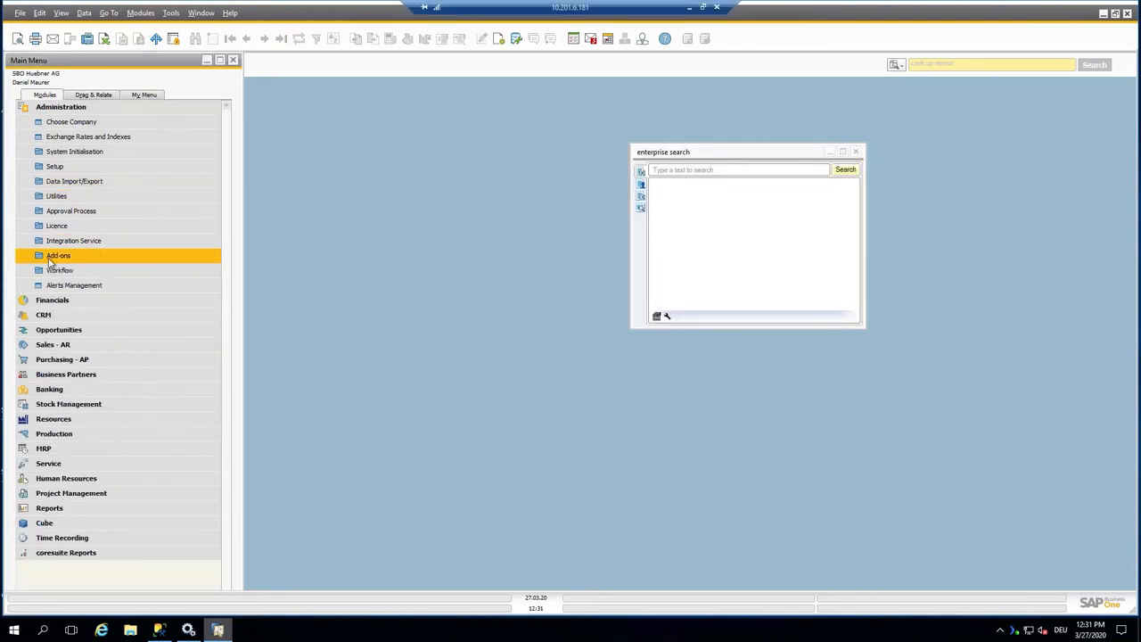
pyautogui.click(21, 107)
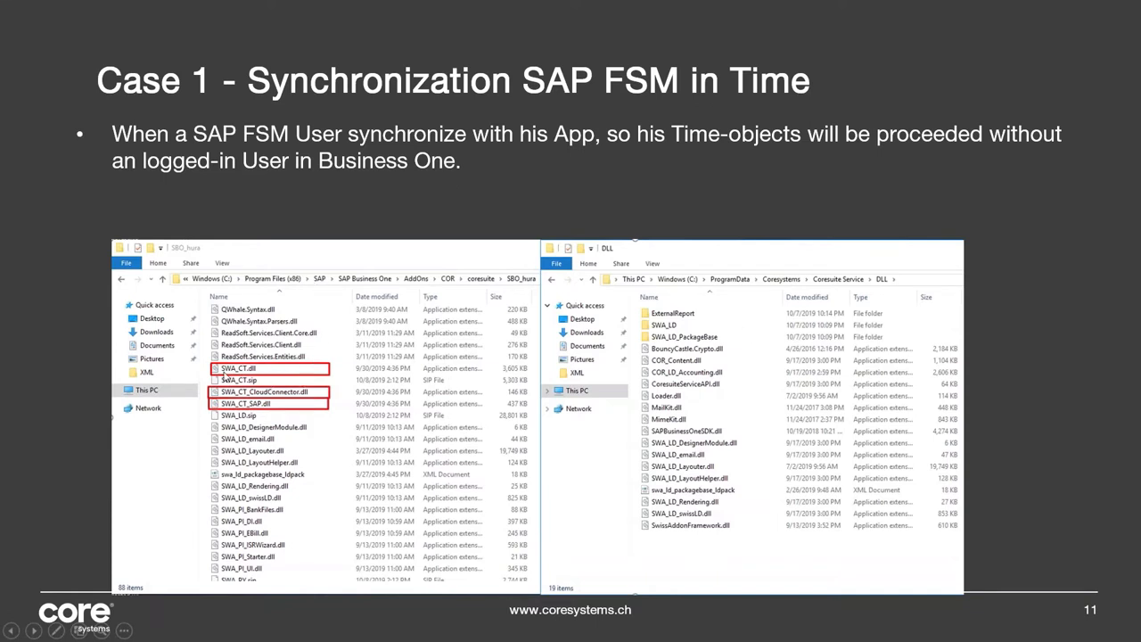
pyautogui.moveTo(610, 257)
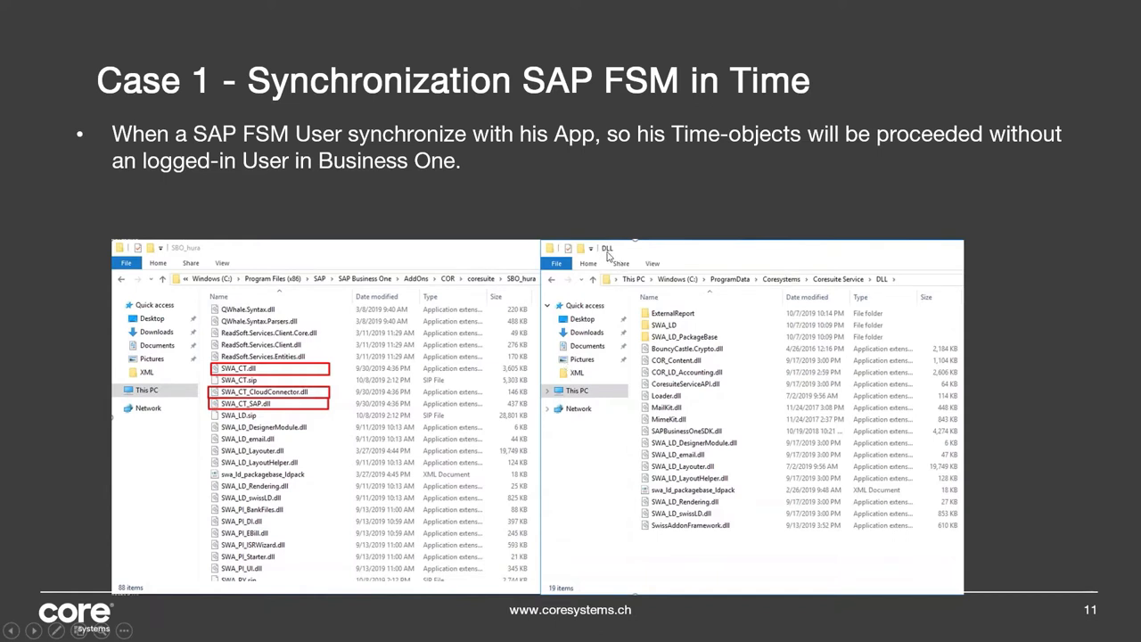
pyautogui.moveTo(230, 286)
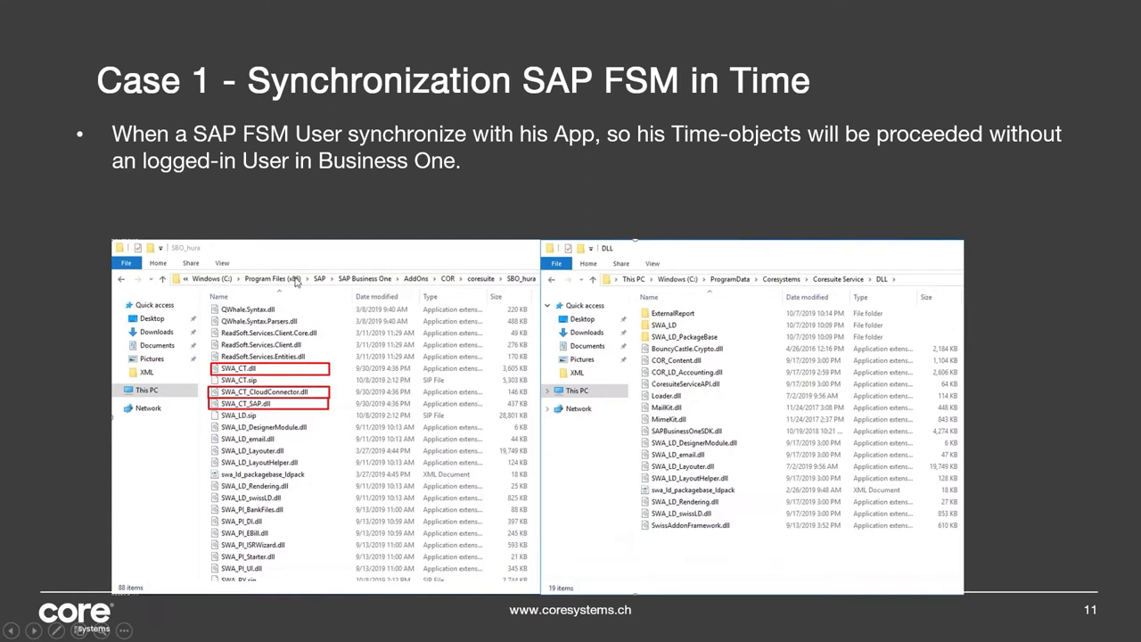
pyautogui.moveTo(280, 288)
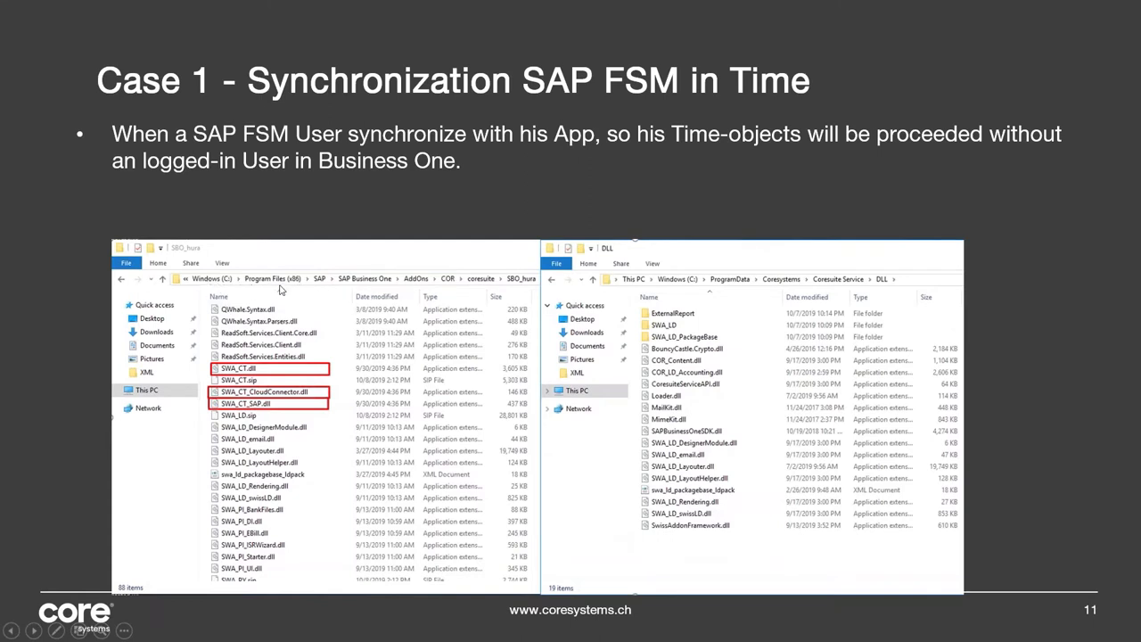
pyautogui.moveTo(415, 292)
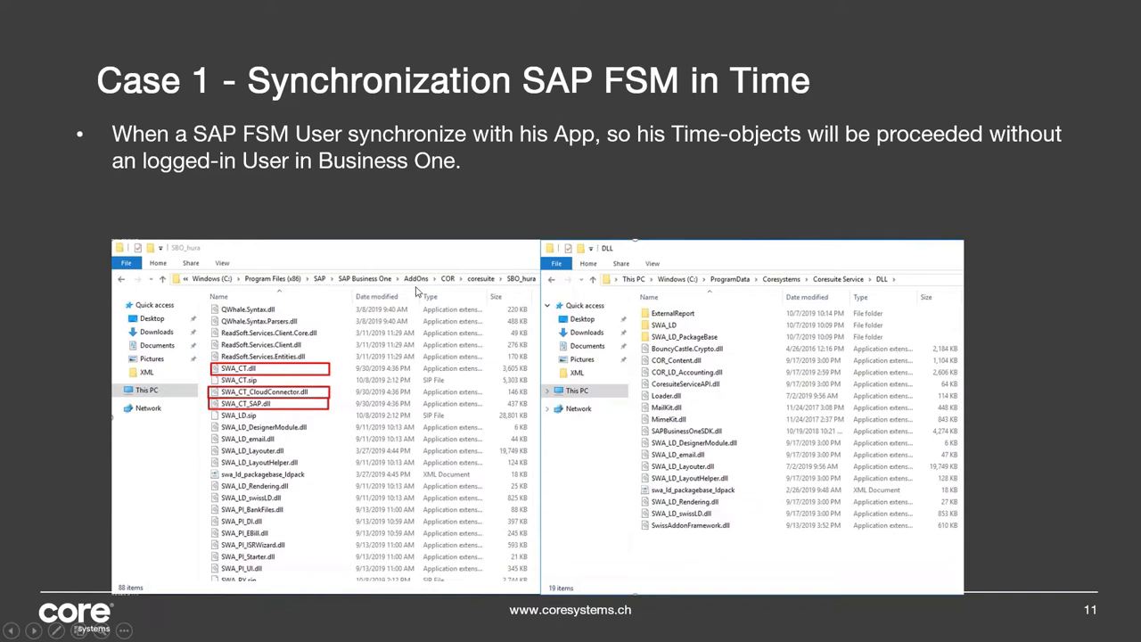
pyautogui.moveTo(454, 305)
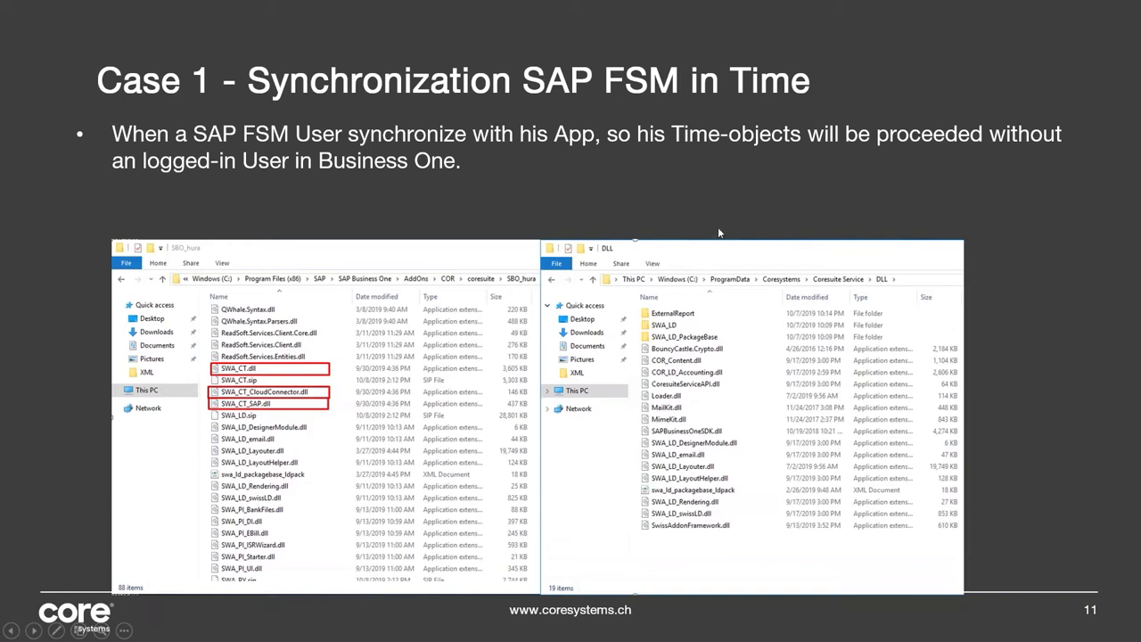
pyautogui.moveTo(950, 5)
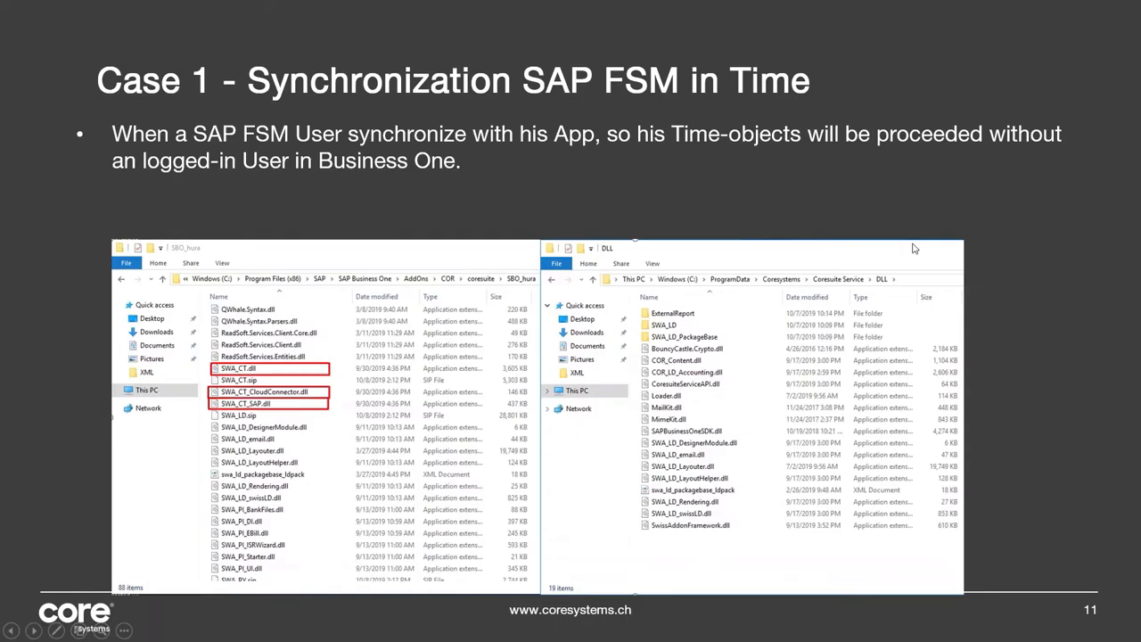
# - End the Case 1 slide and return to SAP Business One
pyautogui.press('Escape')
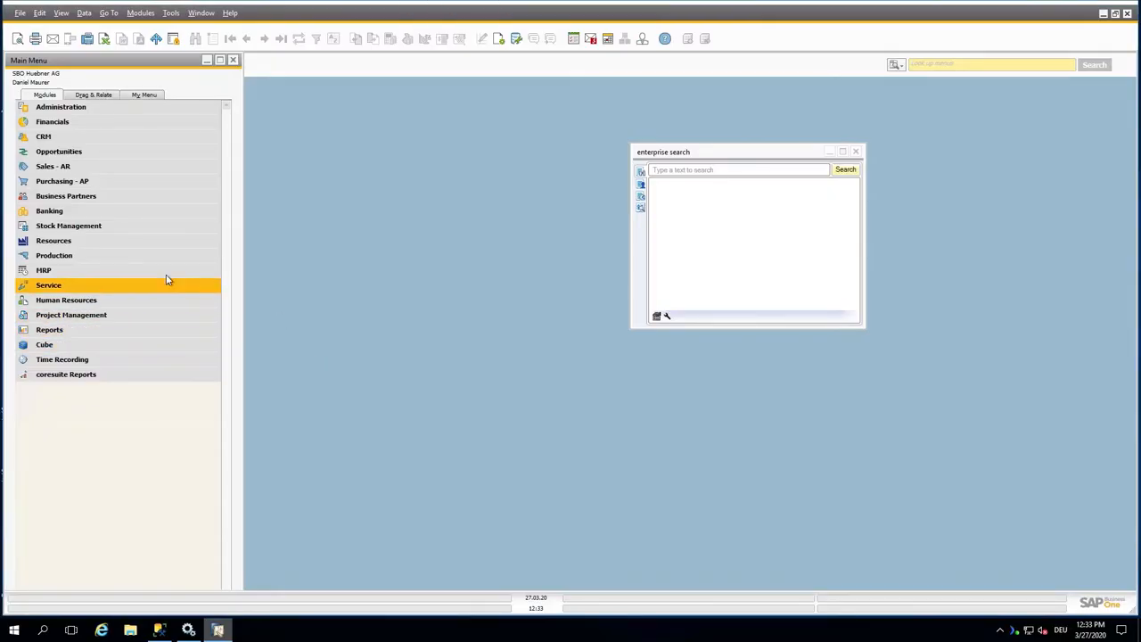
# - Reach Coresuite Service Rules via Administration > Add-ons > coresuite customize
pyautogui.click(61, 106)
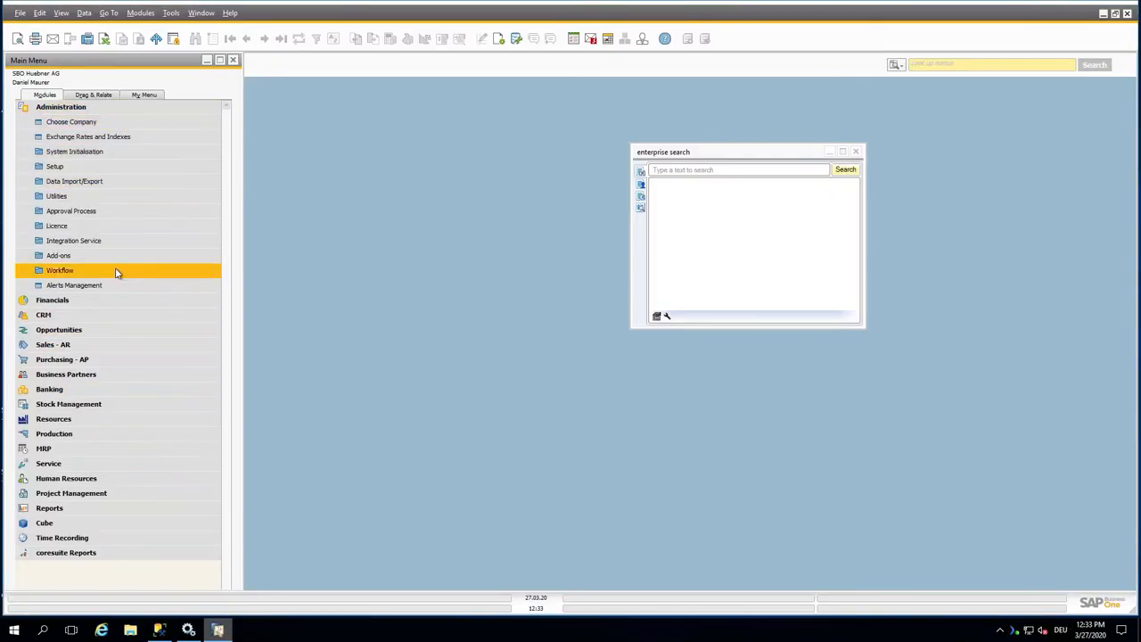
pyautogui.click(58, 254)
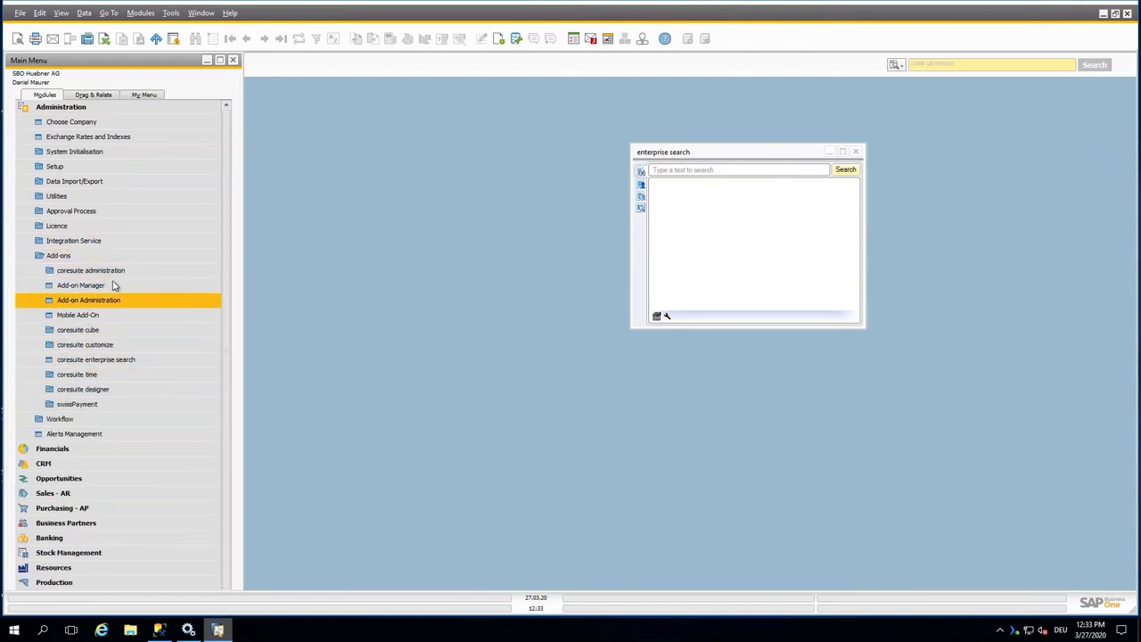
pyautogui.click(86, 344)
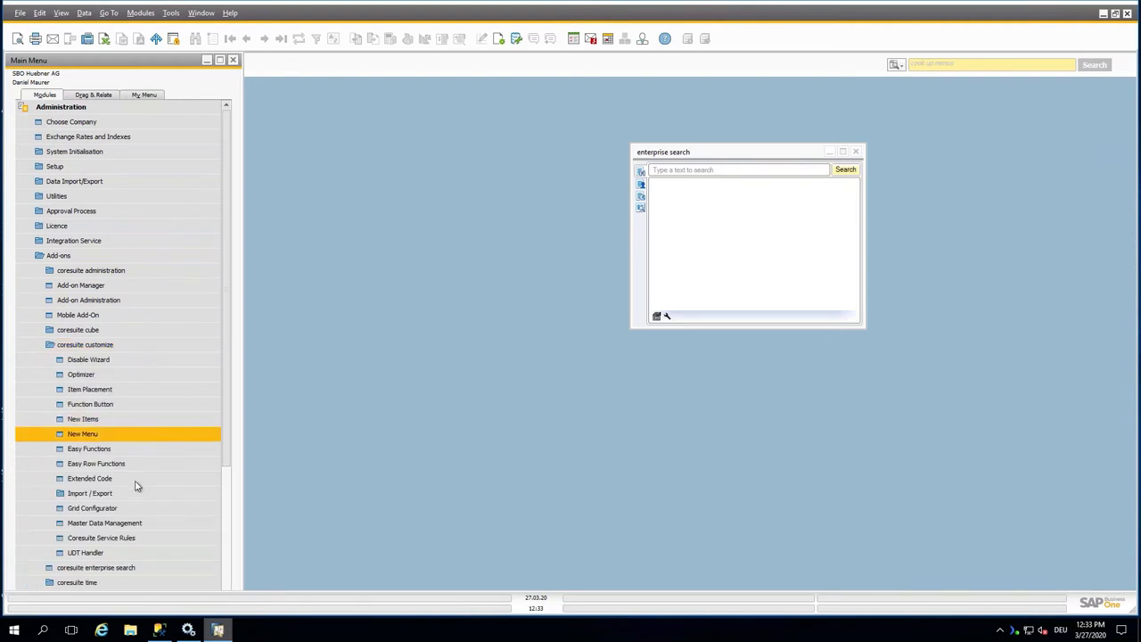
pyautogui.click(89, 478)
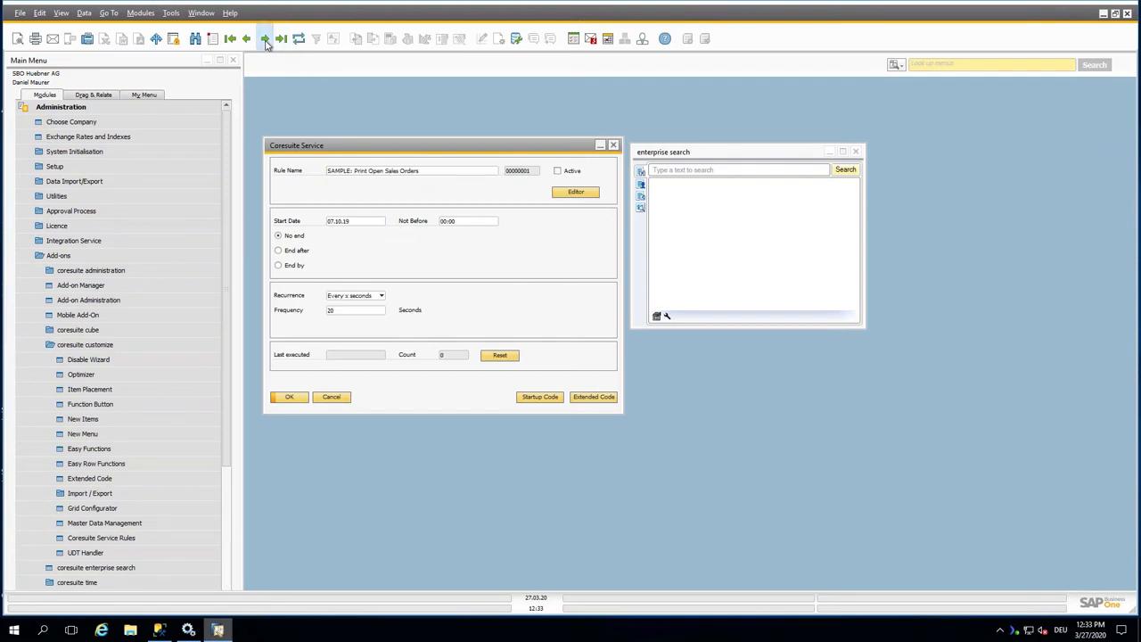
# - Browse to the Time Rule record and bring up its Startup Code
pyautogui.click(264, 40)
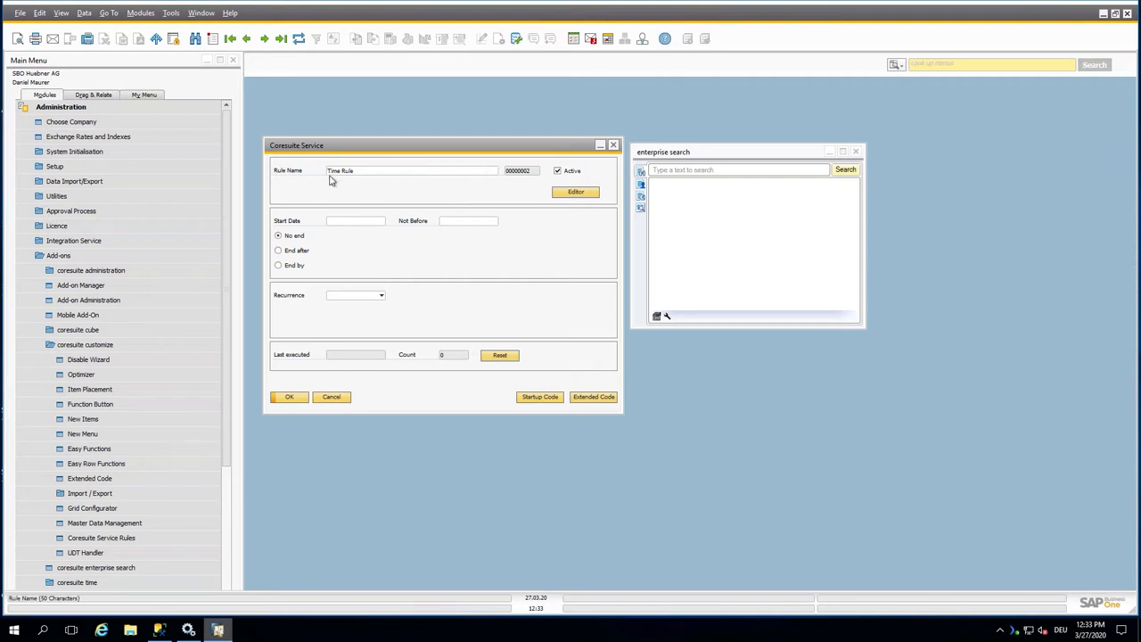
pyautogui.moveTo(332, 178)
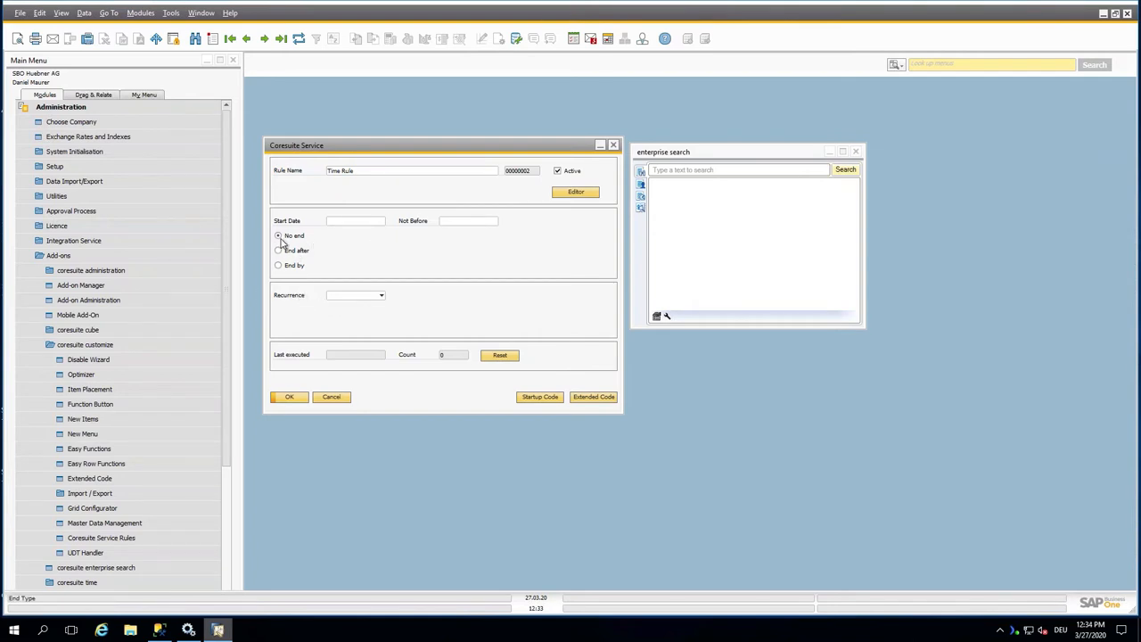
pyautogui.moveTo(307, 246)
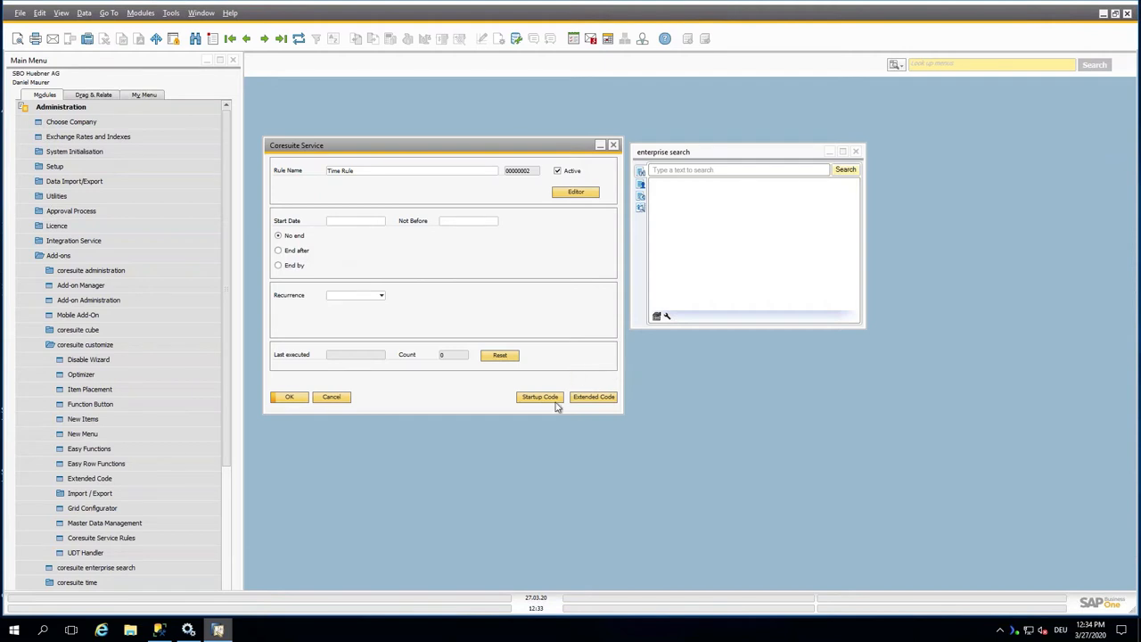
pyautogui.click(538, 396)
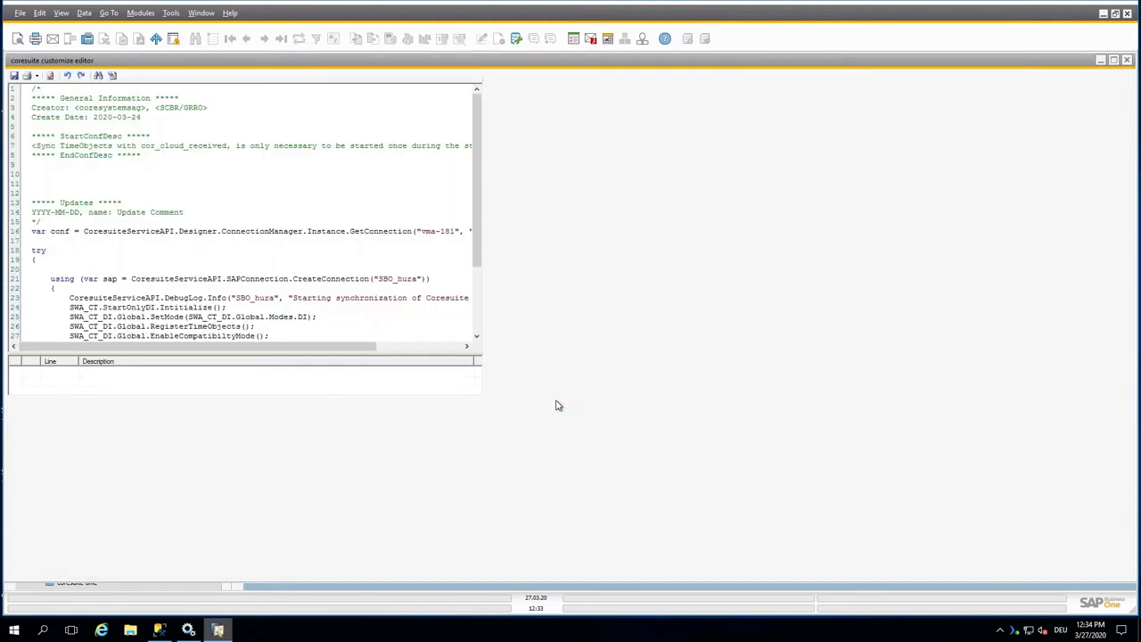
# - Expand the customize editor to read the full startup code with its try/catch synchronisation block
pyautogui.click(1113, 60)
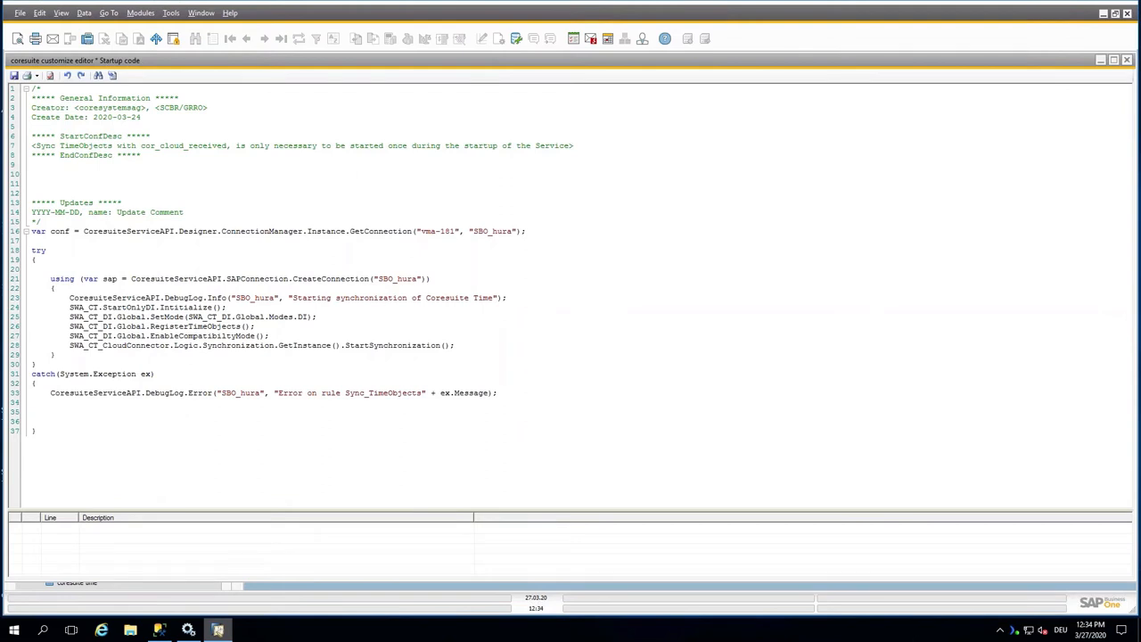
pyautogui.moveTo(428, 80)
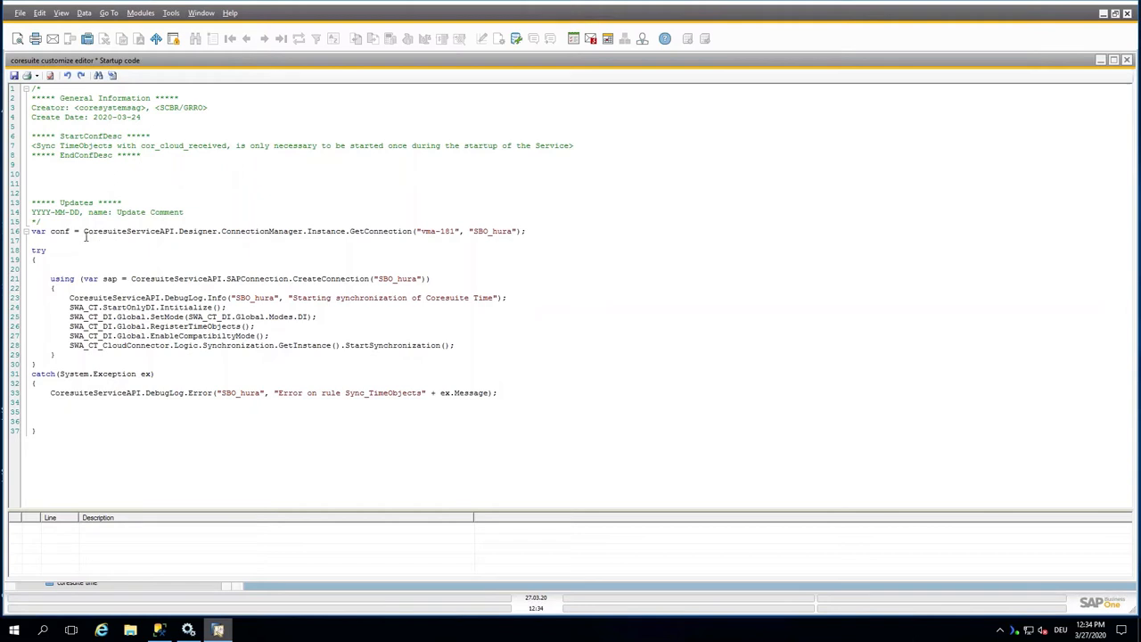
pyautogui.moveTo(376, 249)
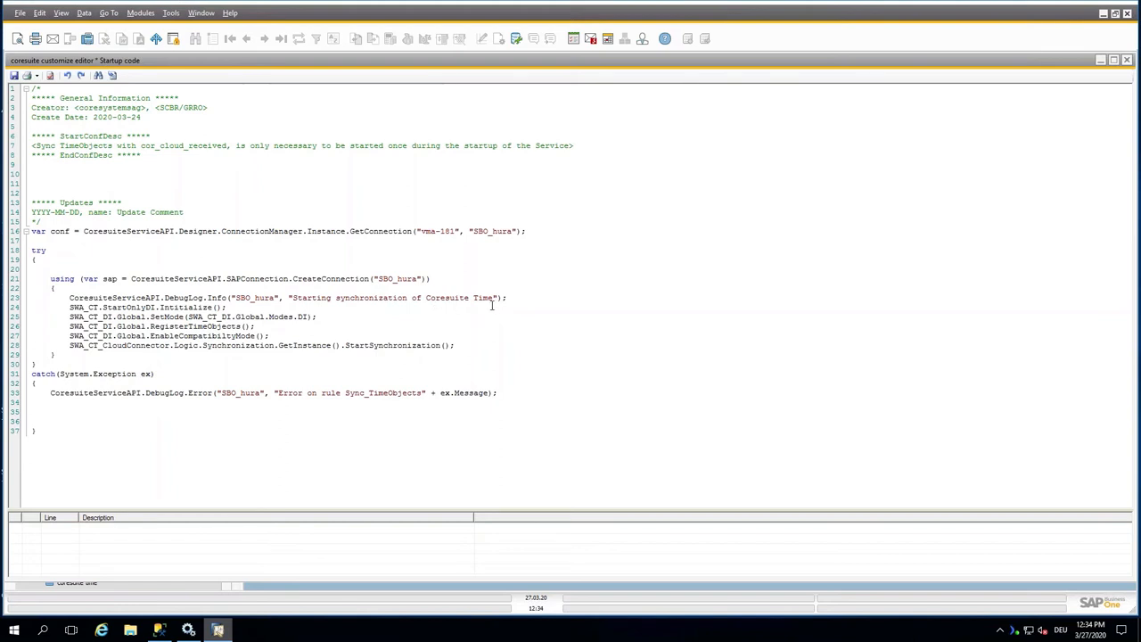
pyautogui.moveTo(188, 321)
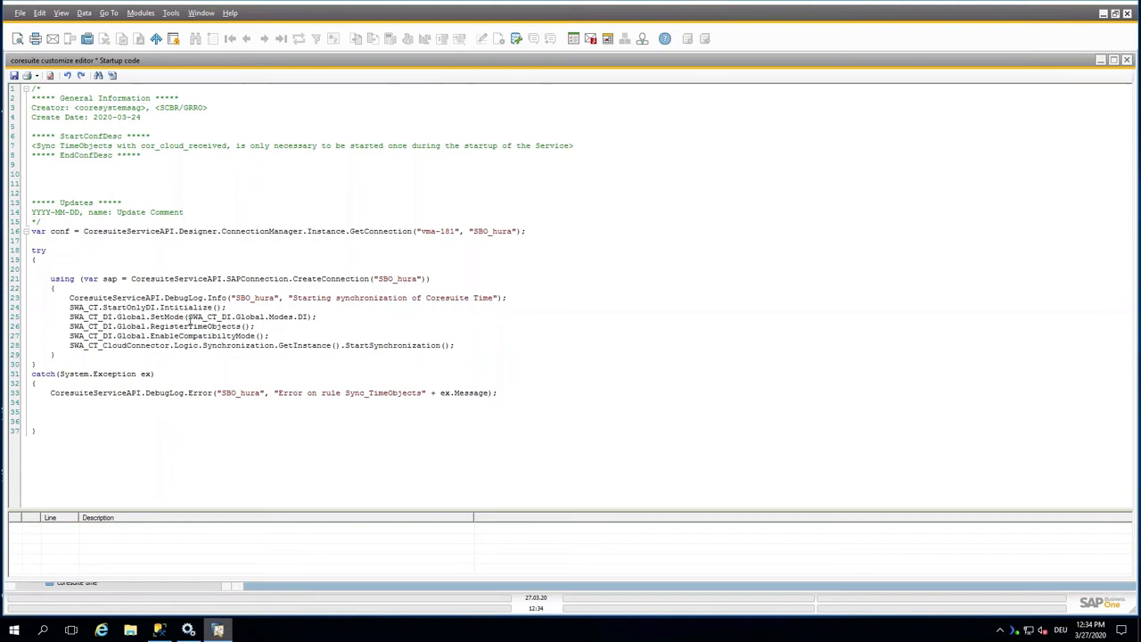
pyautogui.moveTo(203, 335)
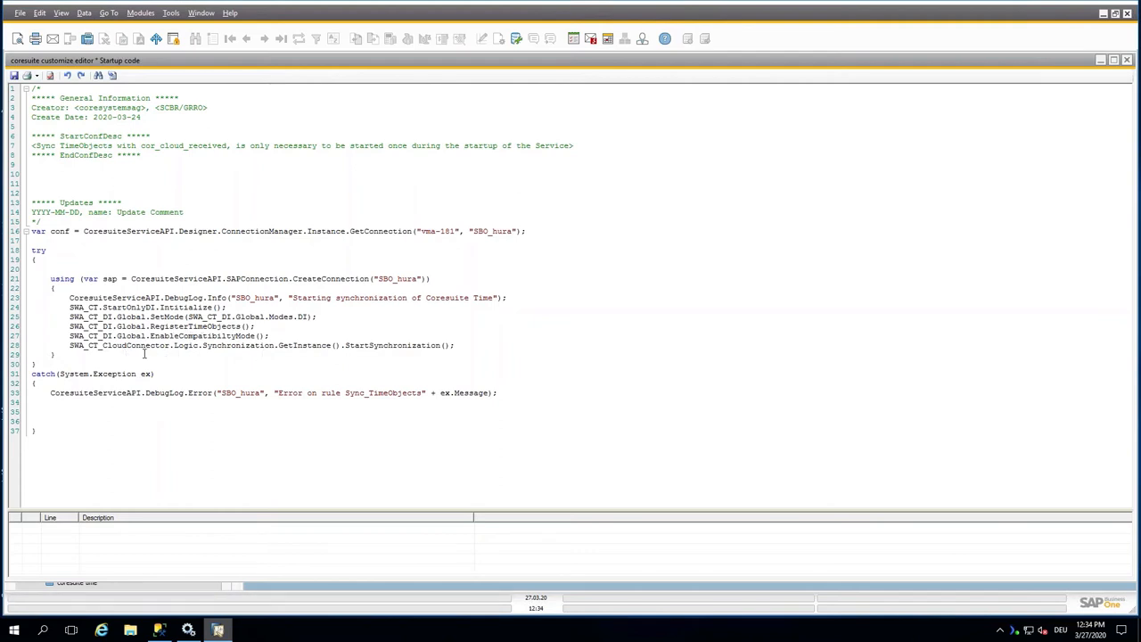
pyautogui.moveTo(360, 349)
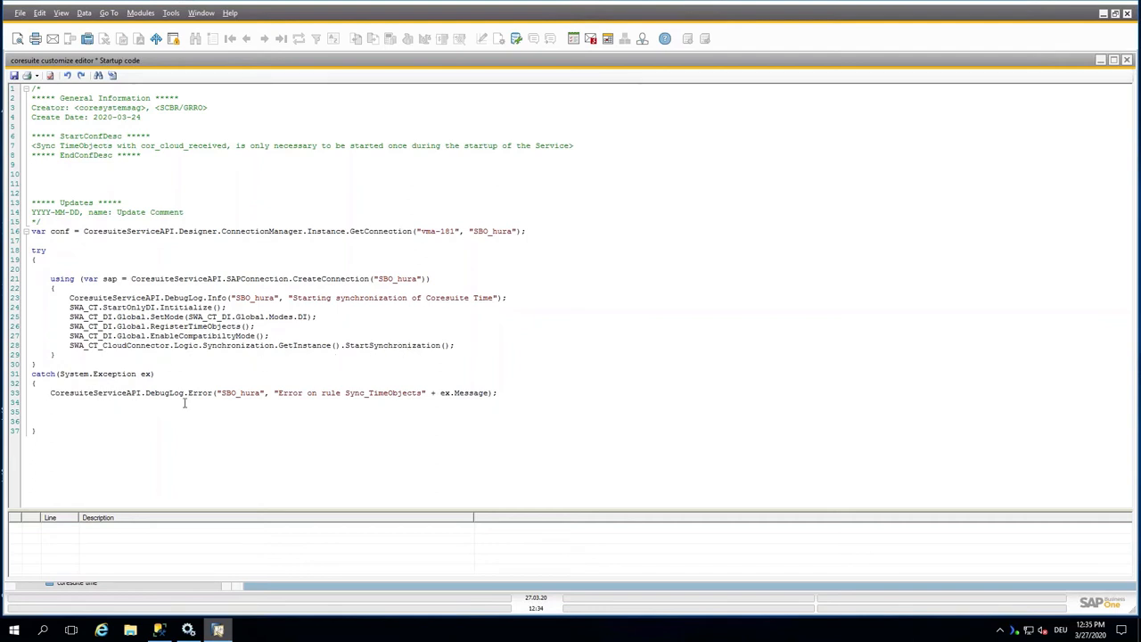
pyautogui.moveTo(295, 405)
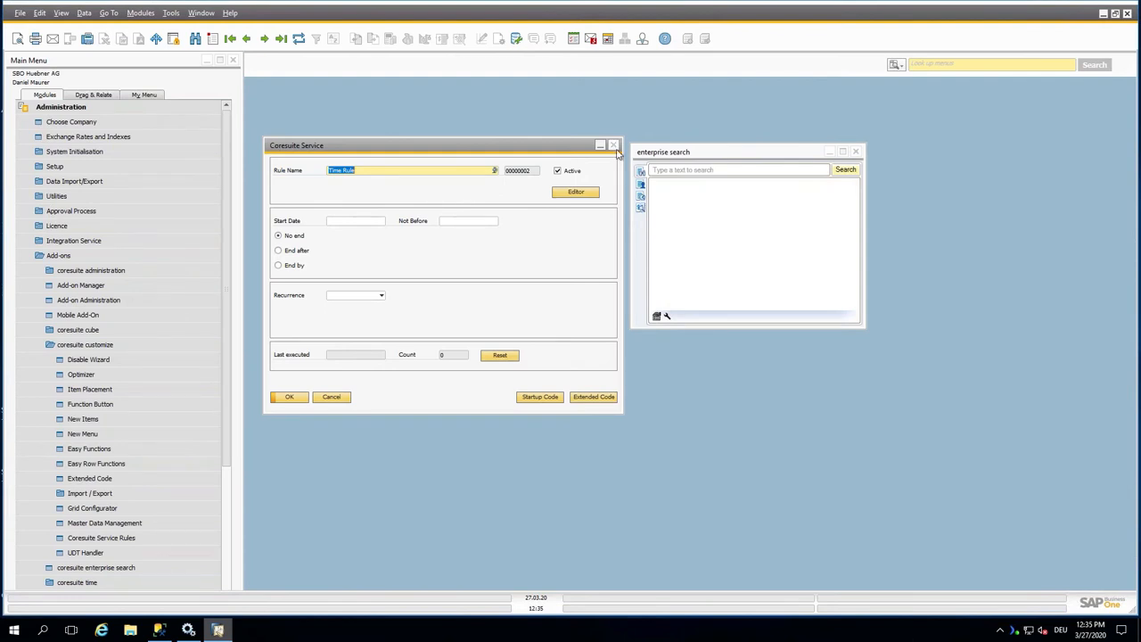
# - Close the Time Rule window and exit SAP Business One, confirming despite running processes
pyautogui.click(614, 144)
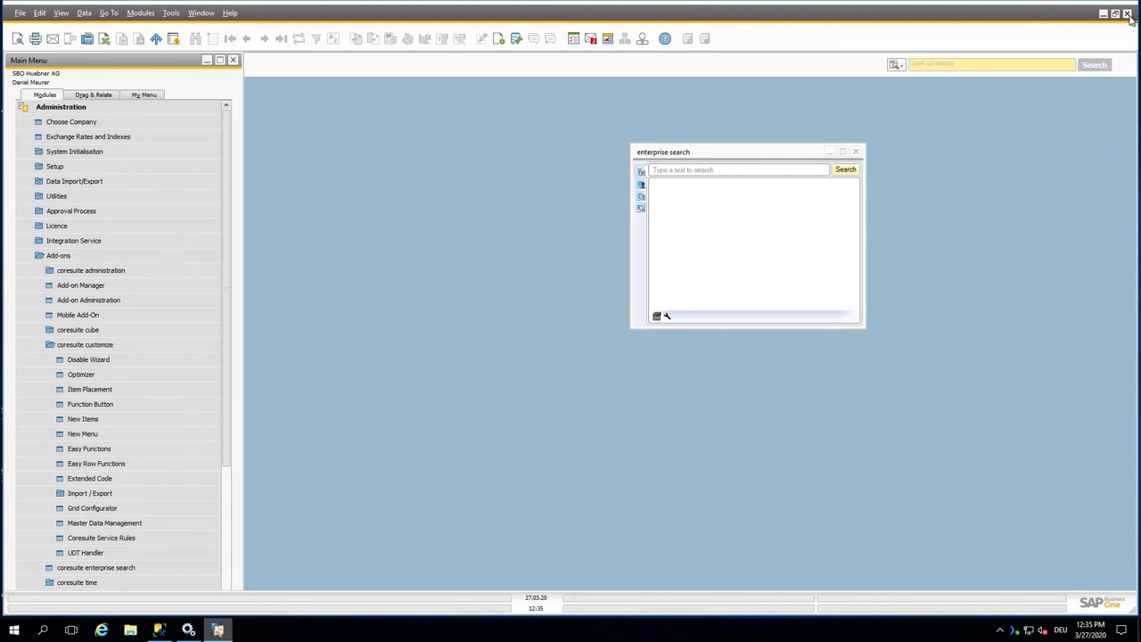
pyautogui.click(1126, 15)
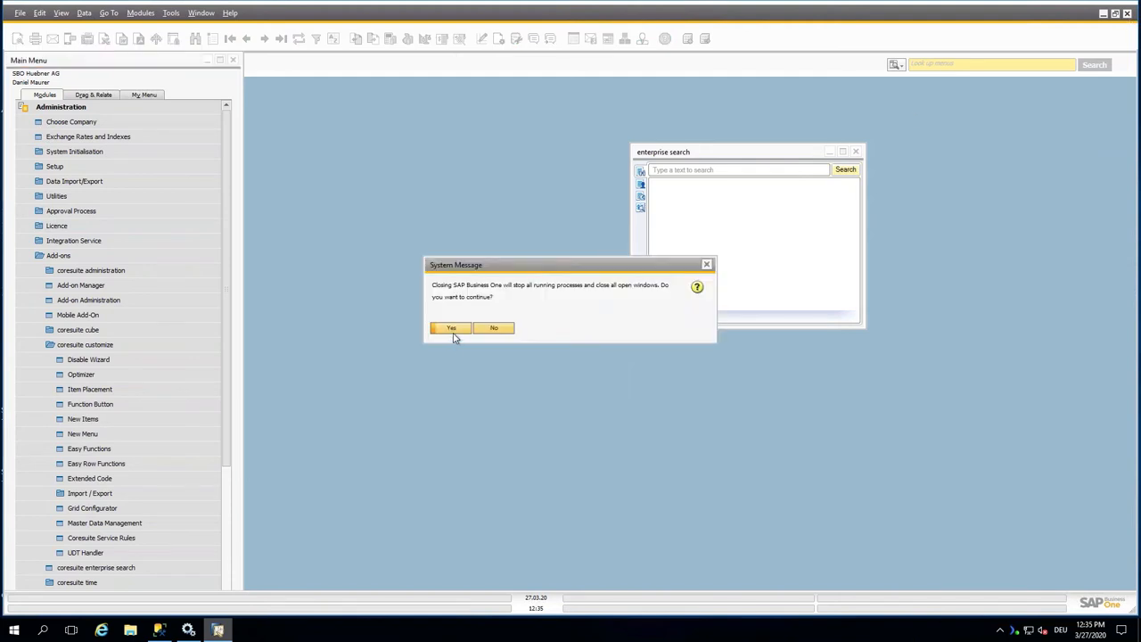
pyautogui.click(451, 328)
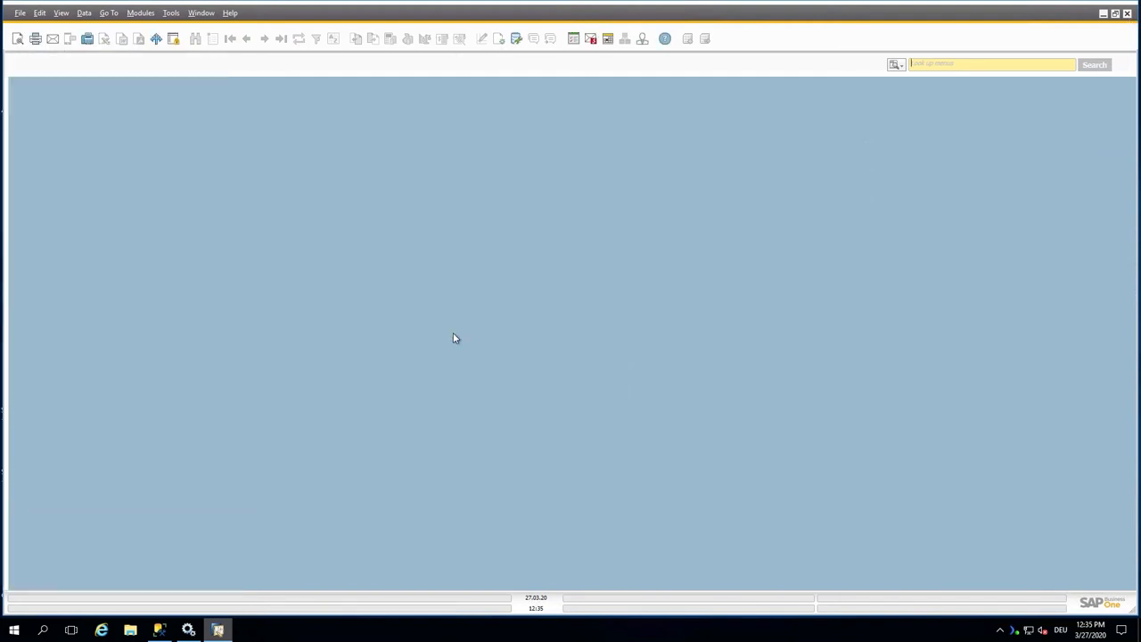
pyautogui.click(1127, 15)
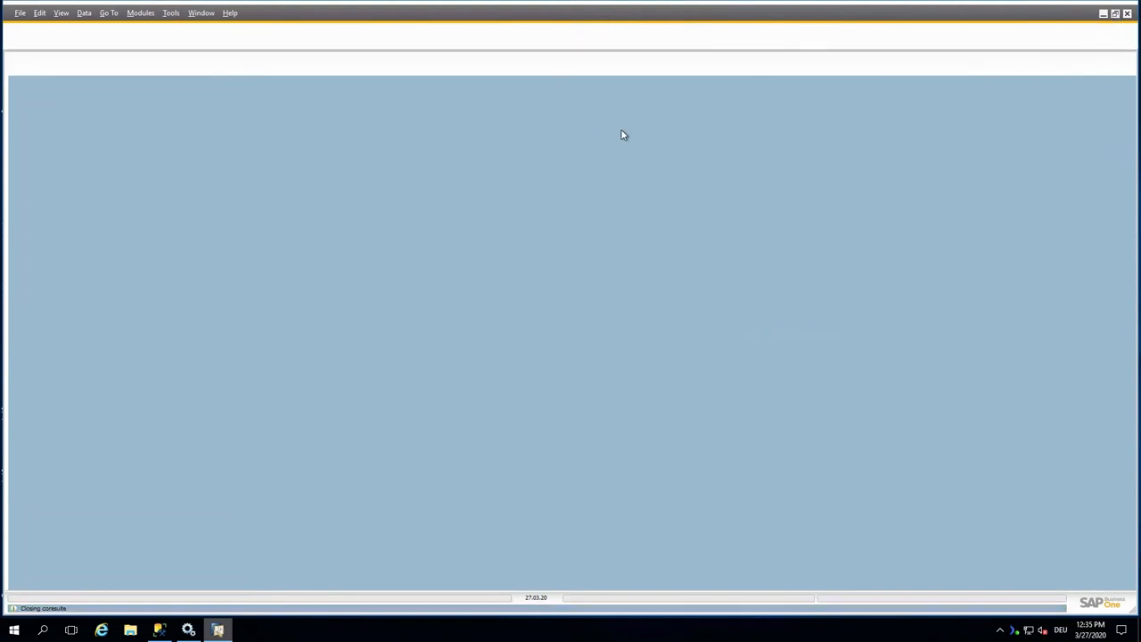
pyautogui.moveTo(602, 143)
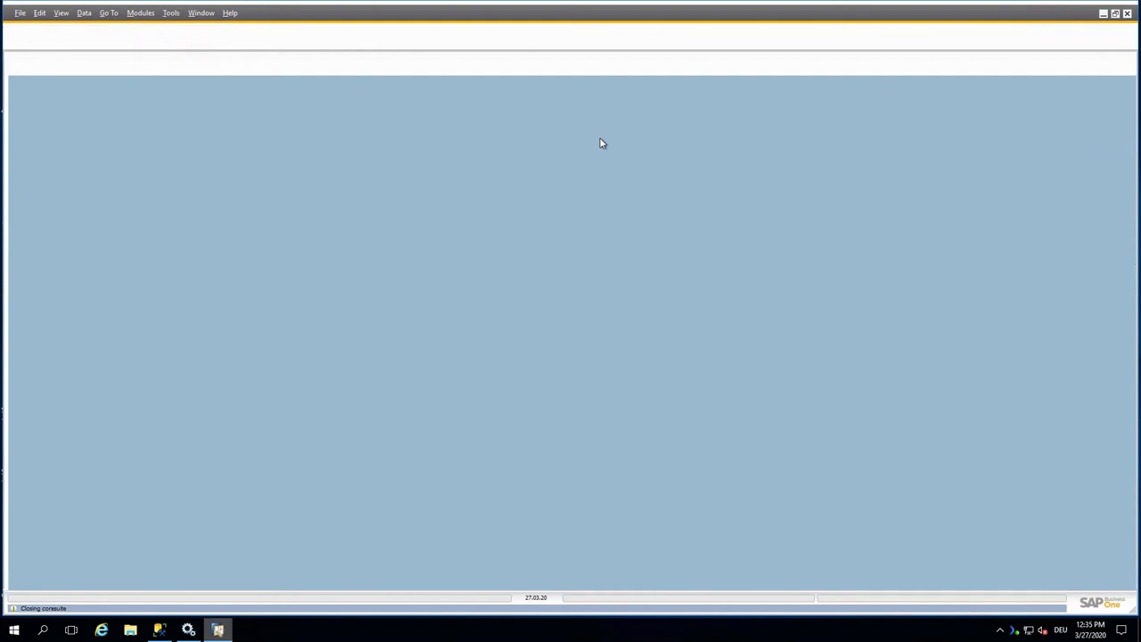
pyautogui.click(1127, 13)
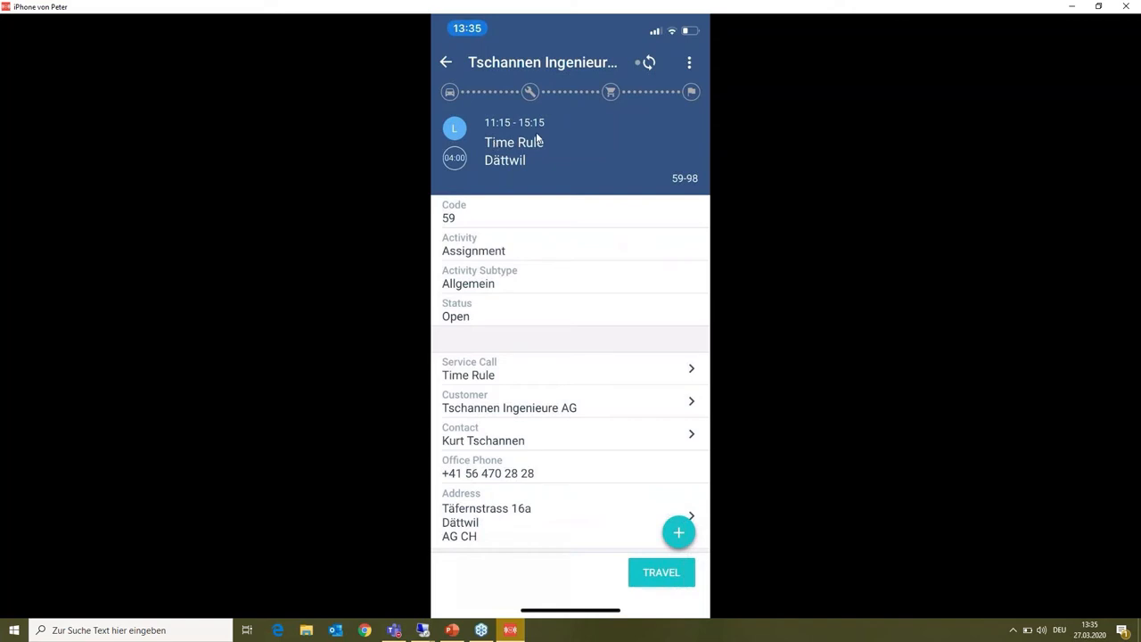
# - Record a new effort of three hours working time on the activity and save it
pyautogui.click(678, 532)
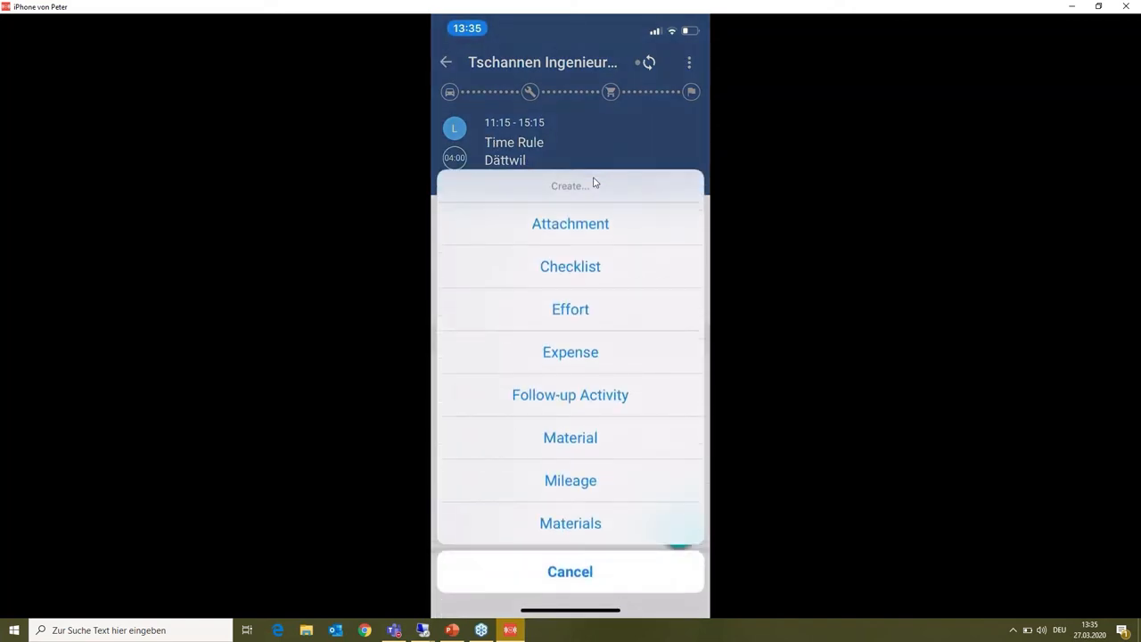
pyautogui.click(571, 570)
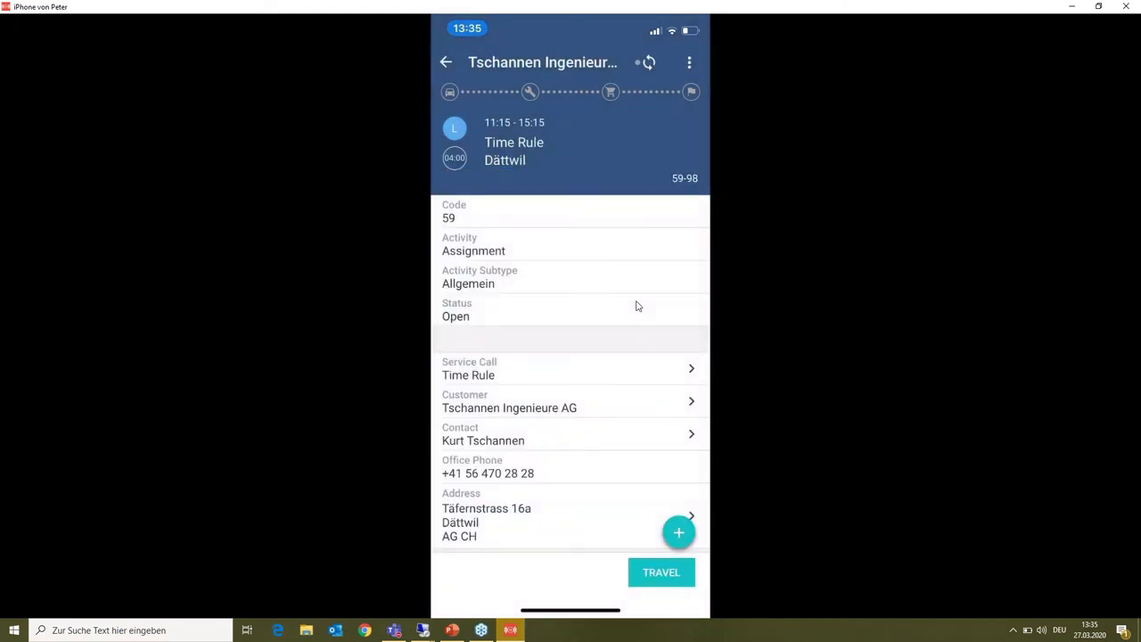
pyautogui.click(677, 531)
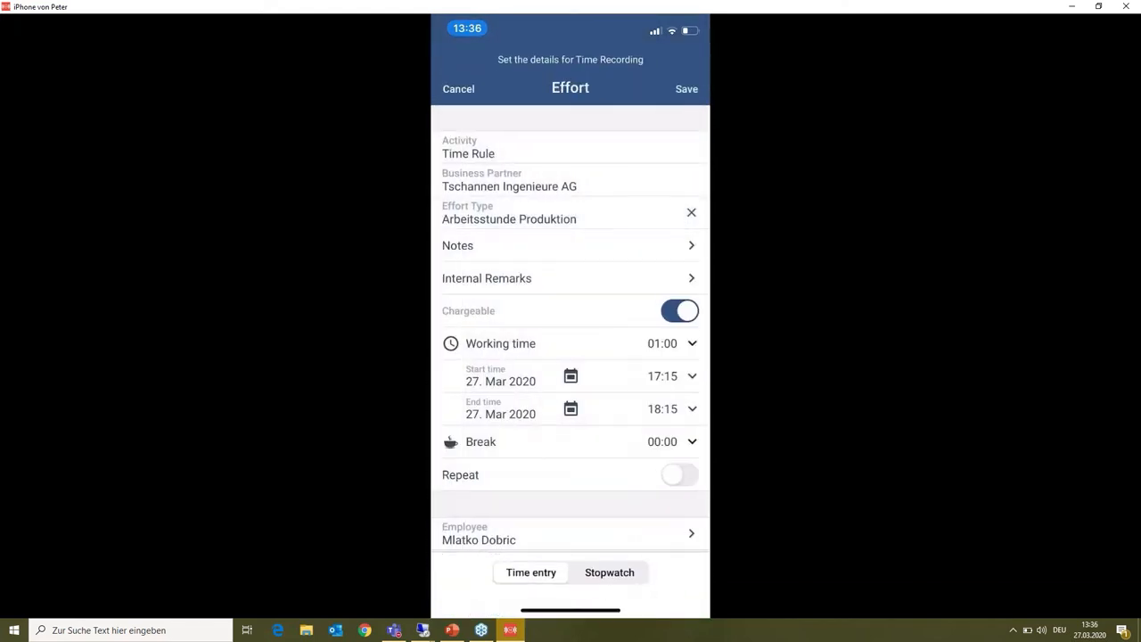
pyautogui.click(663, 342)
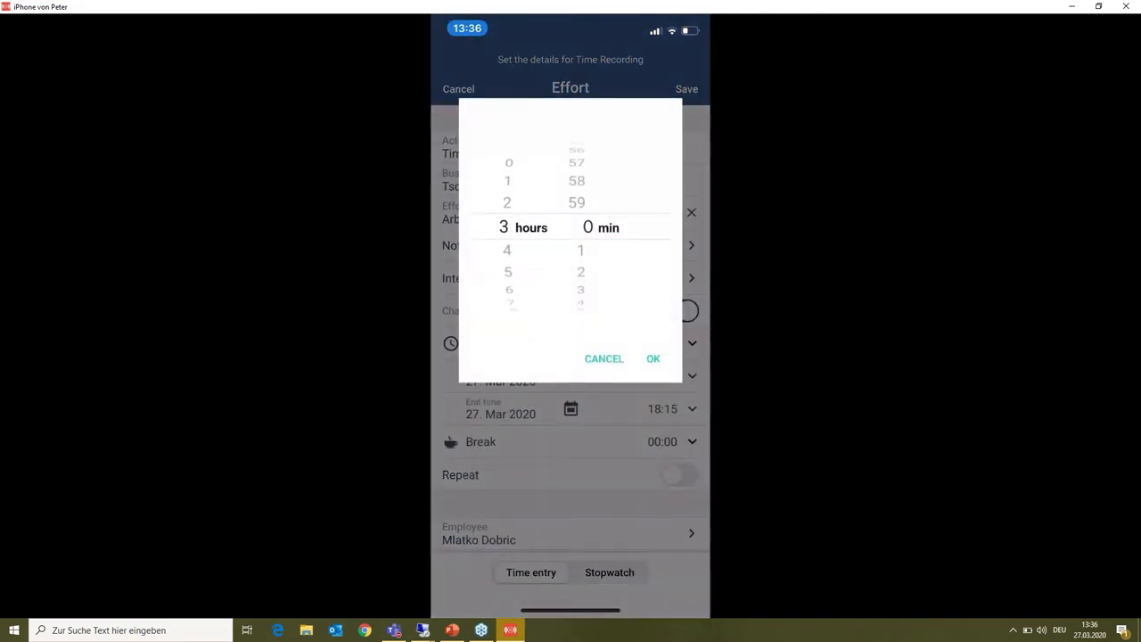
pyautogui.click(652, 359)
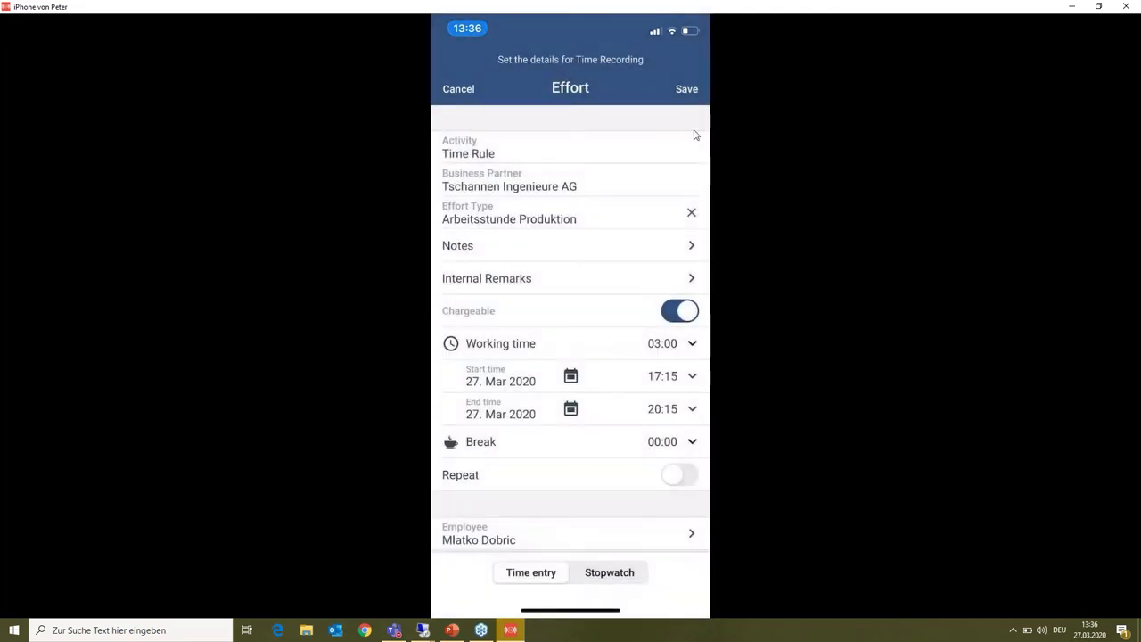
pyautogui.click(686, 89)
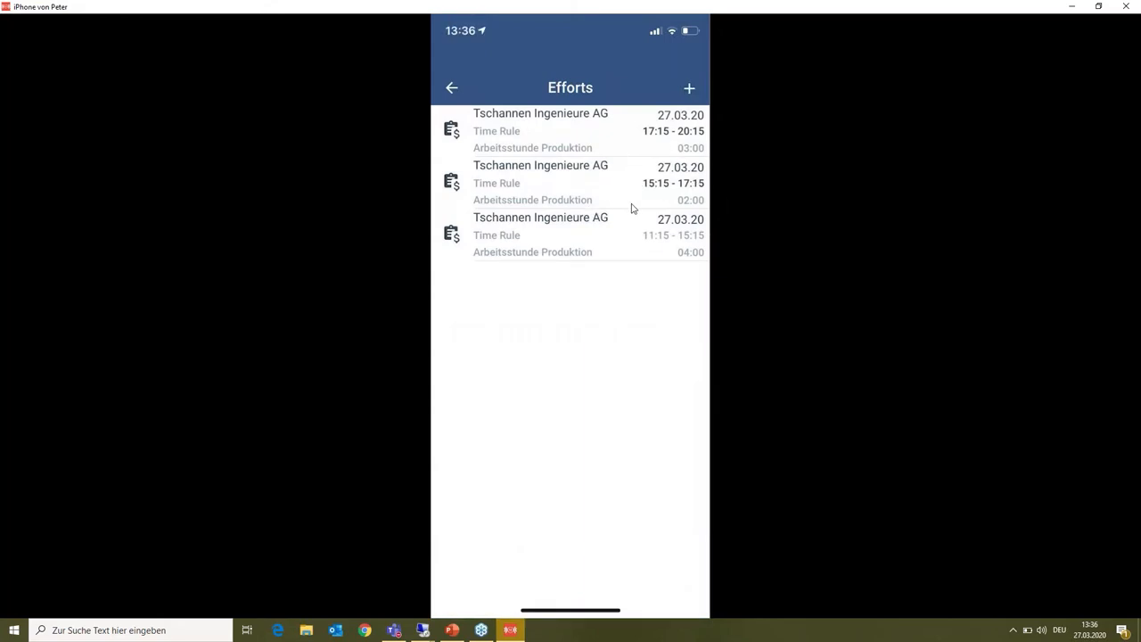
pyautogui.moveTo(734, 217)
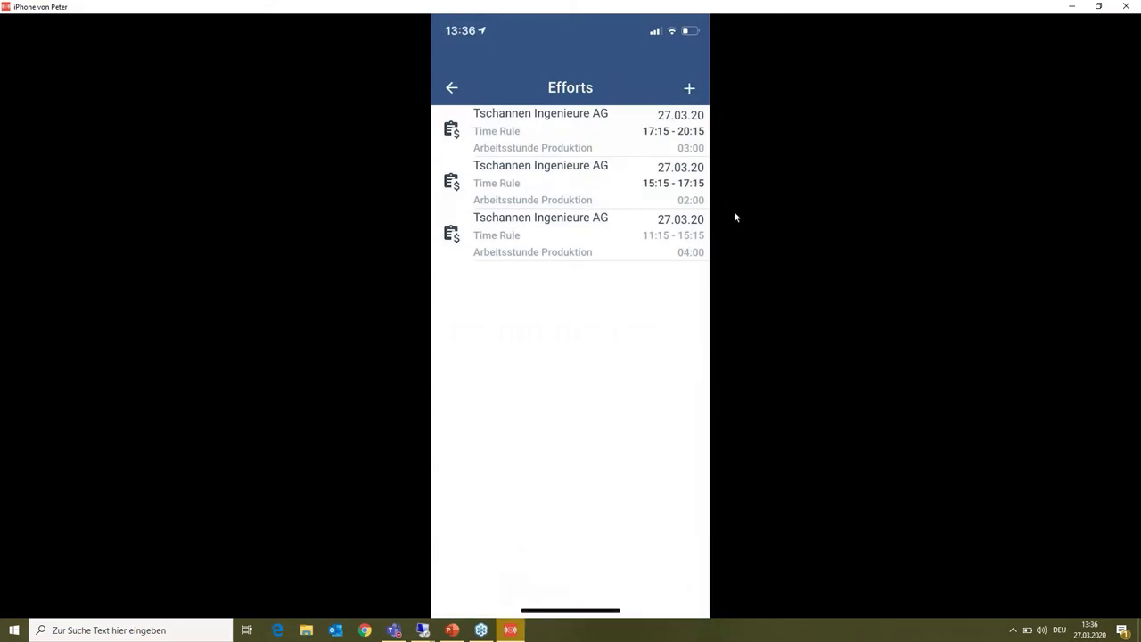
pyautogui.moveTo(550, 141)
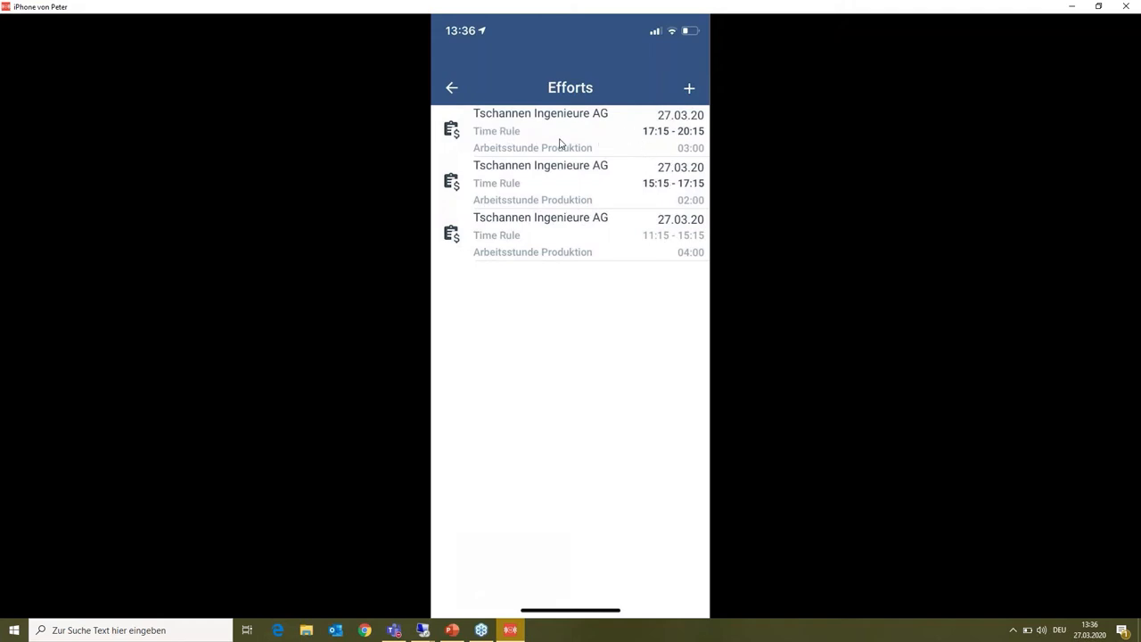
# - Check the newest effort entry, synchronize the phone's data and switch to SSMS
pyautogui.click(570, 236)
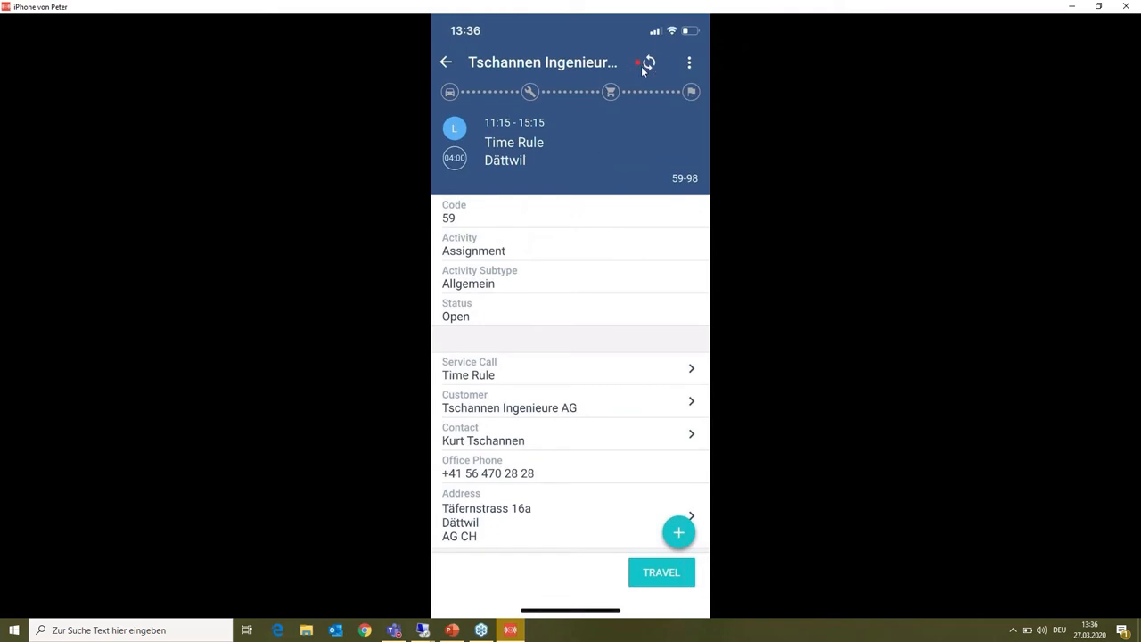
pyautogui.click(647, 63)
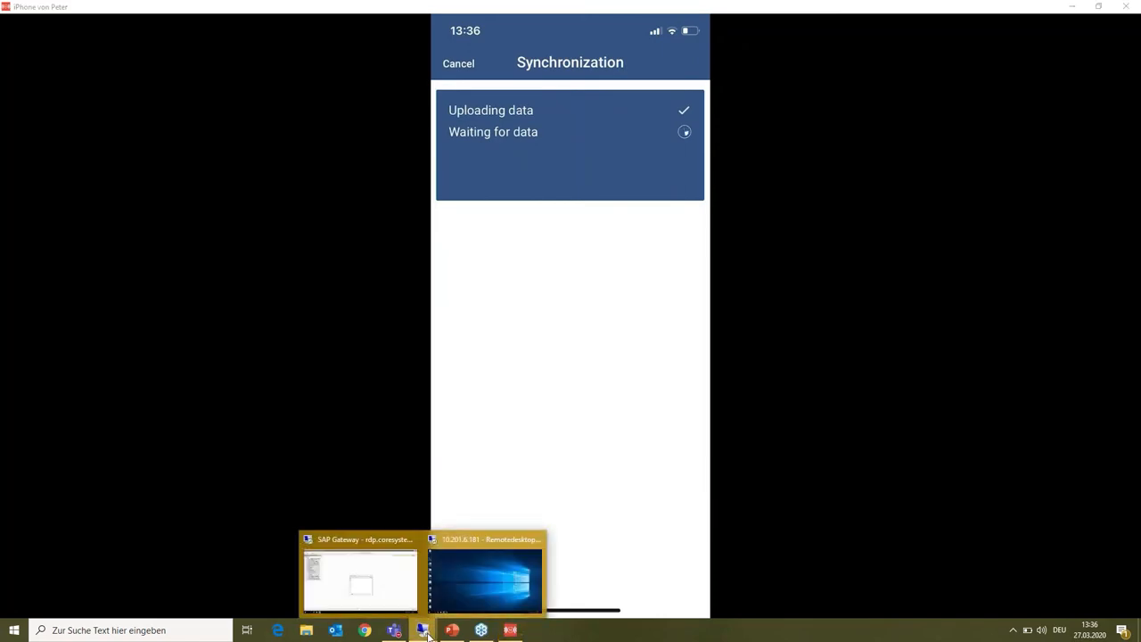
pyautogui.click(485, 579)
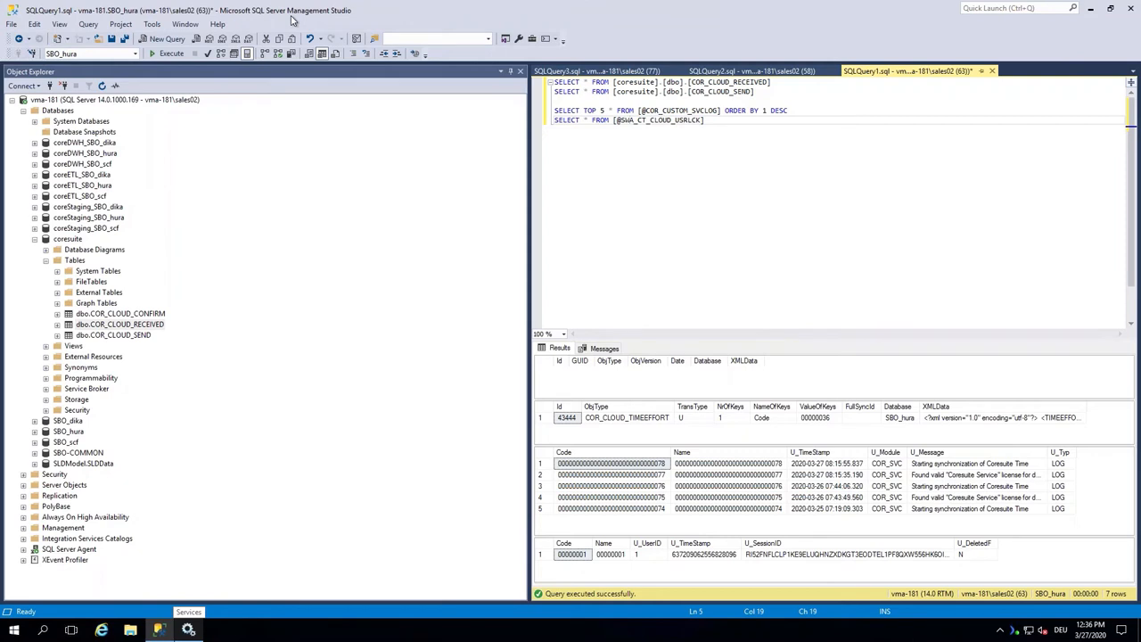
pyautogui.moveTo(588, 7)
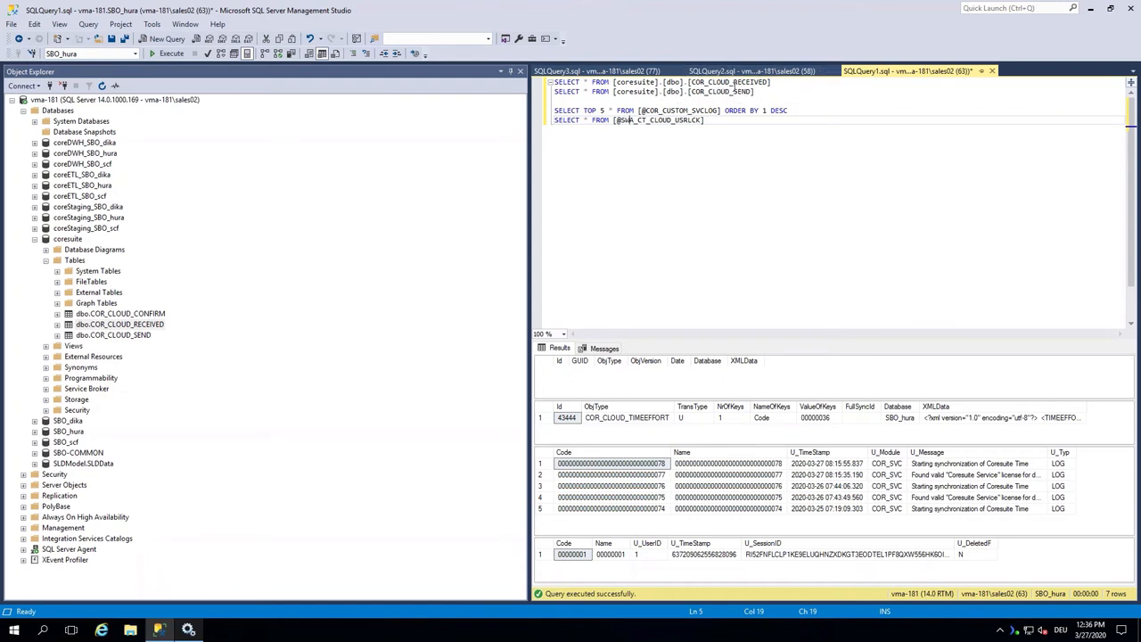
pyautogui.moveTo(702, 394)
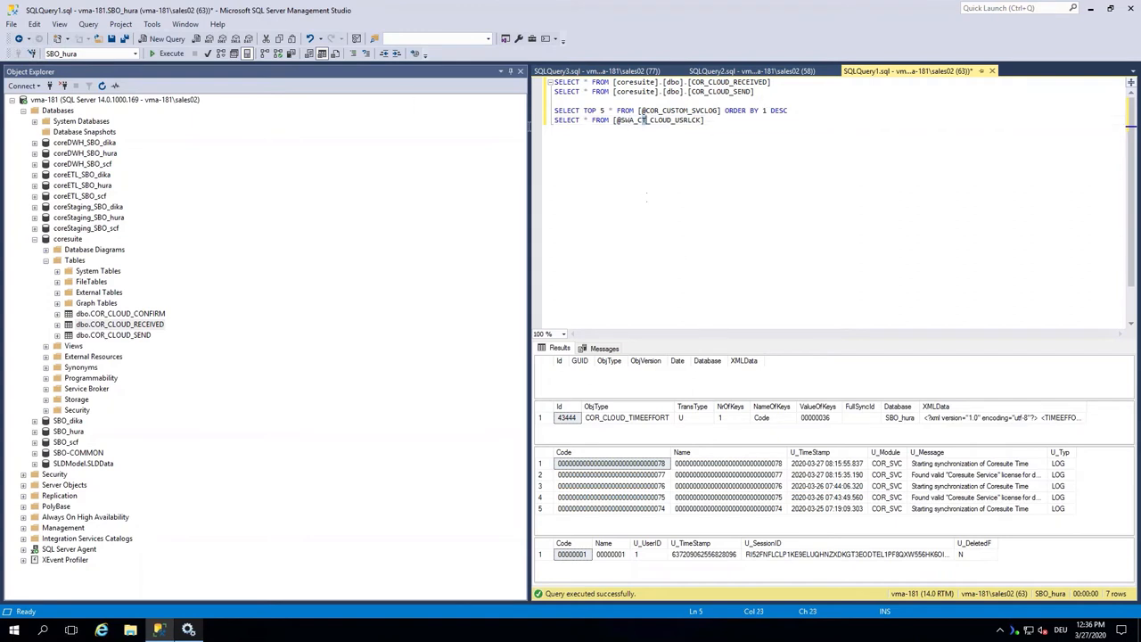
# - Re-execute the COR_CLOUD_RECEIVED, COR_CLOUD_SEND and service log queries until the TIMEEFFORT entry appears
pyautogui.click(171, 54)
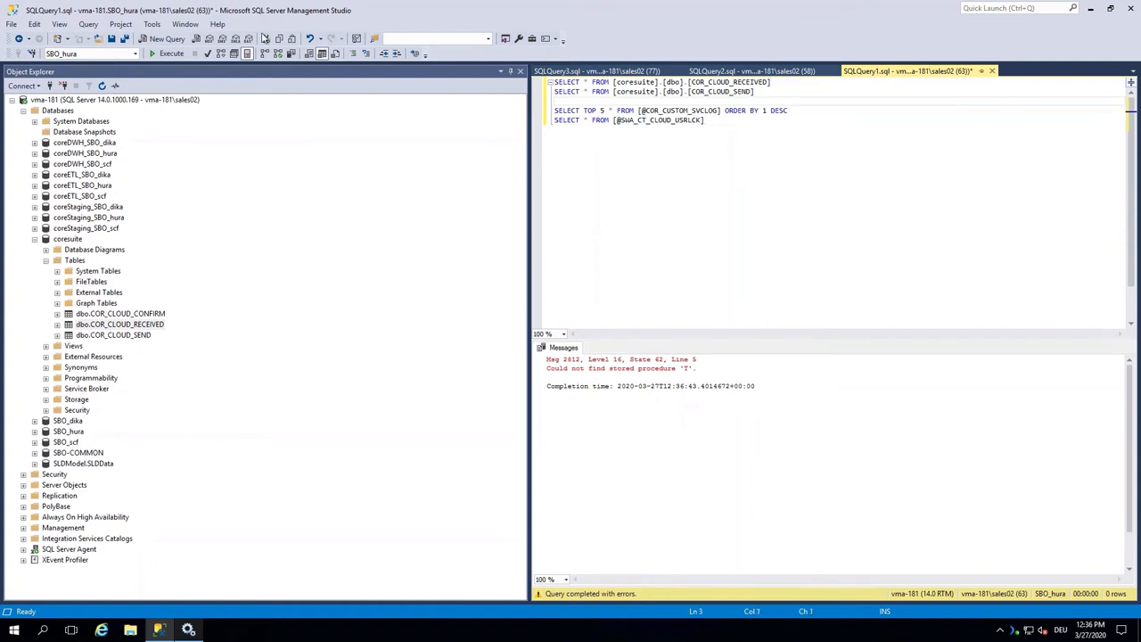
pyautogui.click(171, 54)
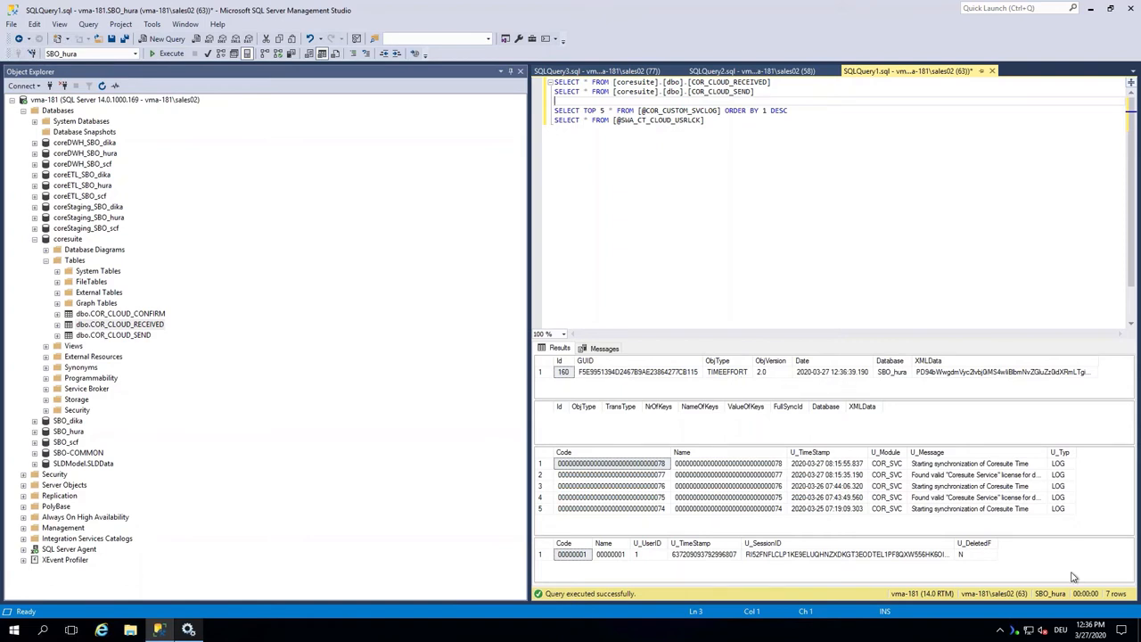
pyautogui.moveTo(1059, 599)
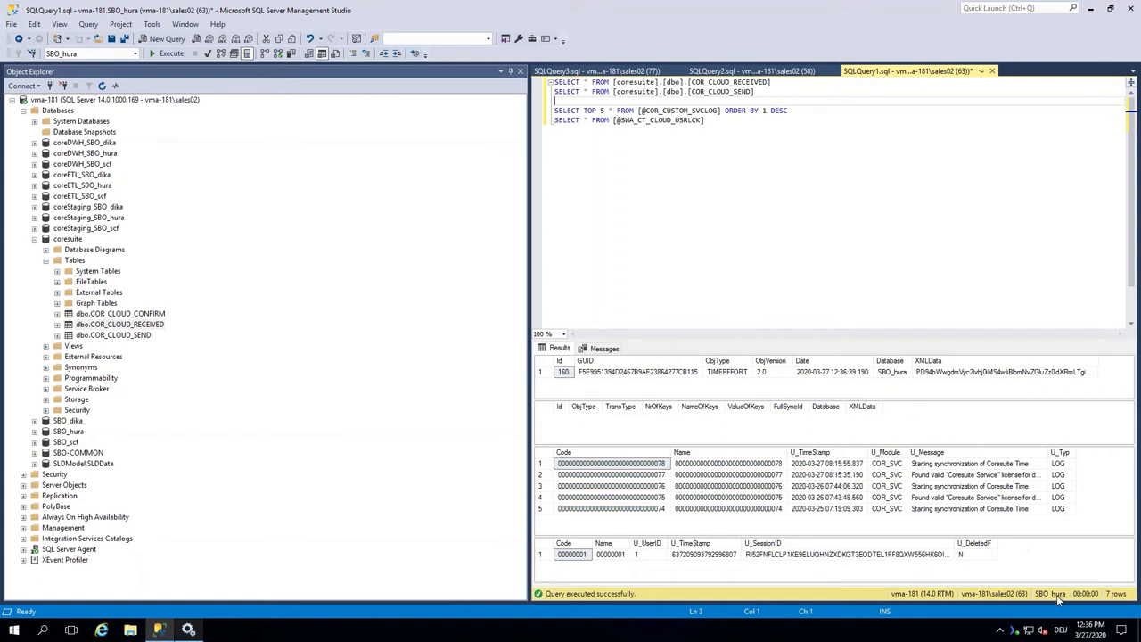
pyautogui.moveTo(808, 383)
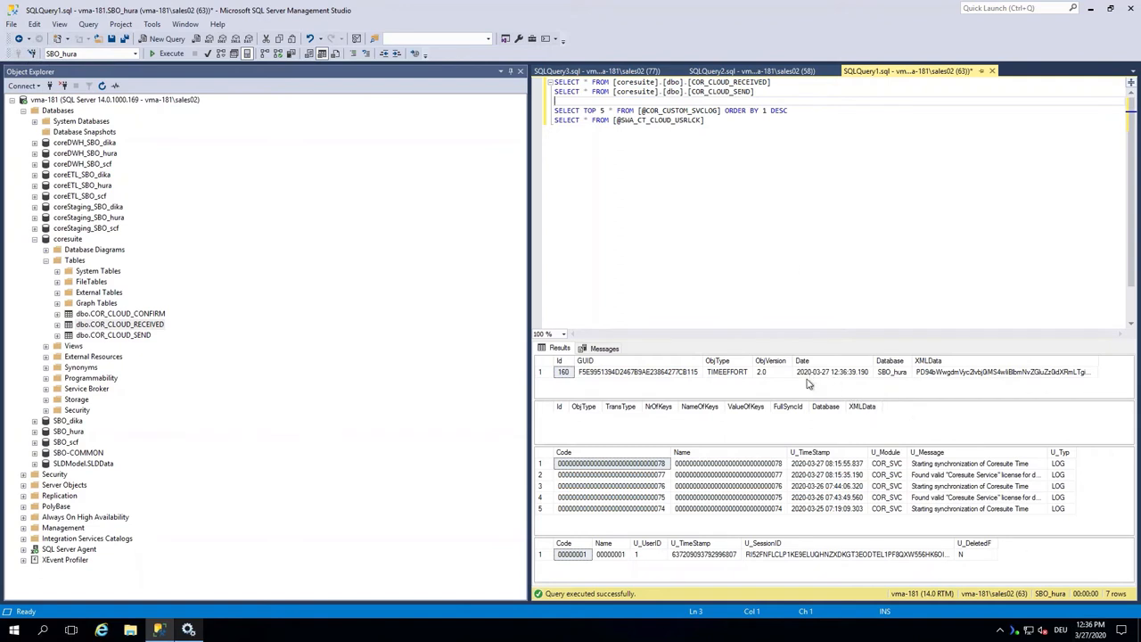
pyautogui.moveTo(773, 172)
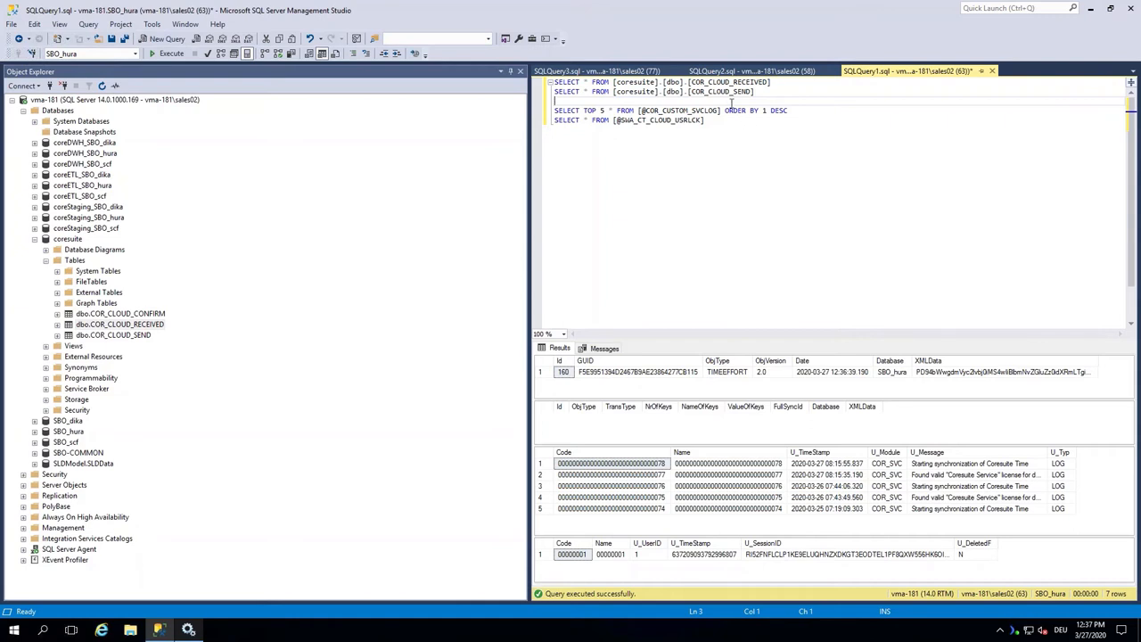
pyautogui.moveTo(740, 91)
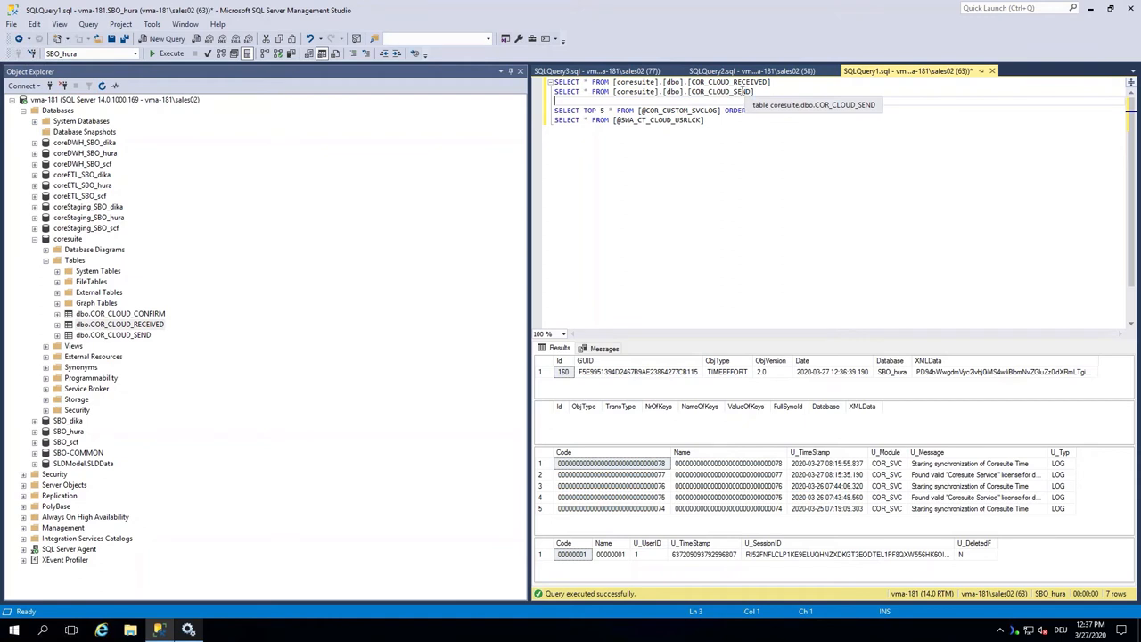
pyautogui.moveTo(645, 122)
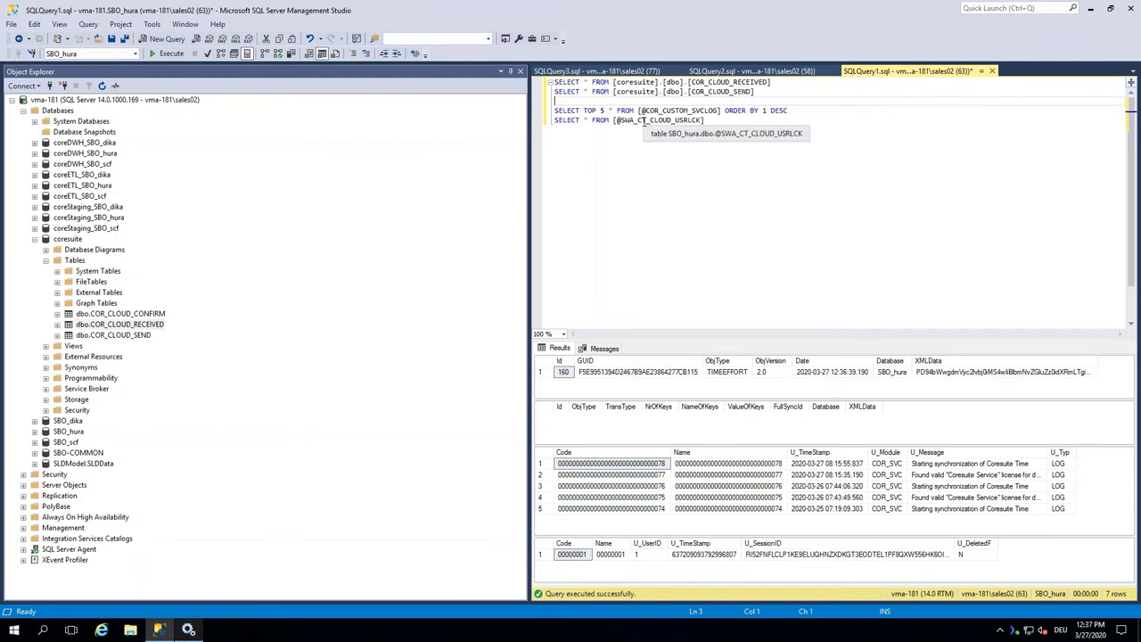
pyautogui.moveTo(171, 53)
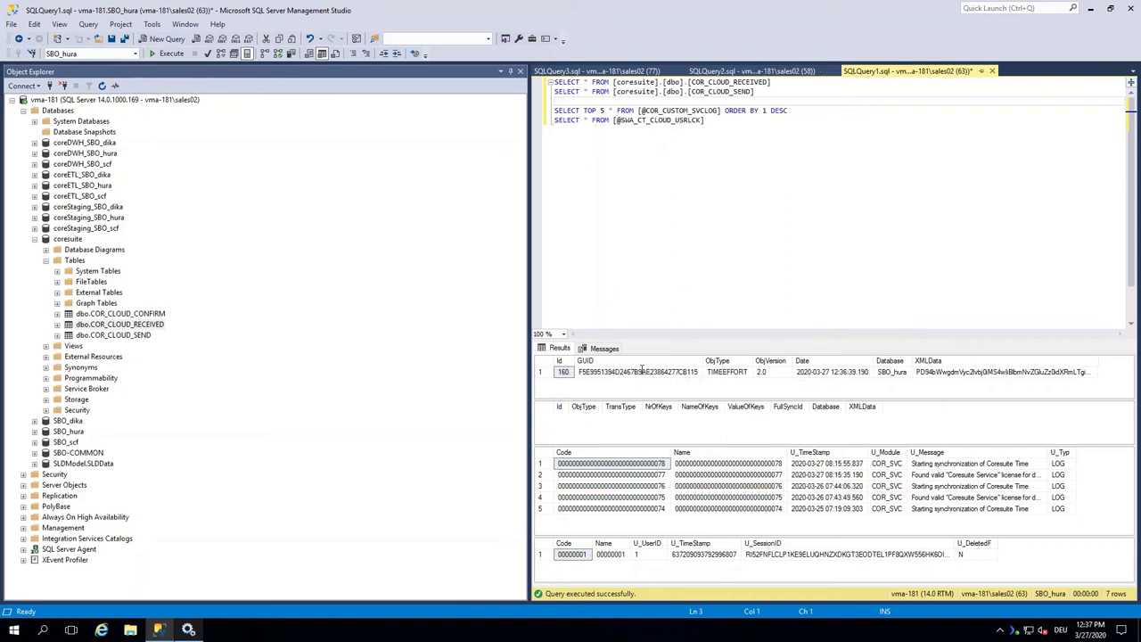
pyautogui.moveTo(617, 419)
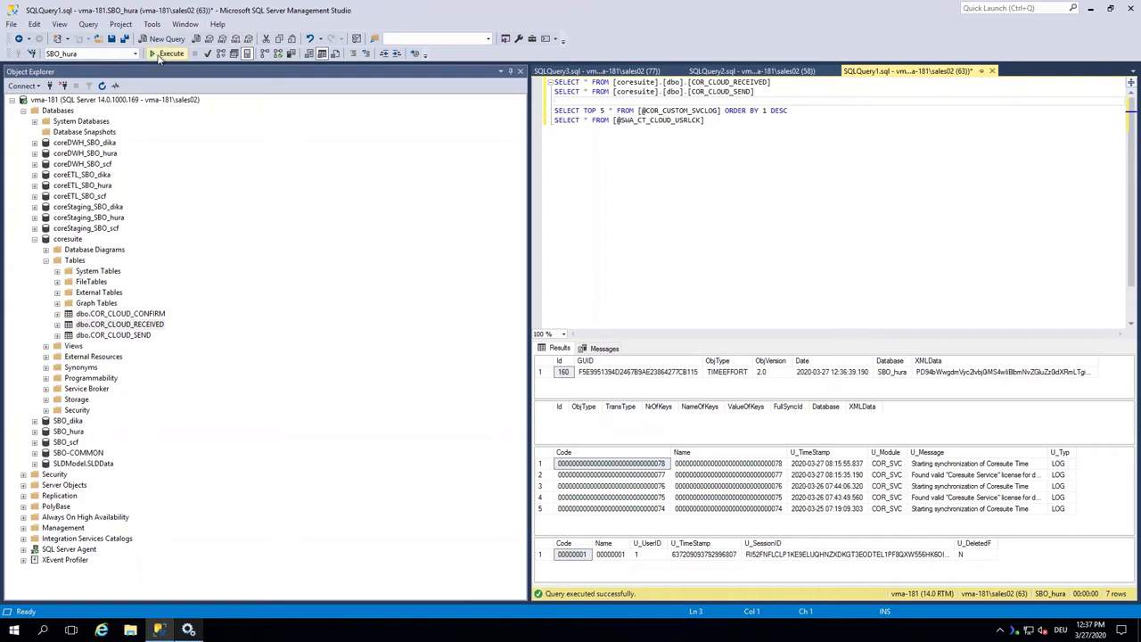
pyautogui.click(171, 54)
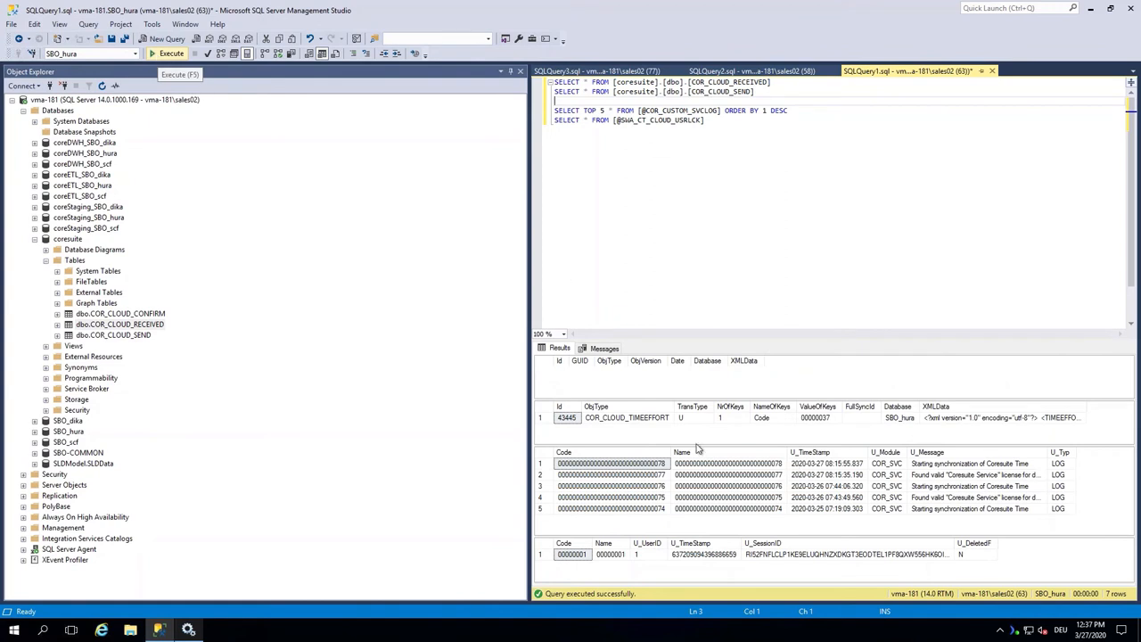
pyautogui.moveTo(649, 430)
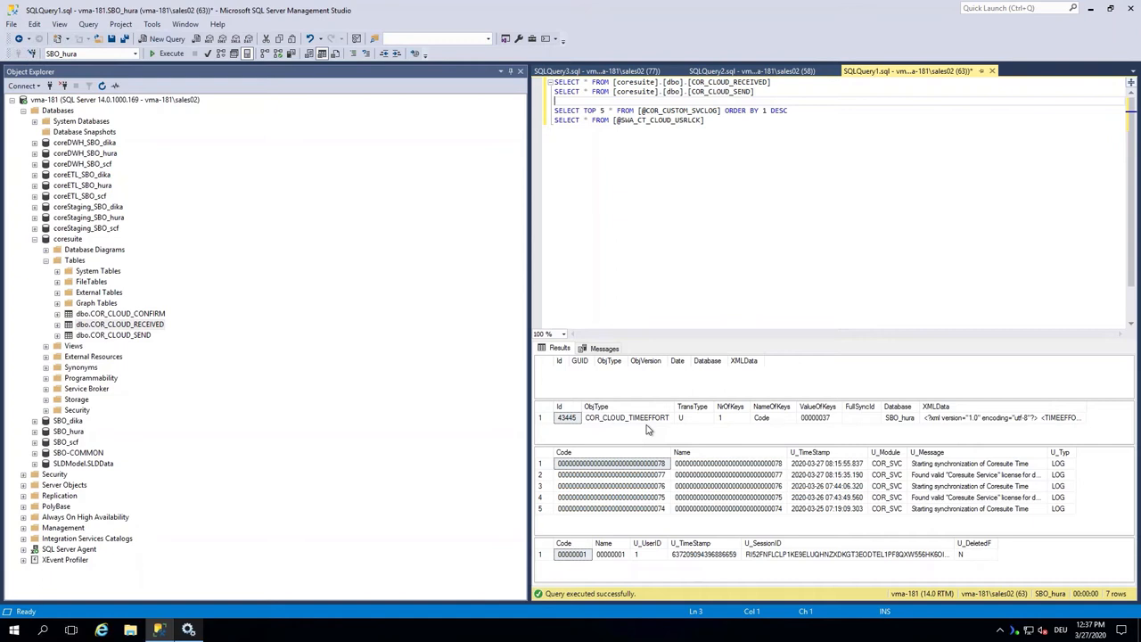
pyautogui.moveTo(1037, 83)
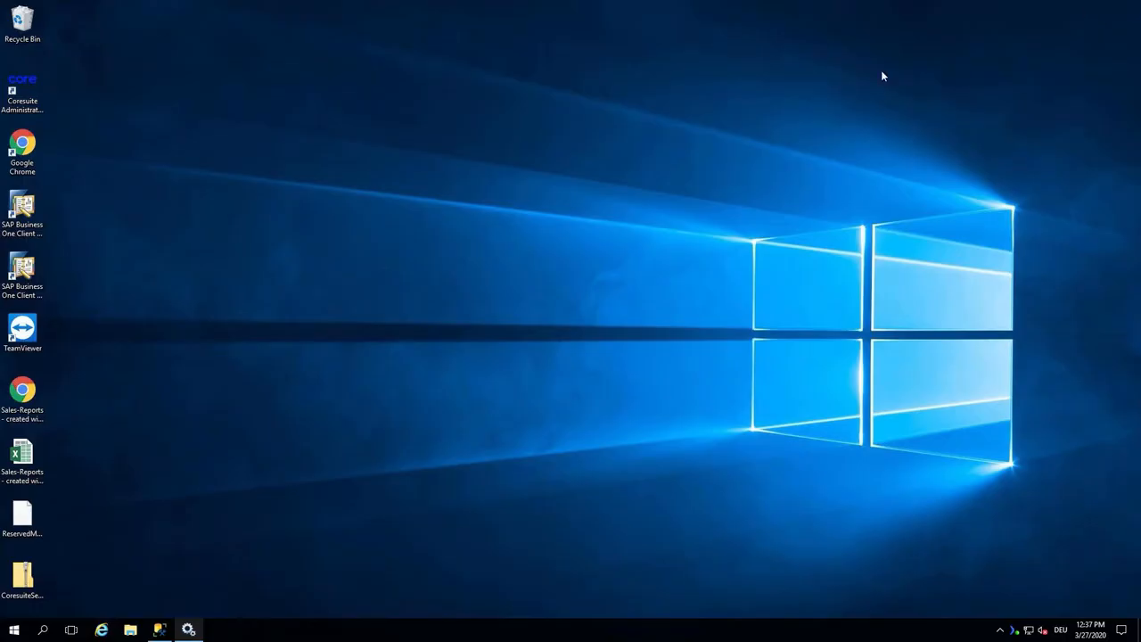
pyautogui.moveTo(538, 206)
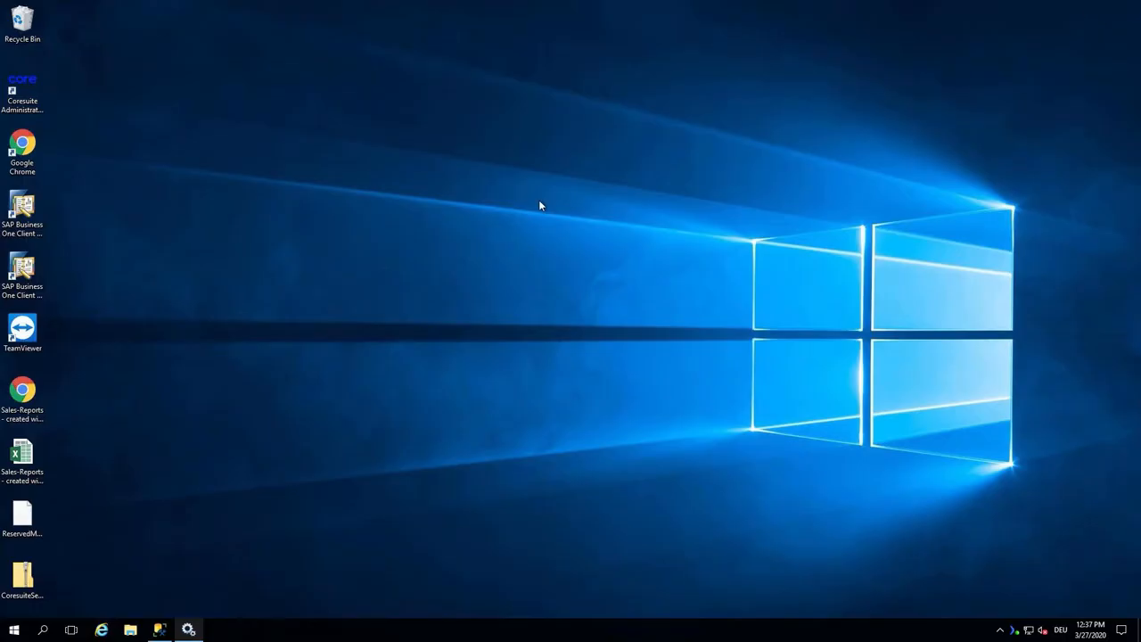
pyautogui.moveTo(513, 278)
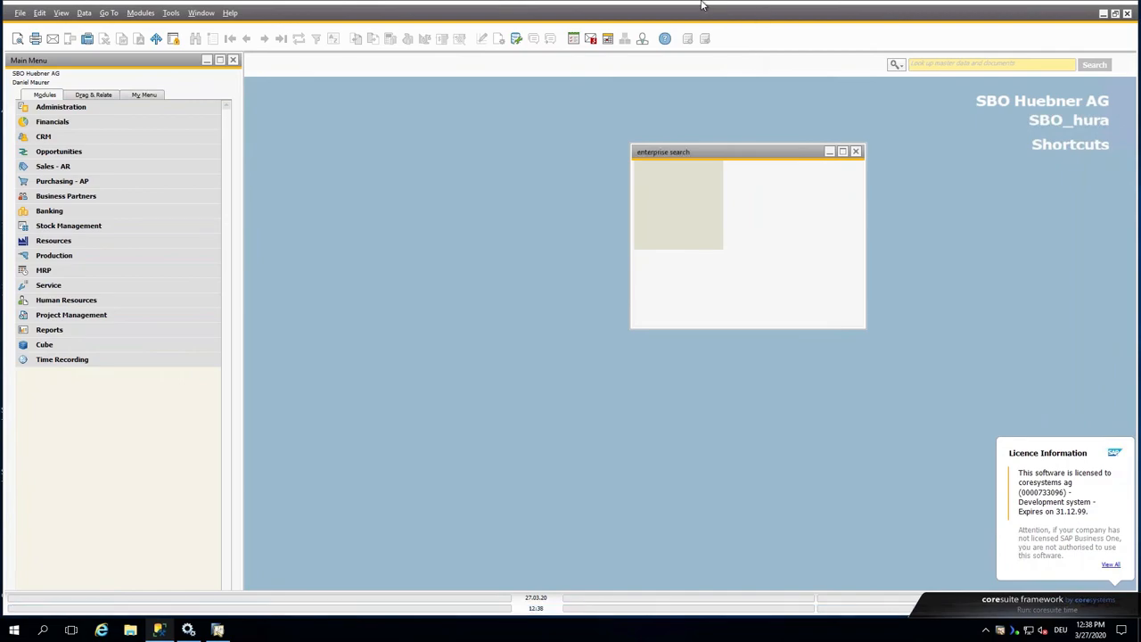
# - Switch from SAP Business One to the PowerPoint window with the Case 1 slide
pyautogui.click(449, 631)
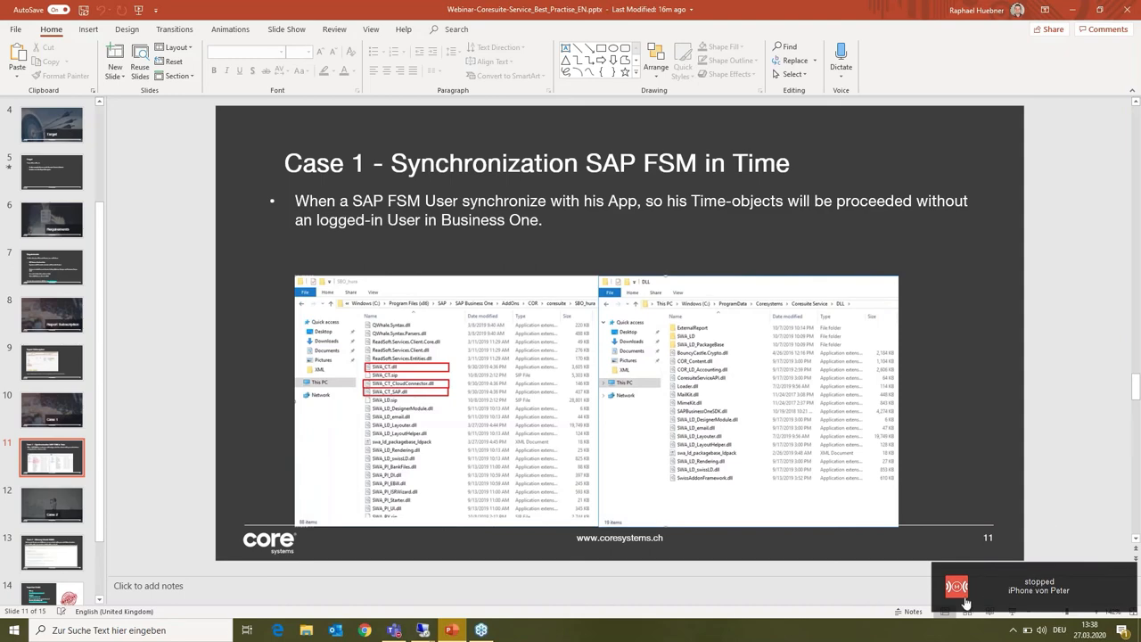
# - Present slide 13, Case 2 – Memory Check HANA, full screen and end the show
pyautogui.click(50, 551)
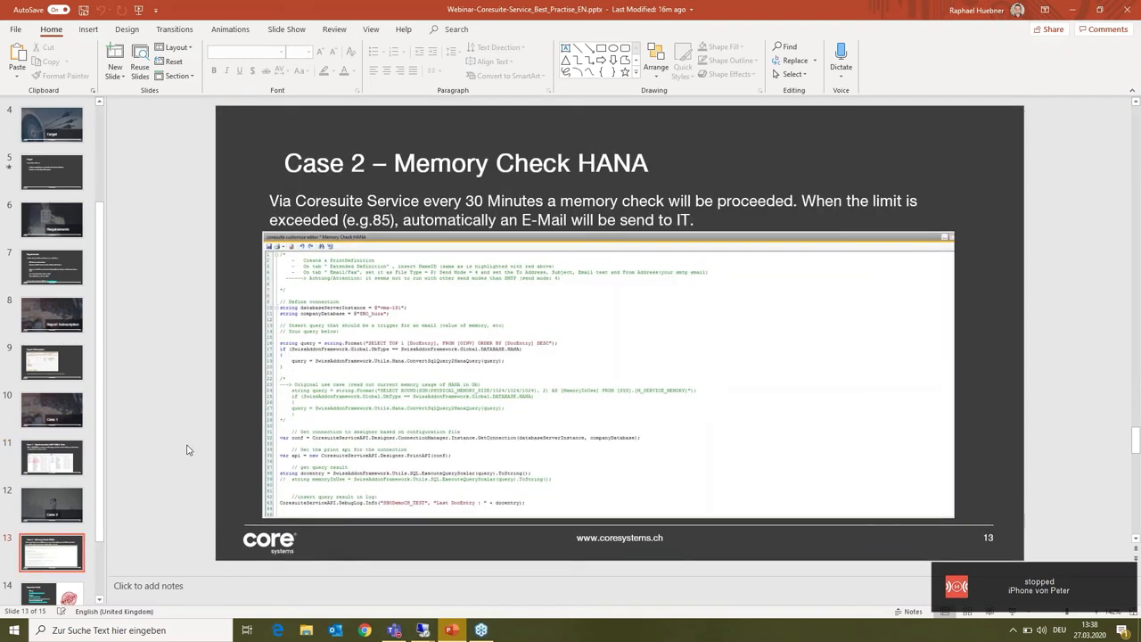
pyautogui.click(51, 360)
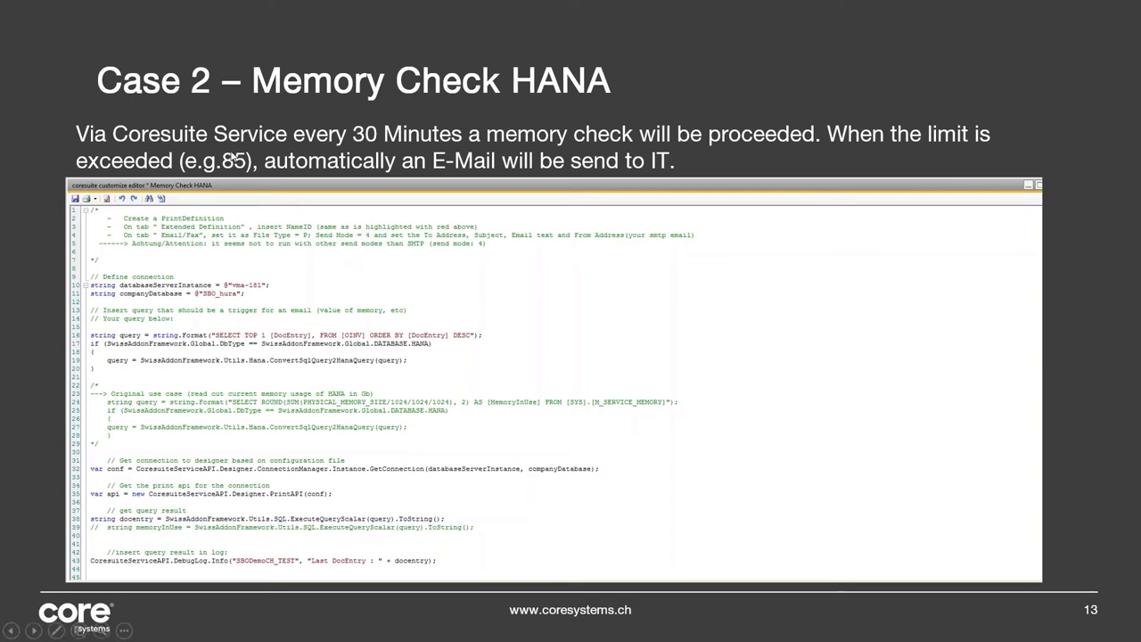
pyautogui.moveTo(367, 141)
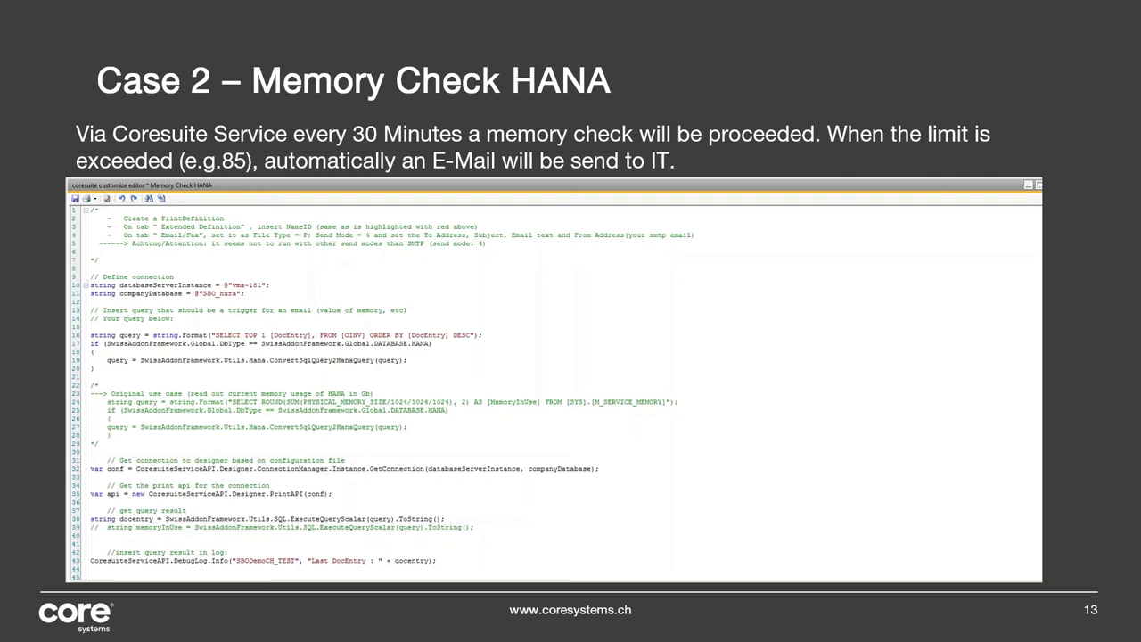
pyautogui.press('Escape')
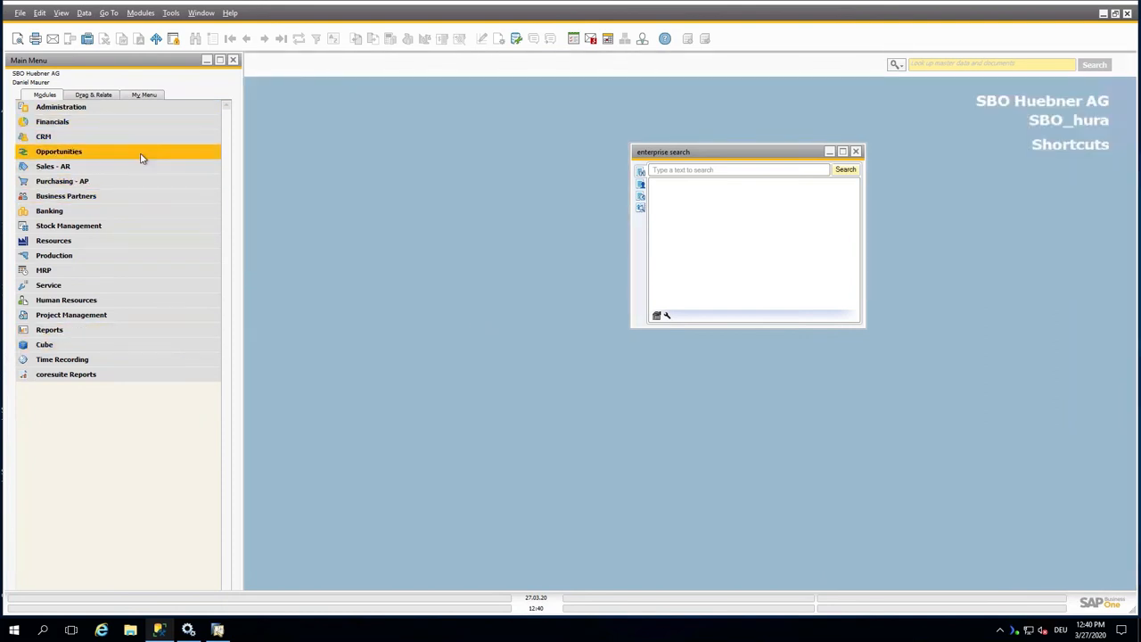
# - Reach the coresuite customize add-on under Administration and hide the code editor to reveal the rule's 1800-second schedule
pyautogui.click(60, 107)
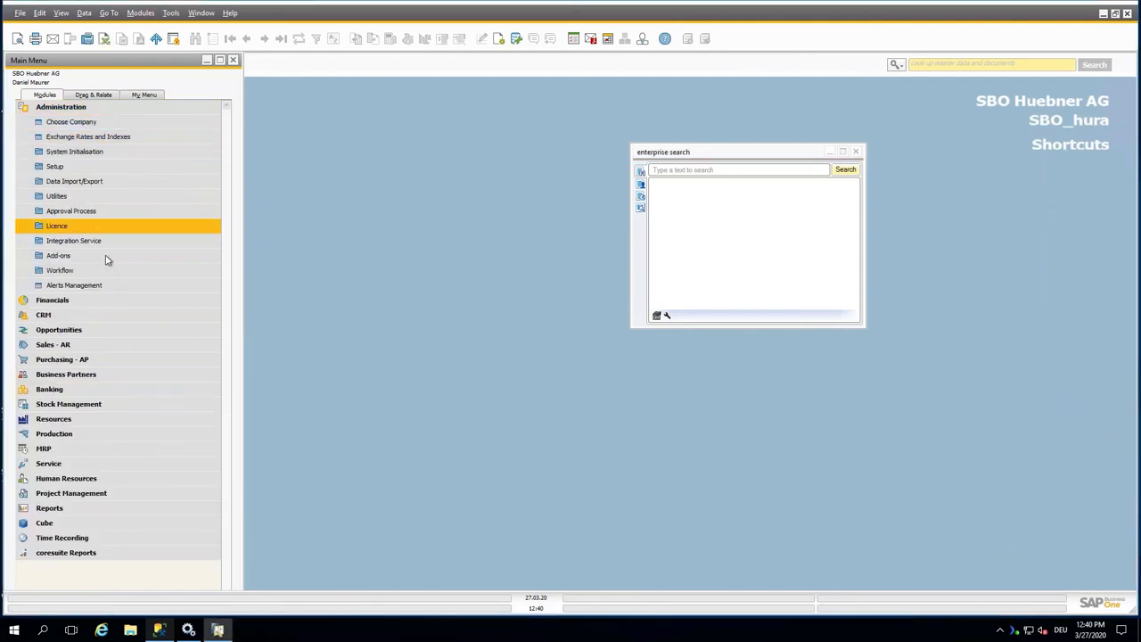
pyautogui.click(57, 255)
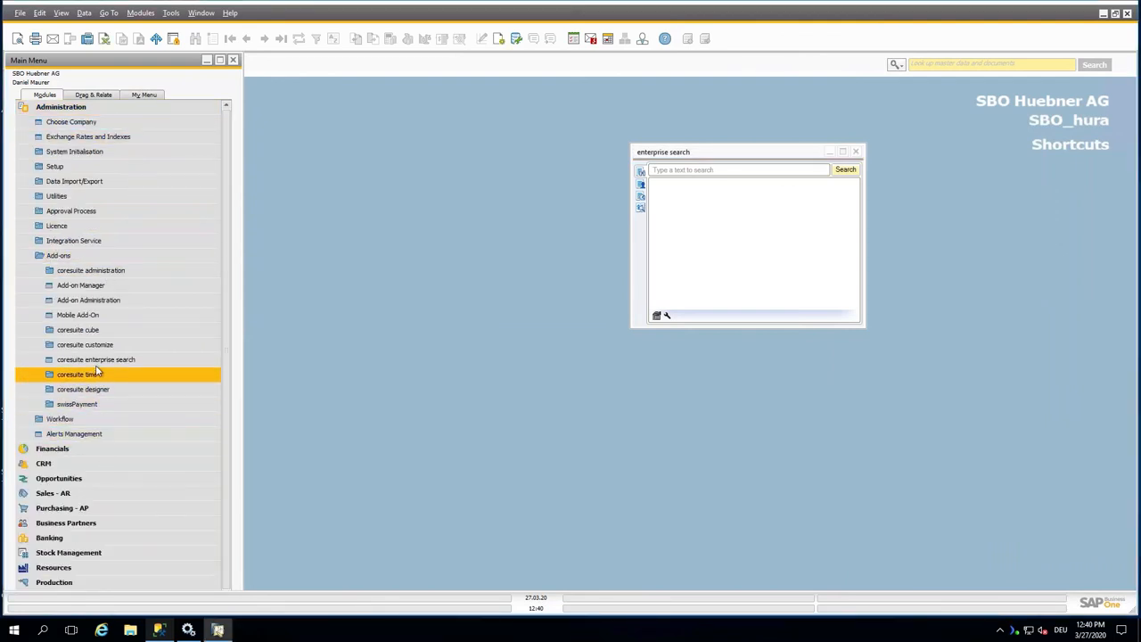
pyautogui.click(86, 344)
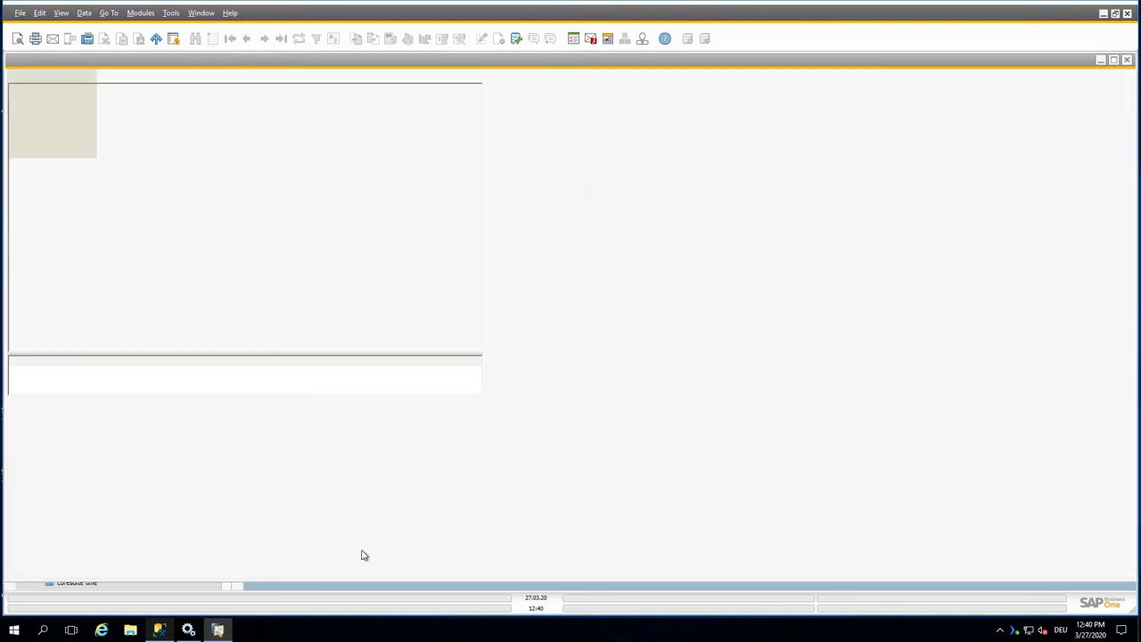
pyautogui.click(1102, 61)
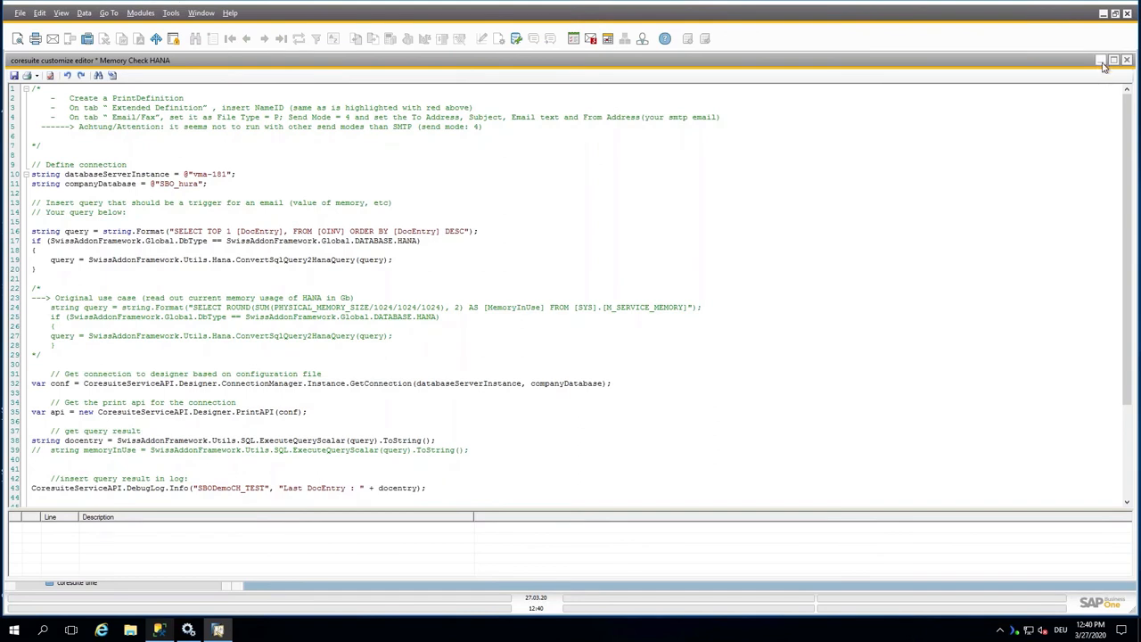
pyautogui.click(1102, 61)
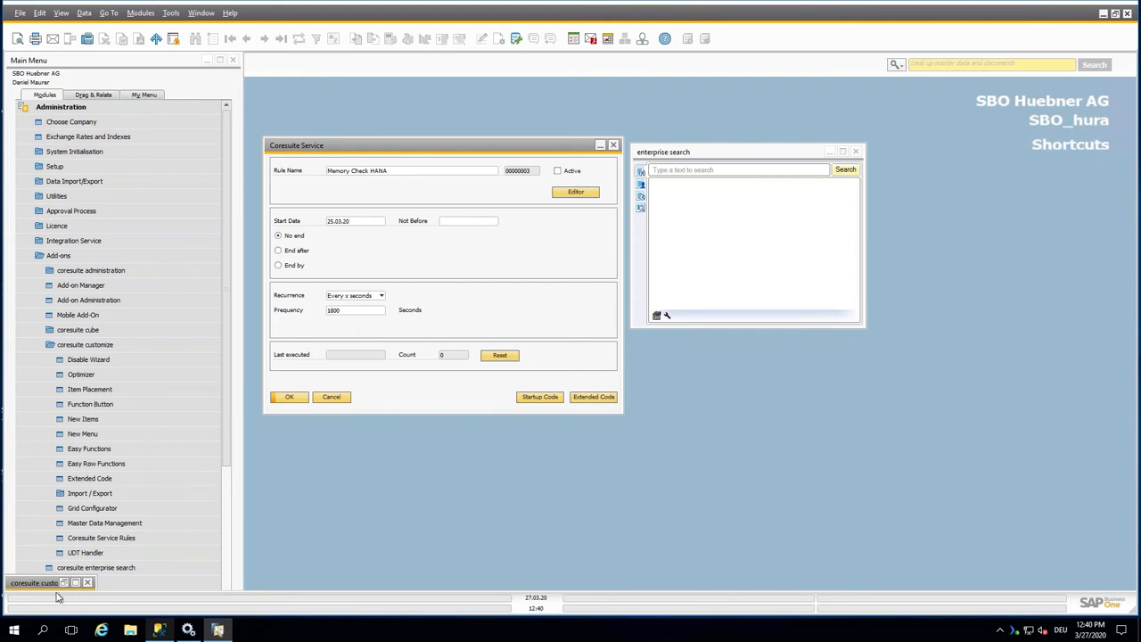
# - Restore the code editor and scroll from the HANA memory query down to the ExecutePrintDef email line
pyautogui.click(576, 191)
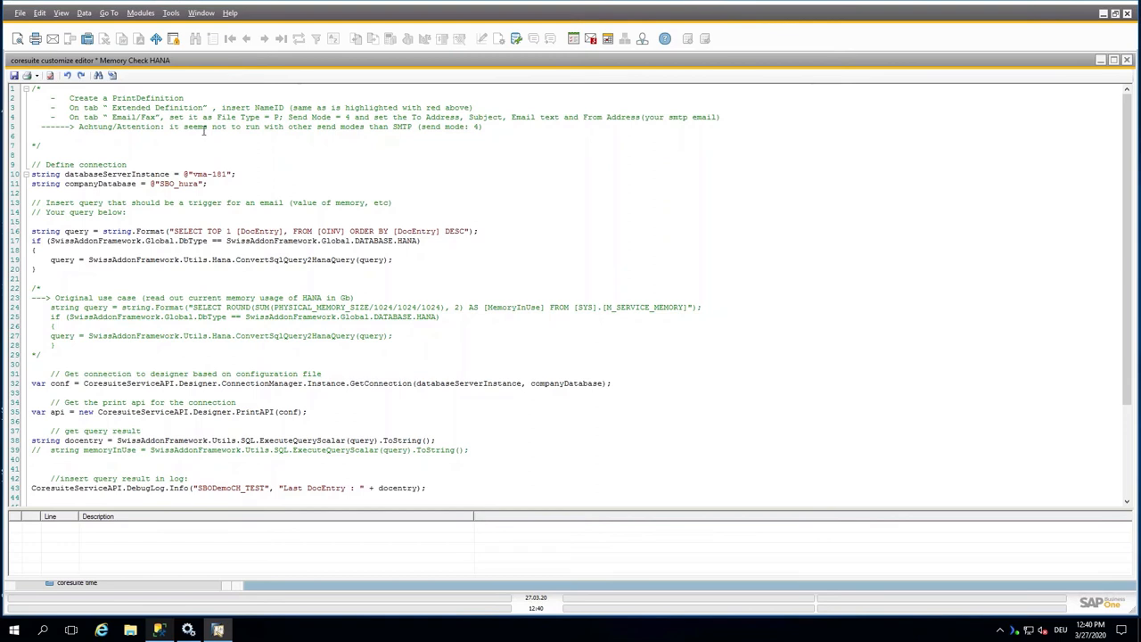
pyautogui.moveTo(189, 98)
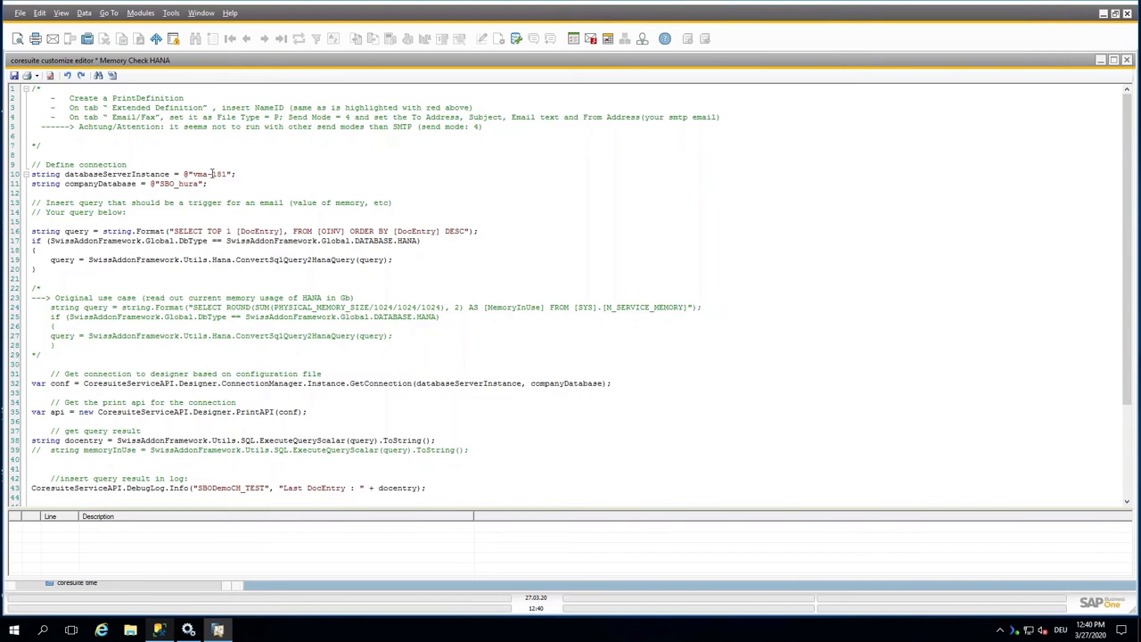
pyautogui.moveTo(192, 189)
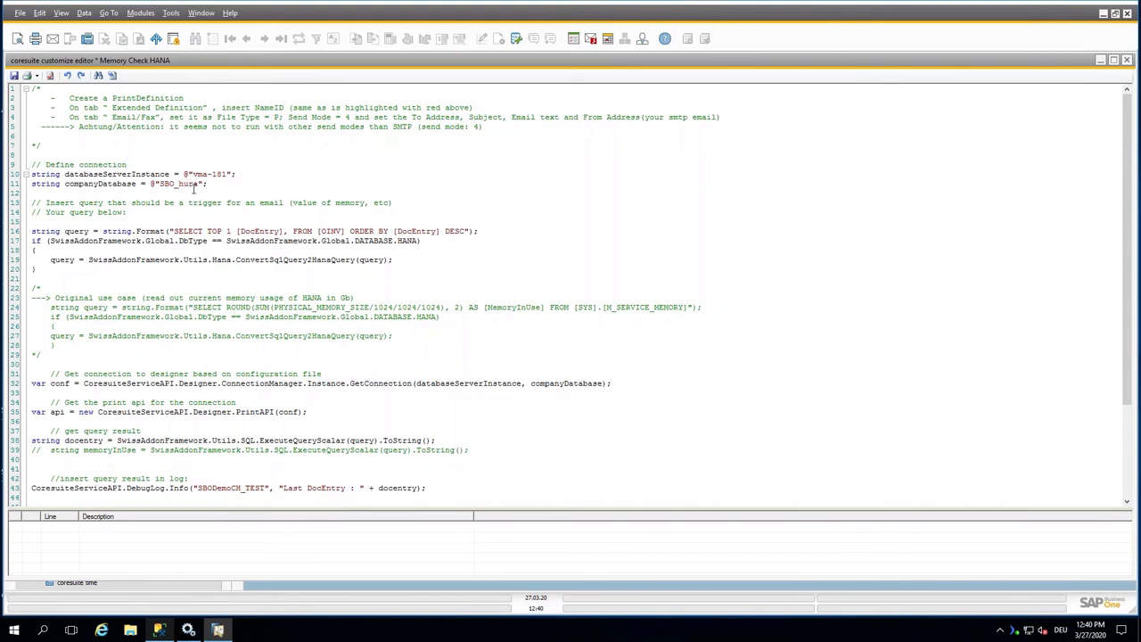
pyautogui.moveTo(378, 250)
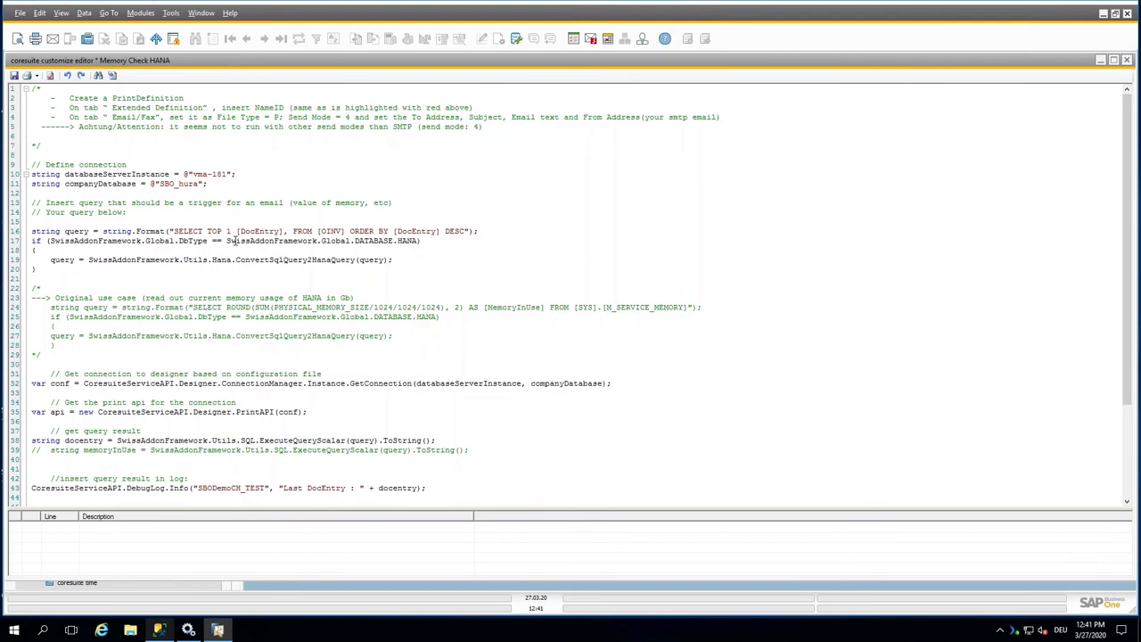
pyautogui.moveTo(295, 243)
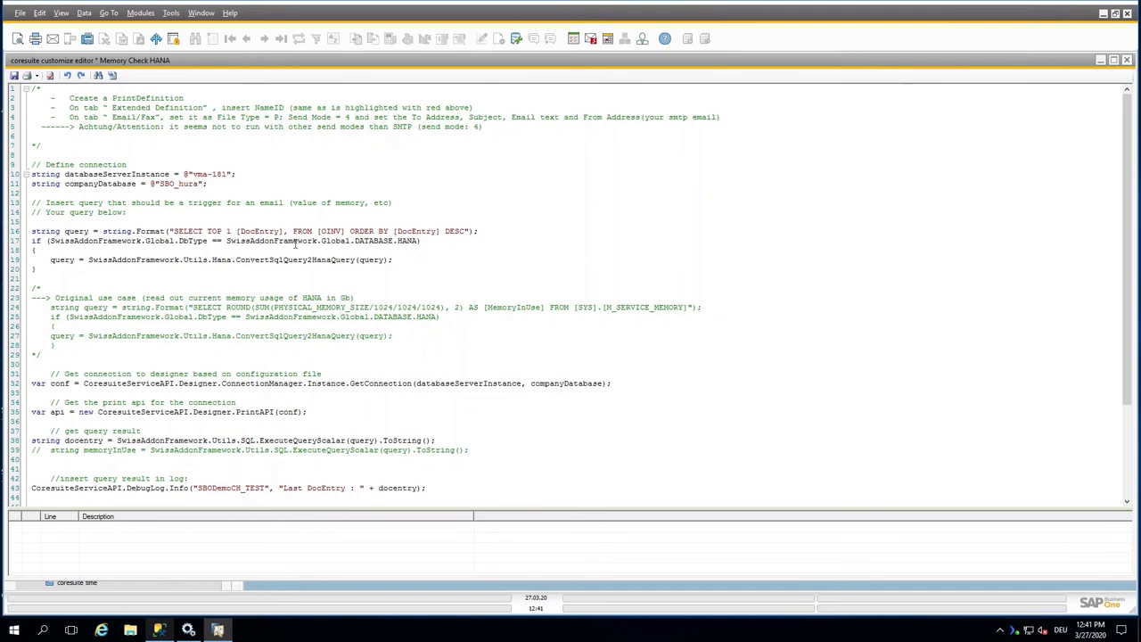
pyautogui.scroll(-3)
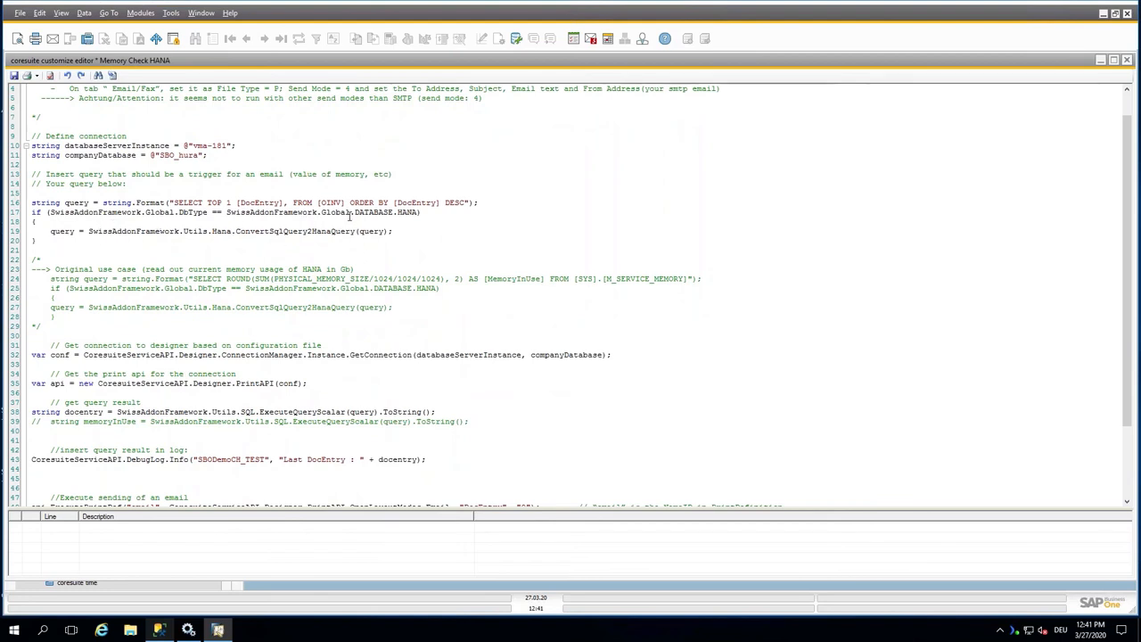
pyautogui.scroll(-3)
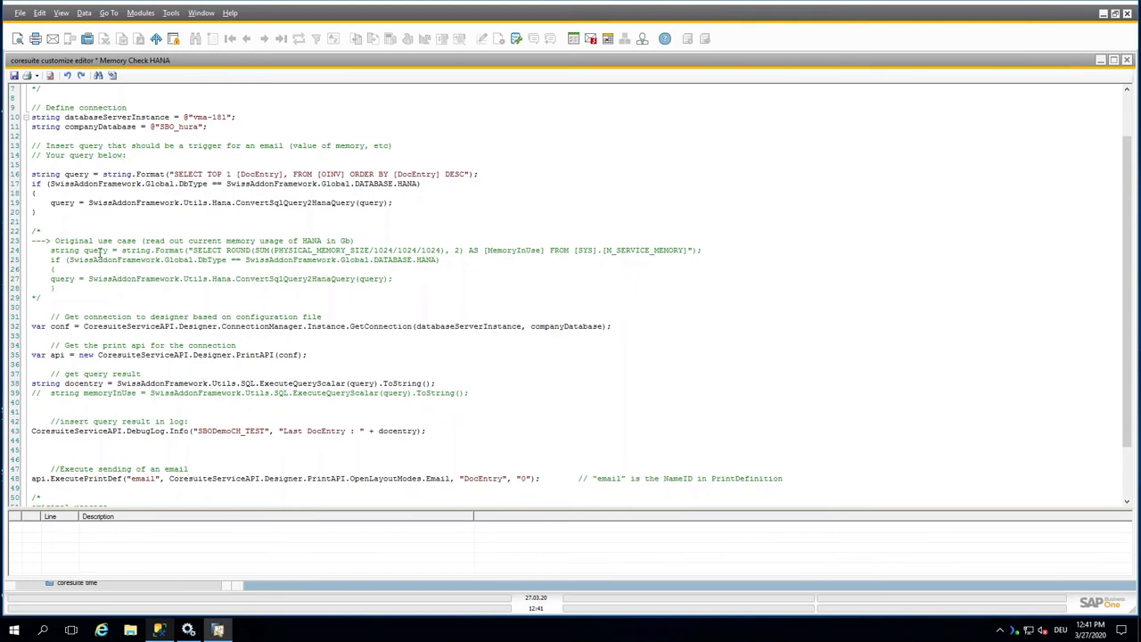
pyautogui.scroll(-3)
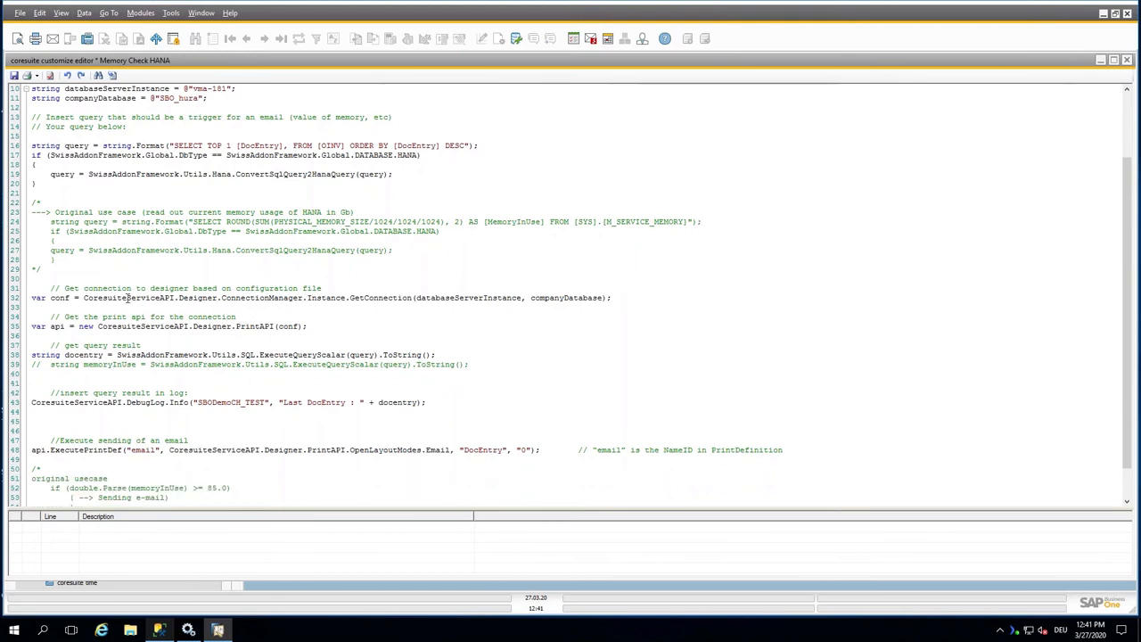
pyautogui.moveTo(144, 323)
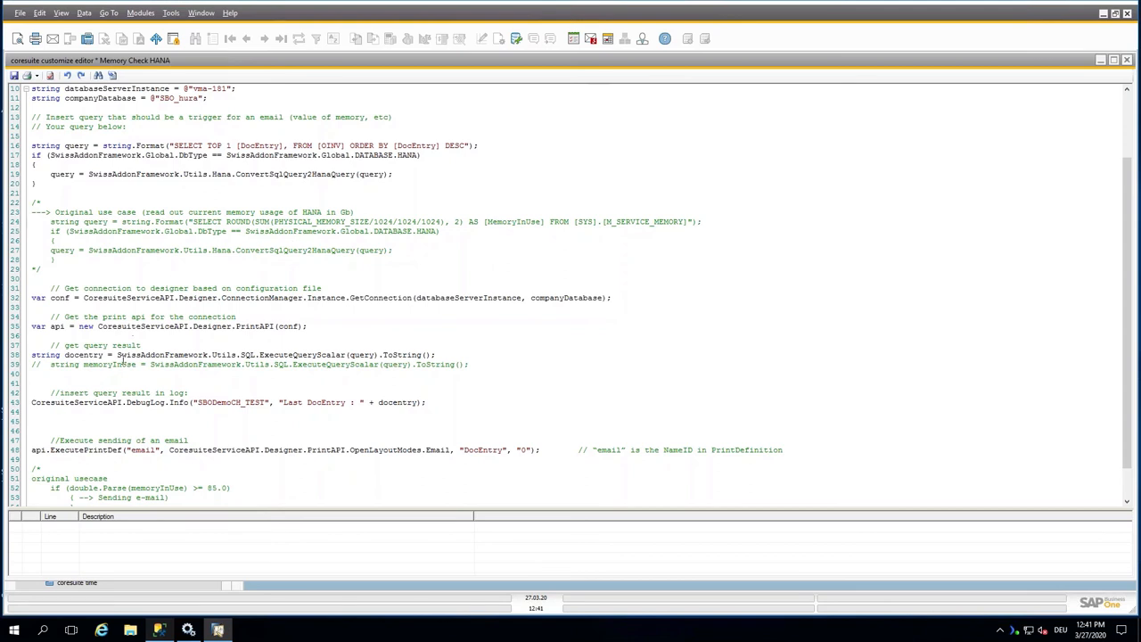
pyautogui.moveTo(154, 396)
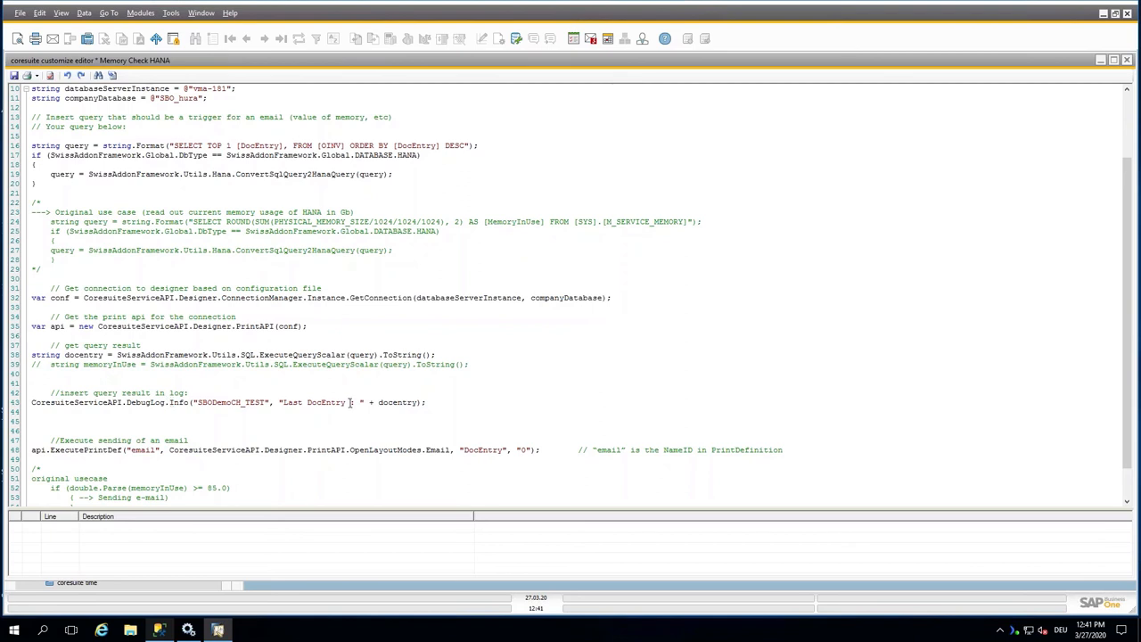
pyautogui.scroll(-3)
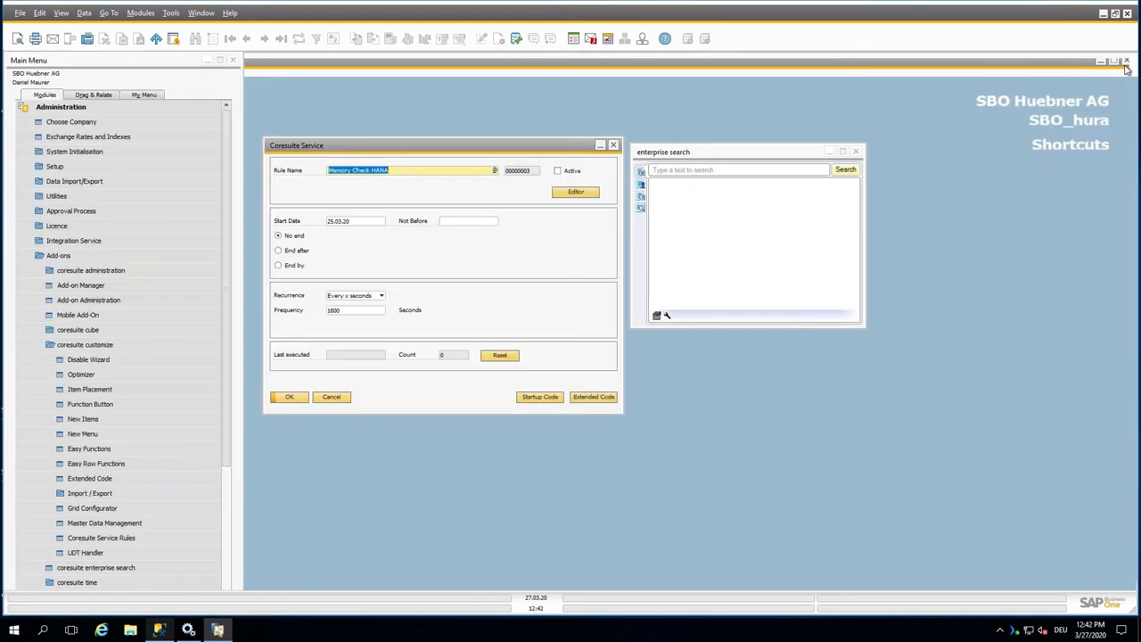
# - Search 'printdef', bring up the Printdefinition window and load the definition named 'email'
pyautogui.click(1127, 61)
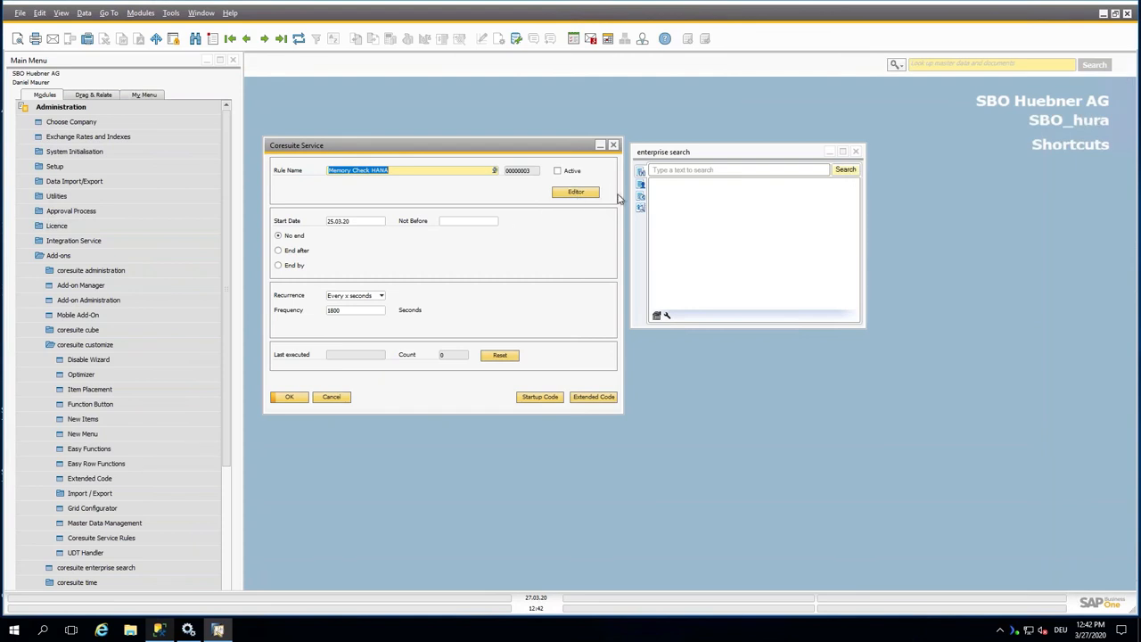
pyautogui.write('prl')
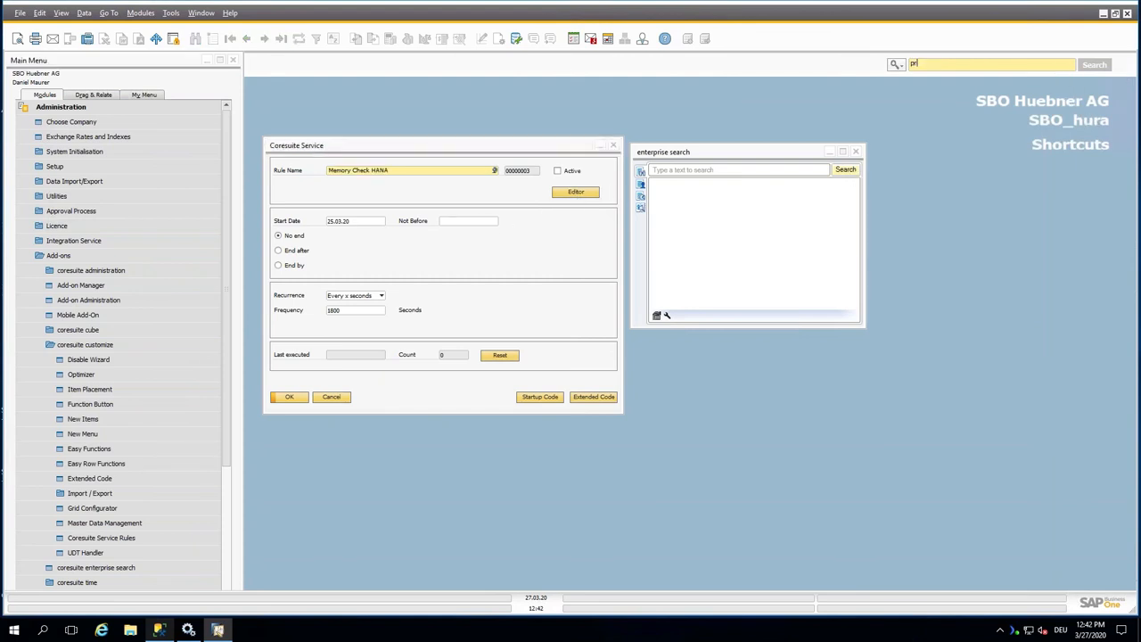
pyautogui.write('printfed')
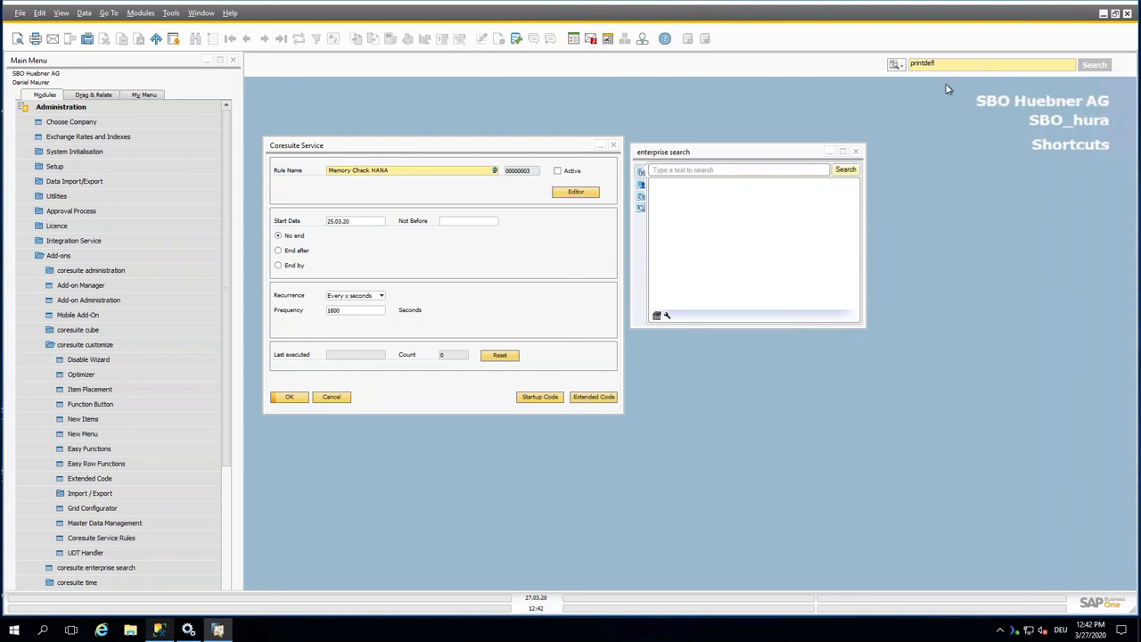
pyautogui.click(1094, 64)
pyautogui.write('ema')
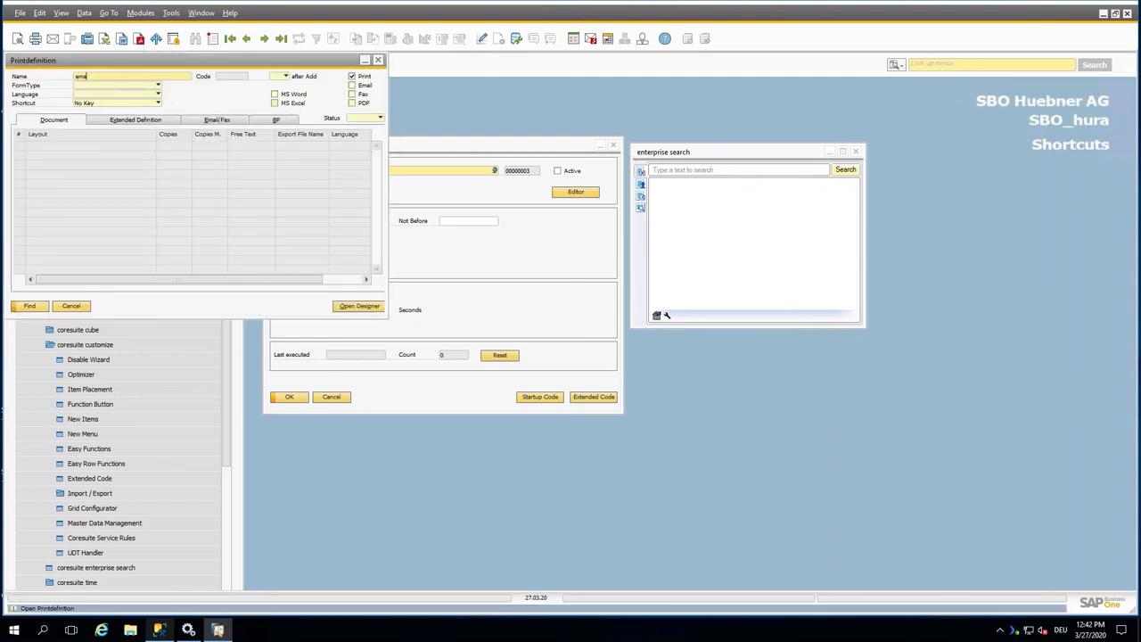
pyautogui.click(28, 307)
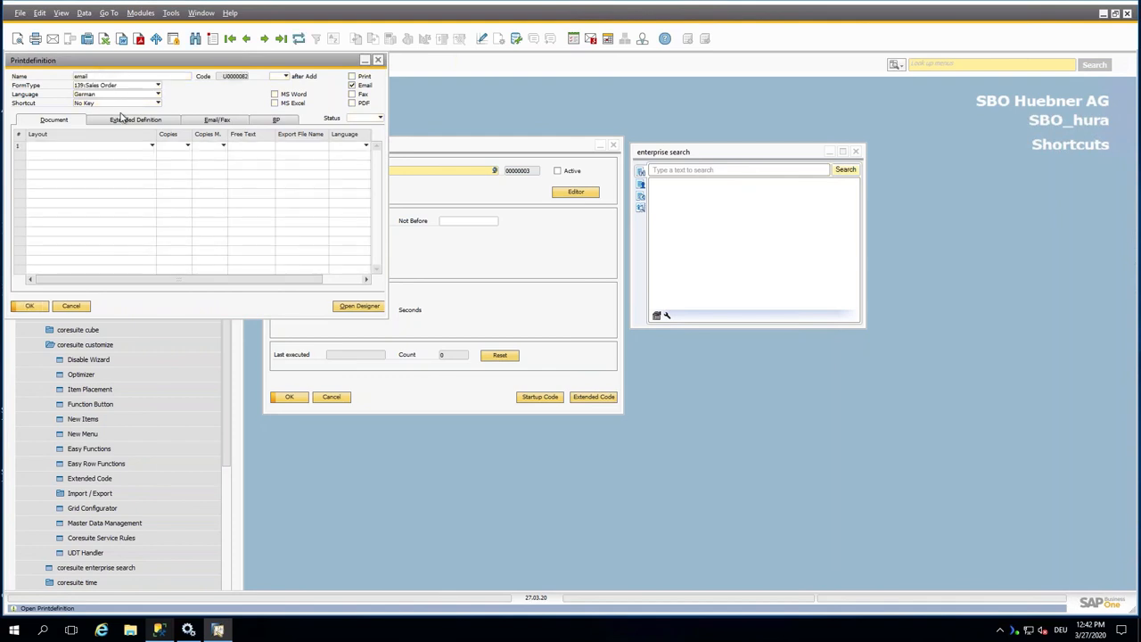
# - Review the Extended Definition and Email/Fax settings — recipient, subject 'Memory Check HANA', body text — then close the window
pyautogui.click(139, 117)
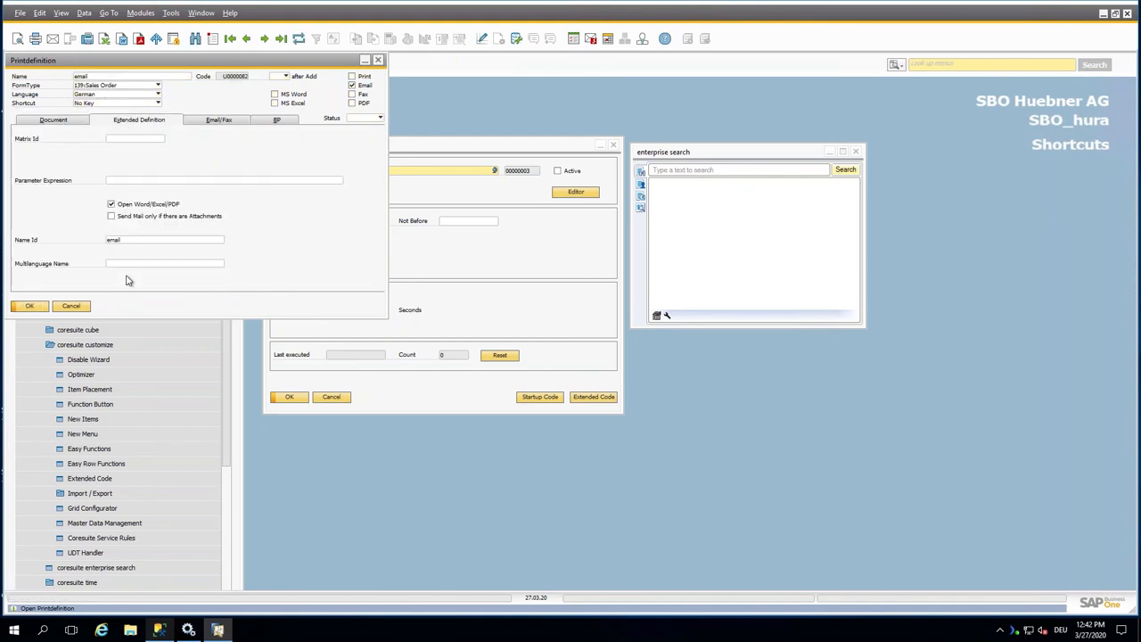
pyautogui.moveTo(139, 251)
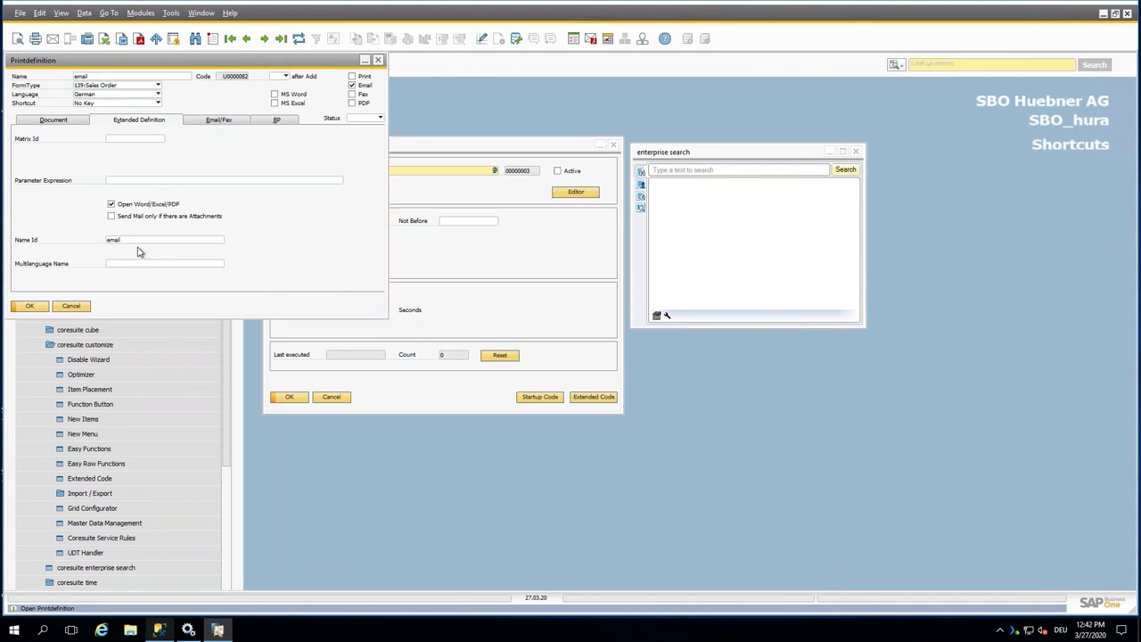
pyautogui.click(218, 119)
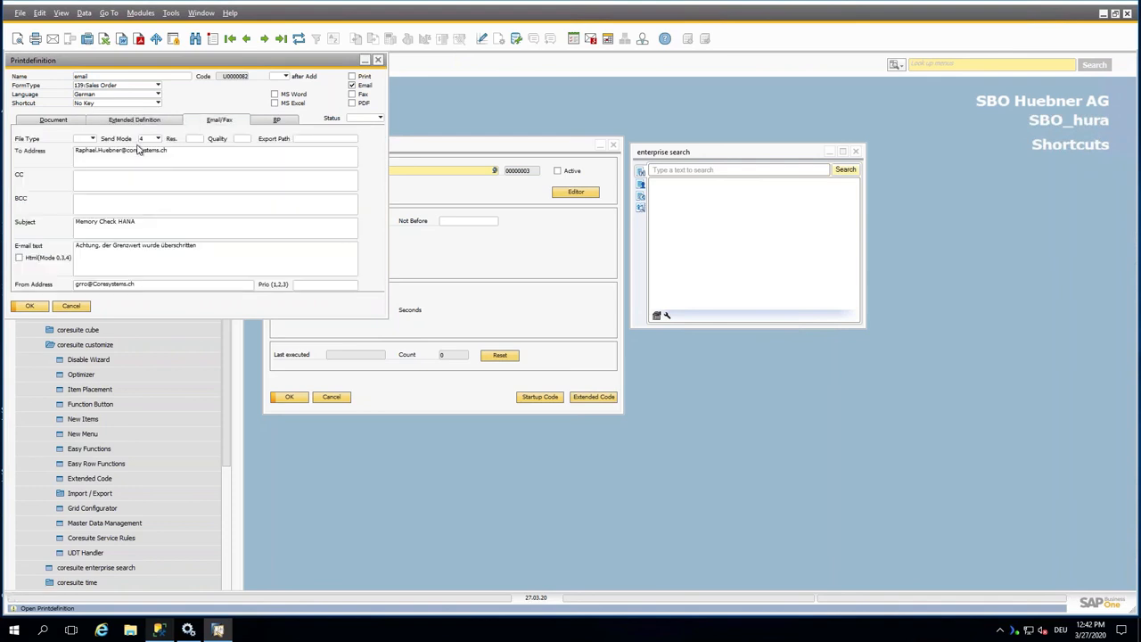
pyautogui.click(156, 139)
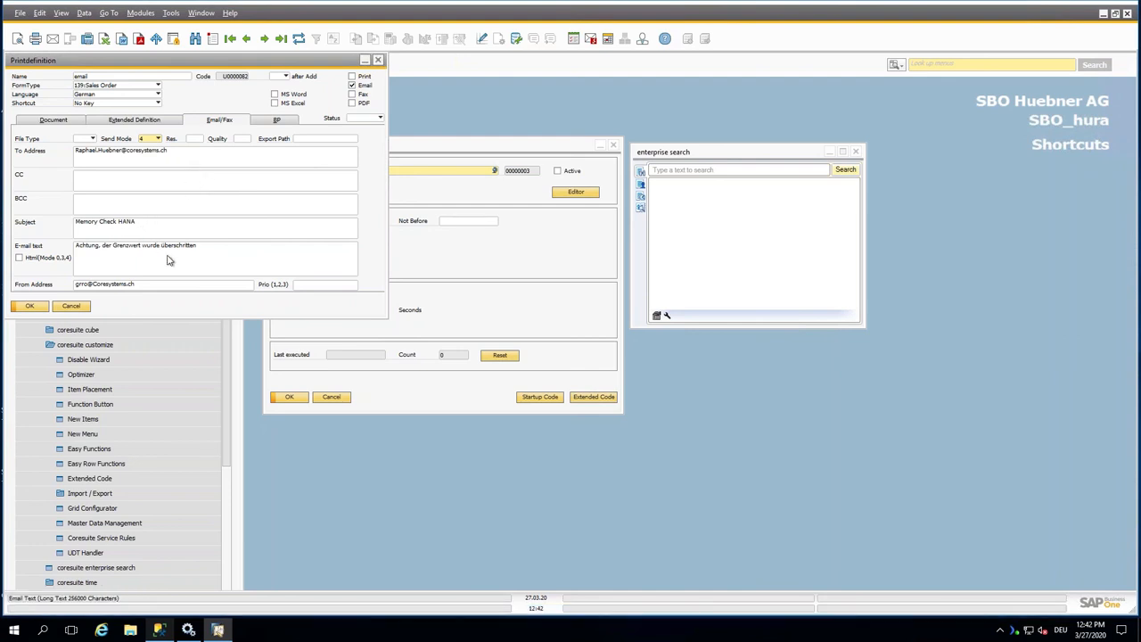
pyautogui.click(169, 249)
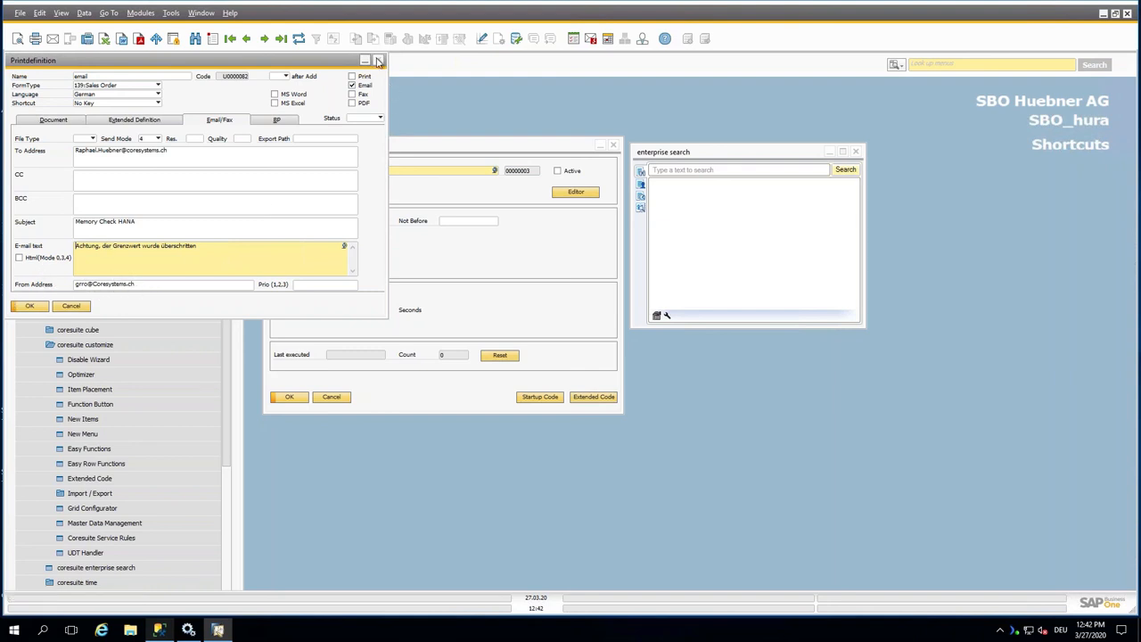
pyautogui.click(378, 60)
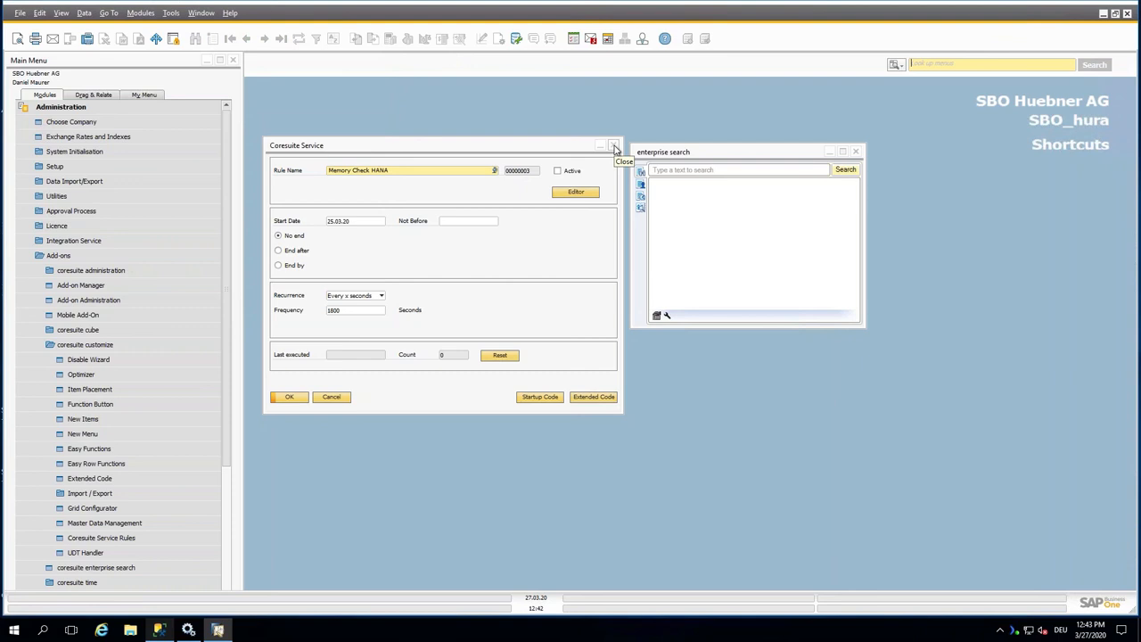
# - Close the Coresuite Service rule window and resume the PowerPoint slideshow on the Case 2 – Memory Check HANA slide
pyautogui.click(613, 147)
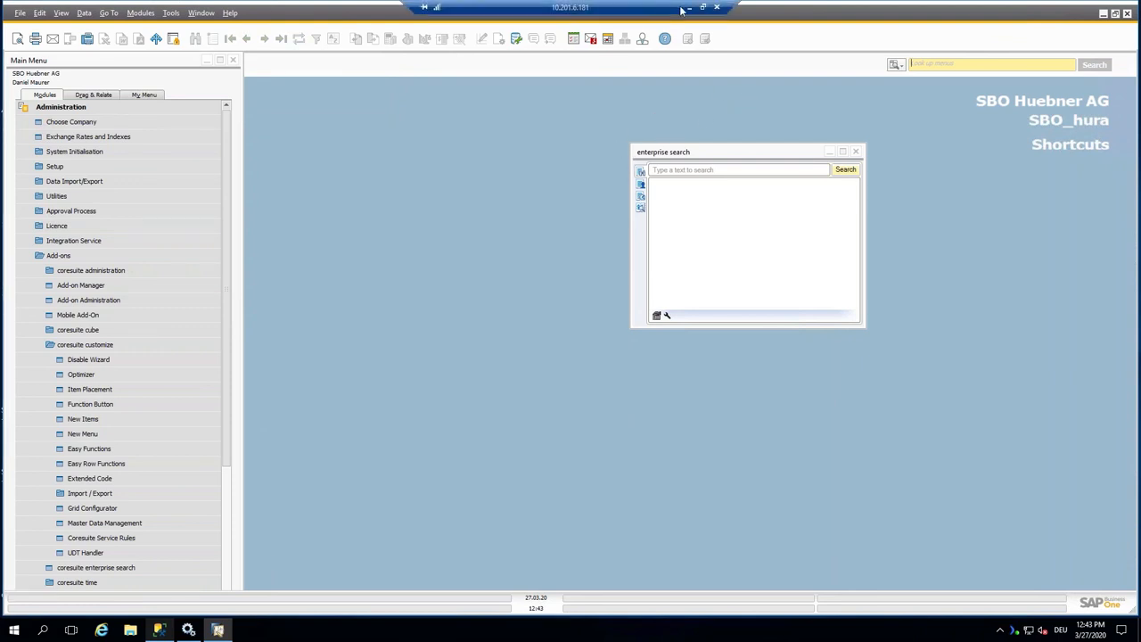
pyautogui.click(449, 631)
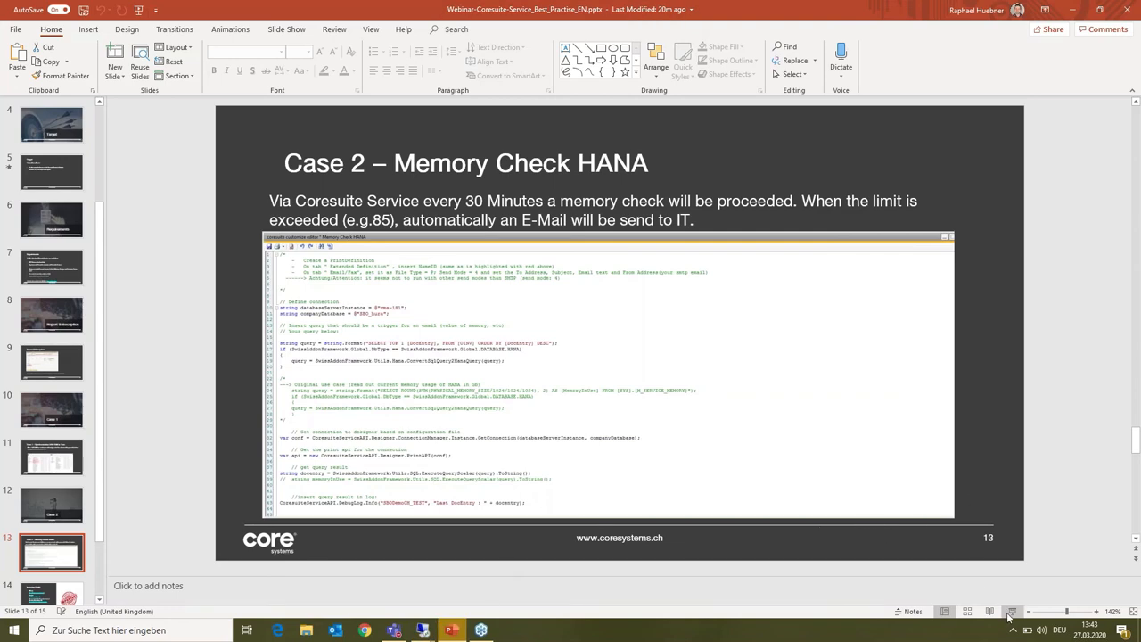
pyautogui.click(1012, 612)
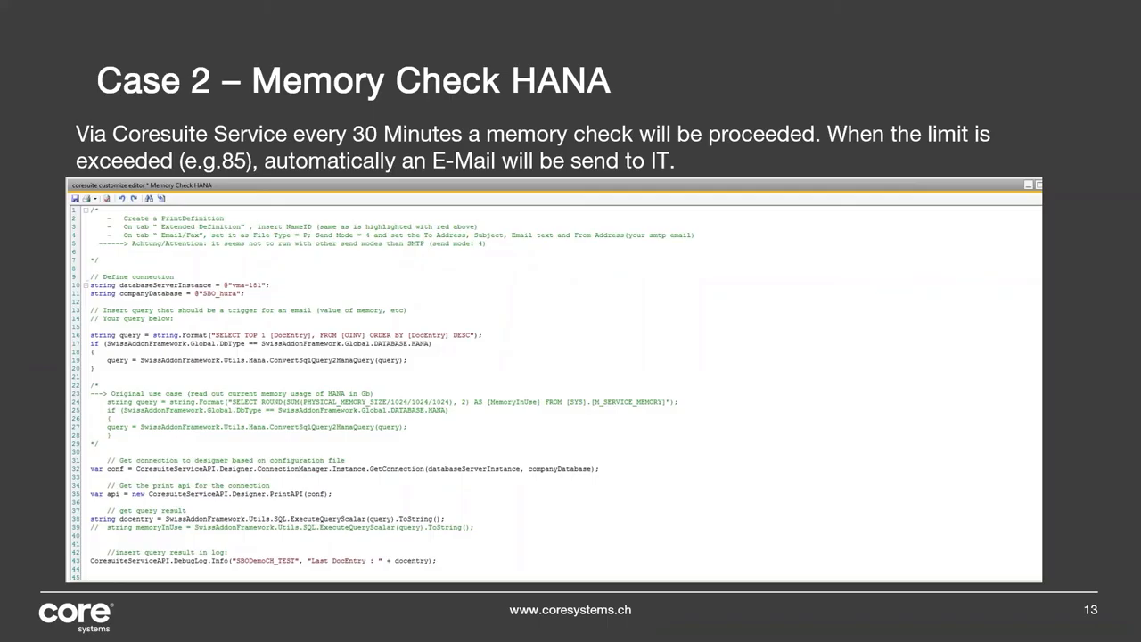